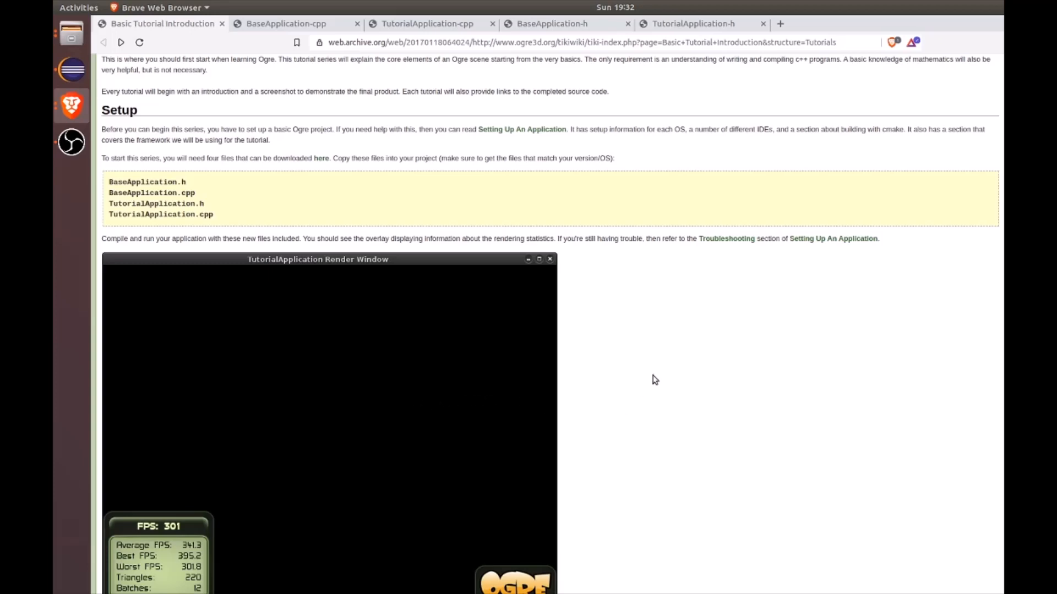
Review the OgreBasicTutorialIntro project and close its build properties without changes.
scroll(up, 3)
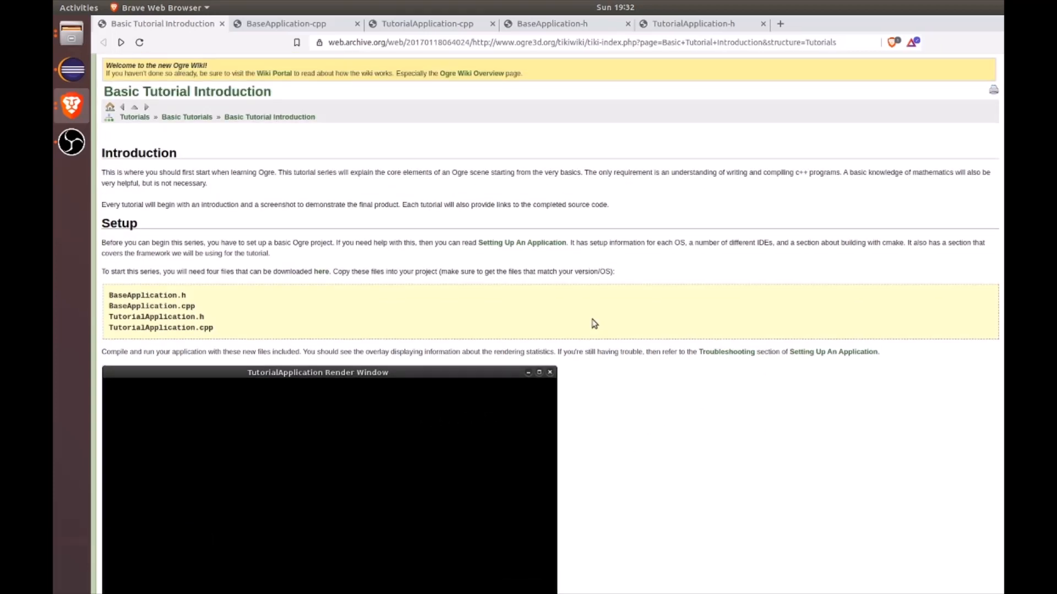
scroll(up, 3)
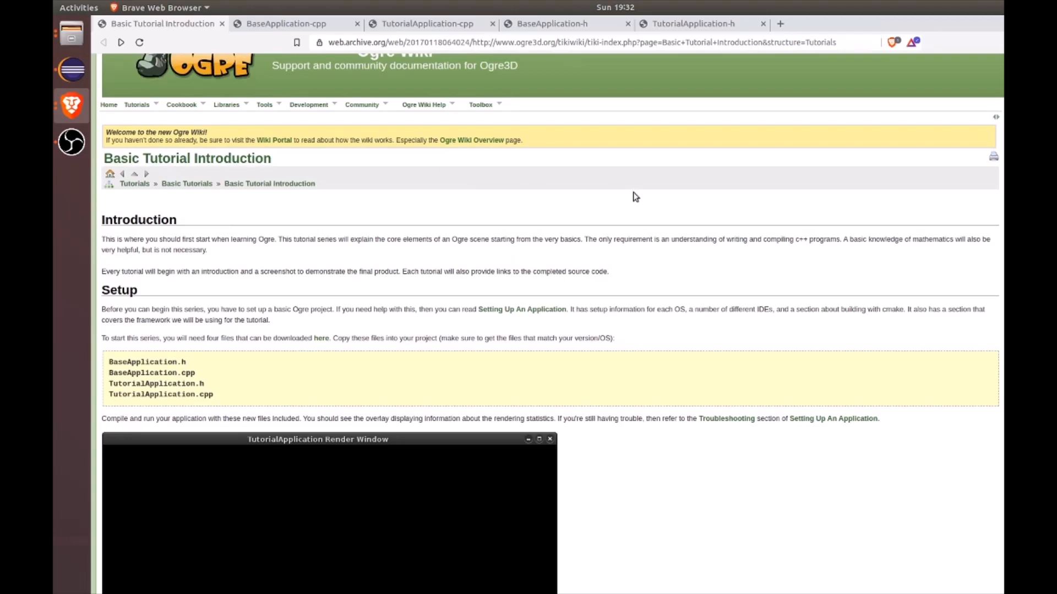
scroll(down, 3)
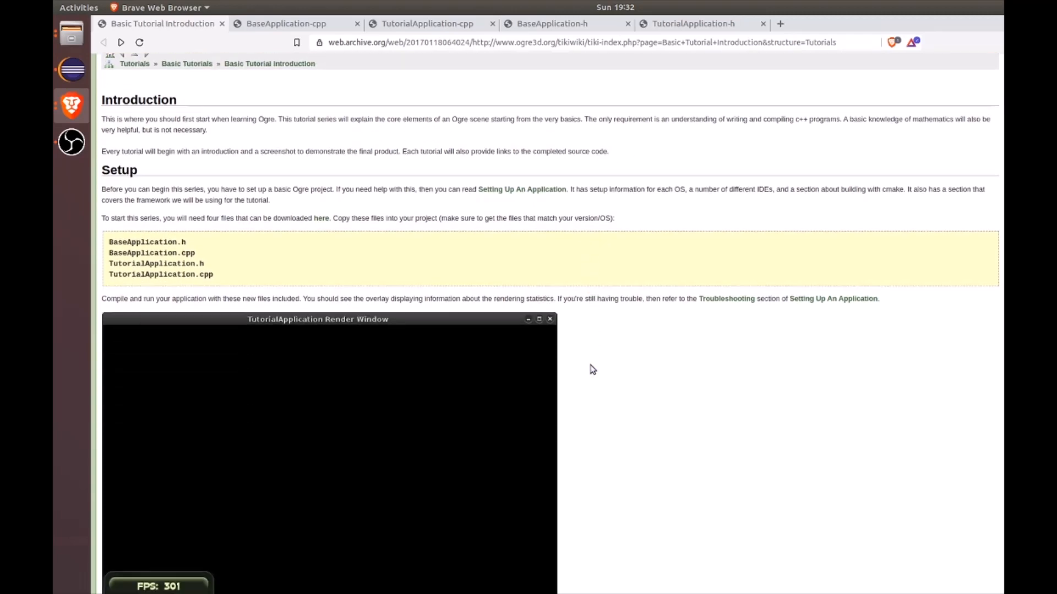
scroll(down, 3)
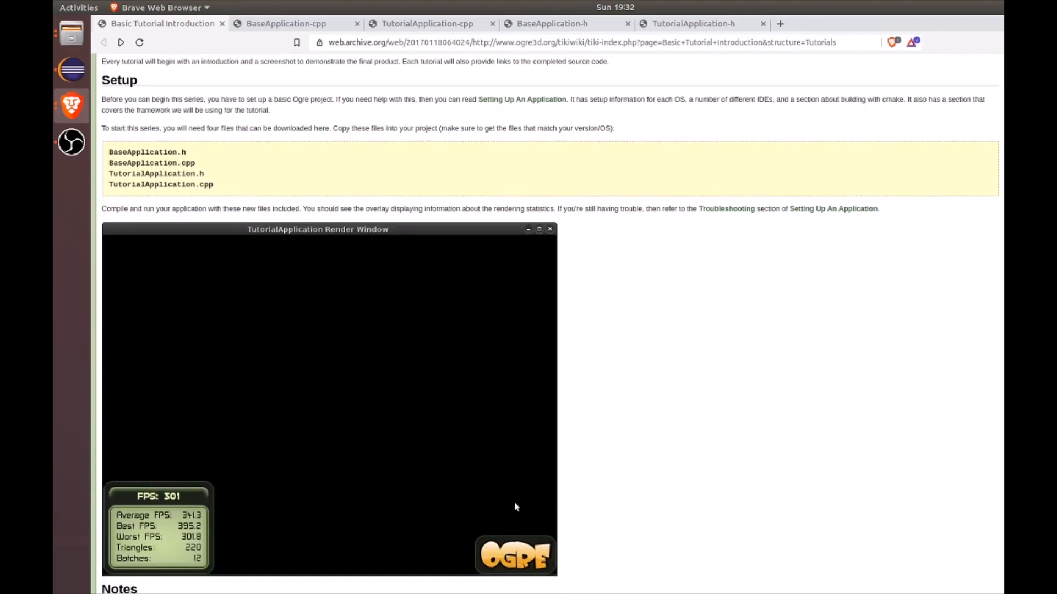
mouse_move(888, 373)
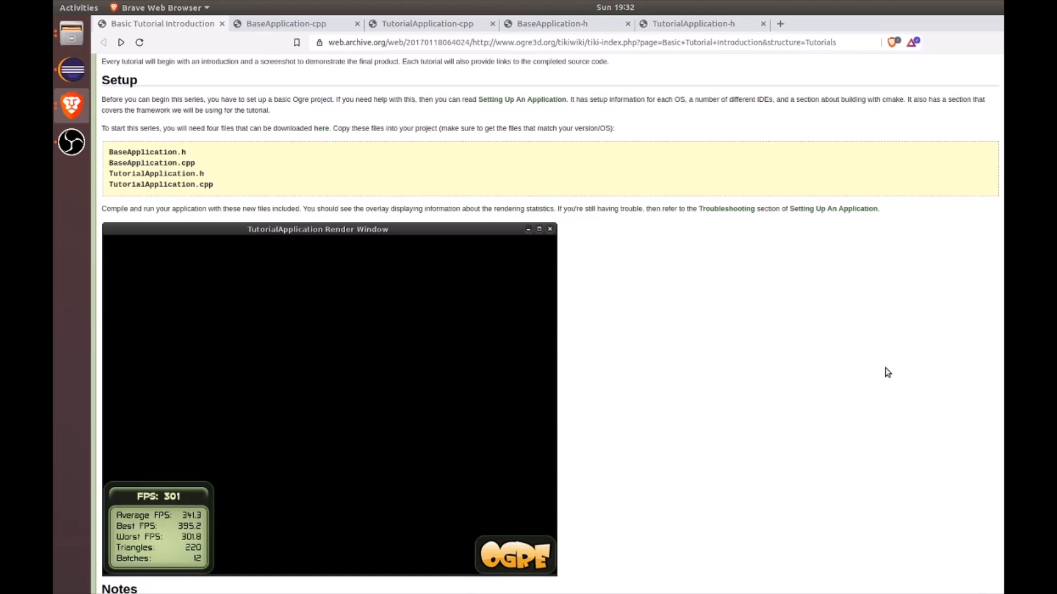
scroll(up, 3)
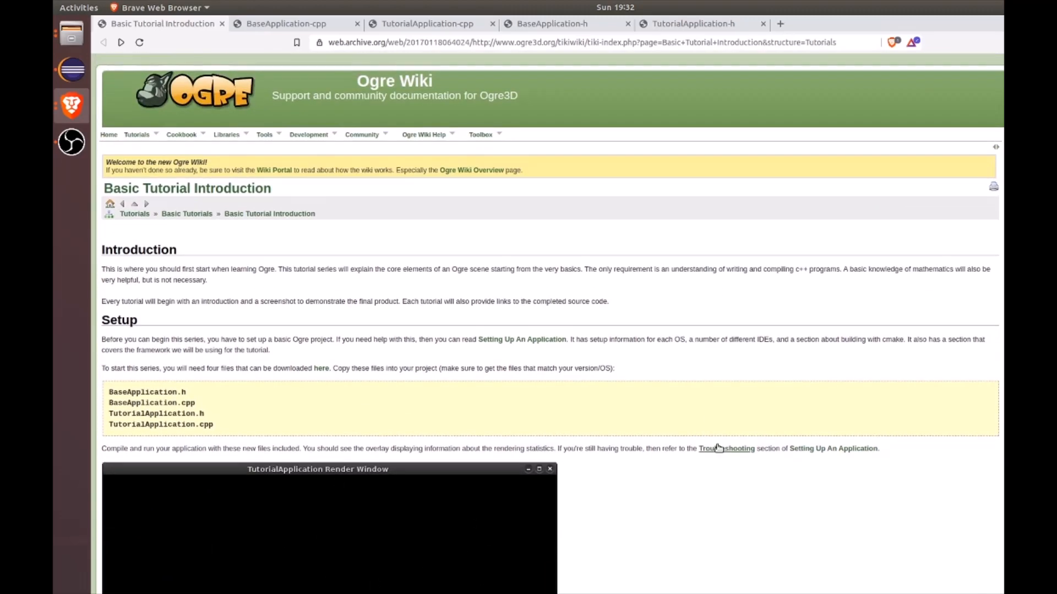
scroll(up, 3)
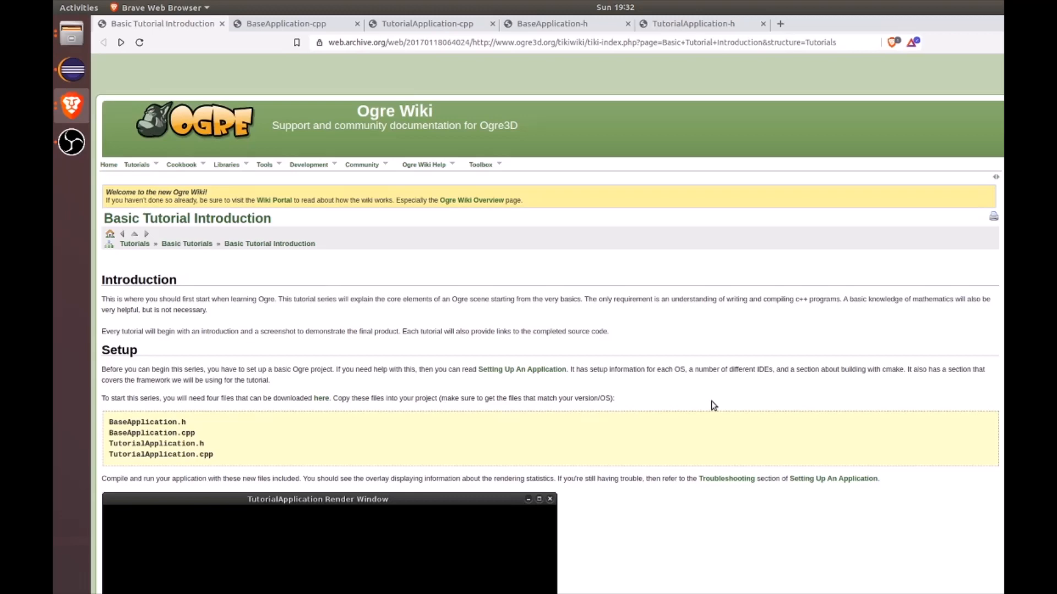
mouse_move(649, 411)
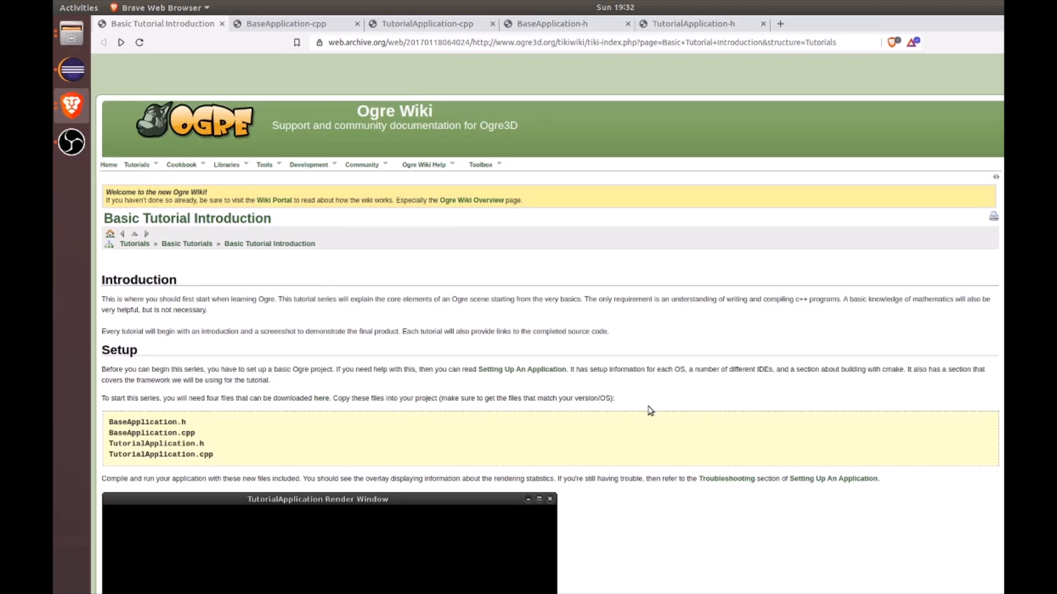
mouse_move(644, 412)
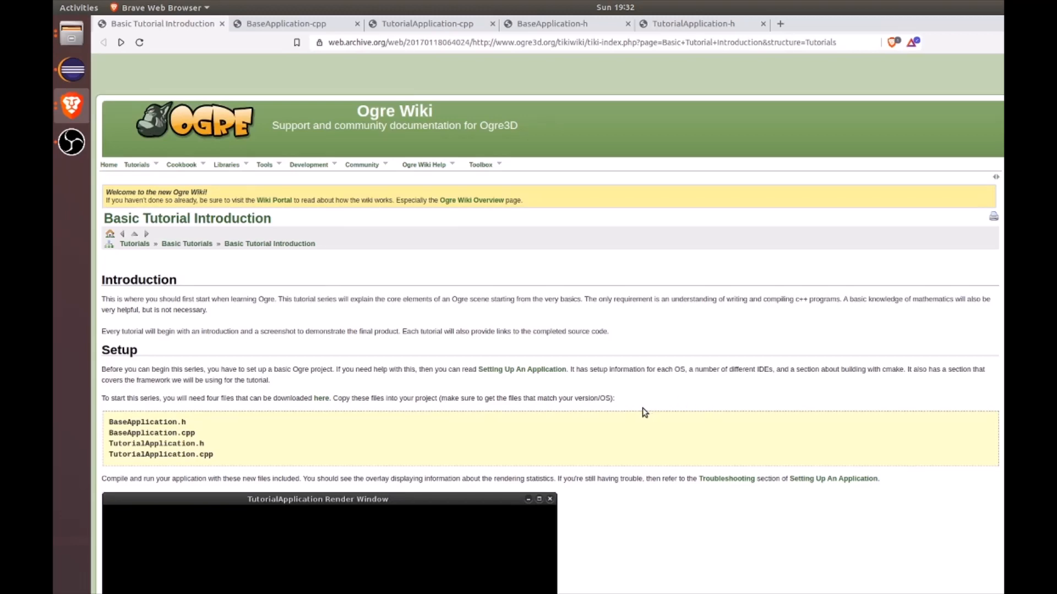
scroll(down, 3)
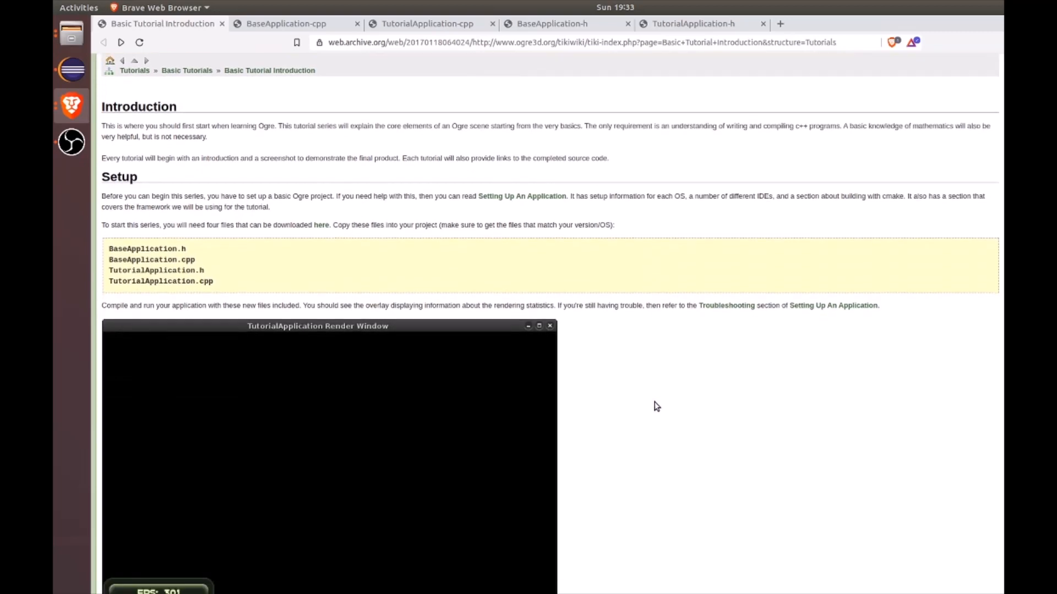
scroll(down, 3)
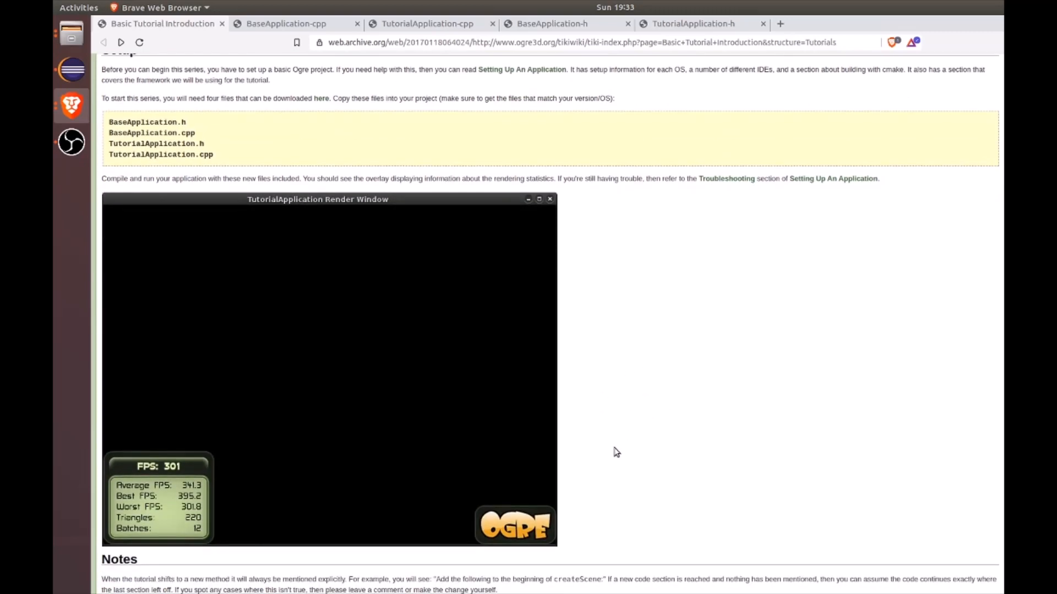
mouse_move(828, 389)
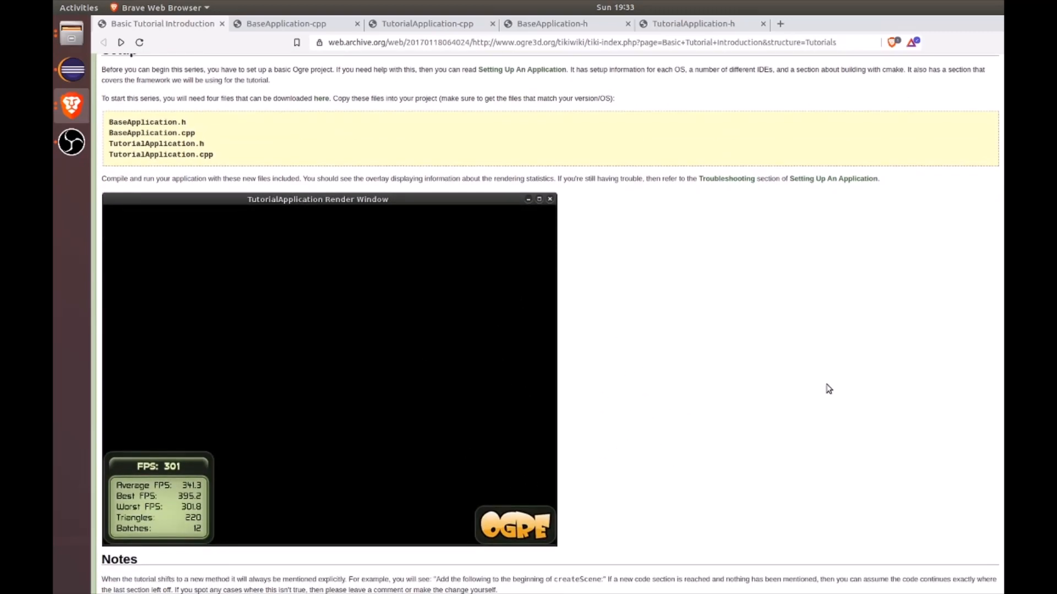
mouse_move(96, 275)
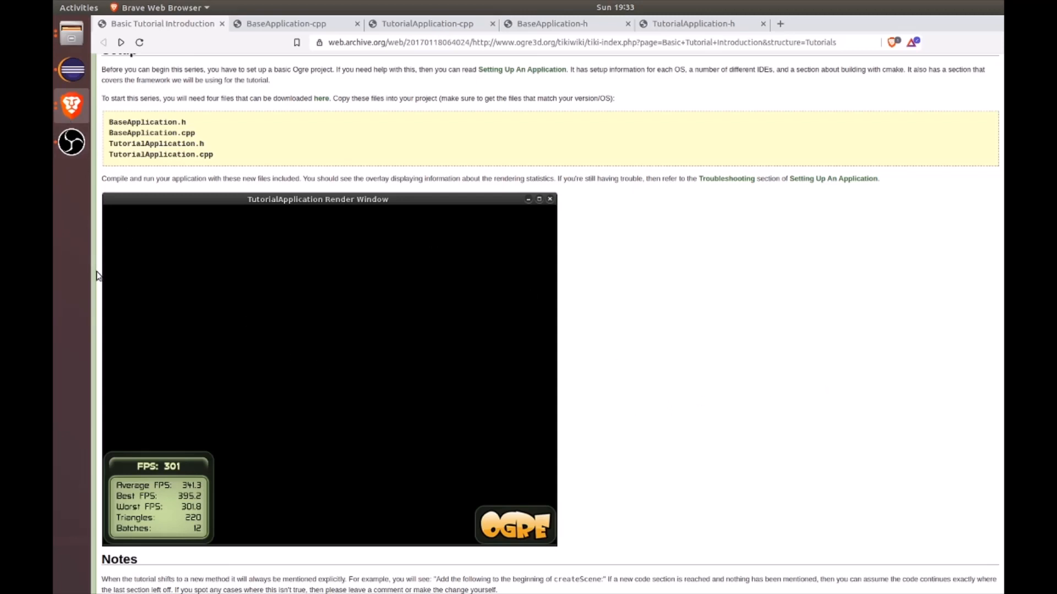
mouse_move(663, 273)
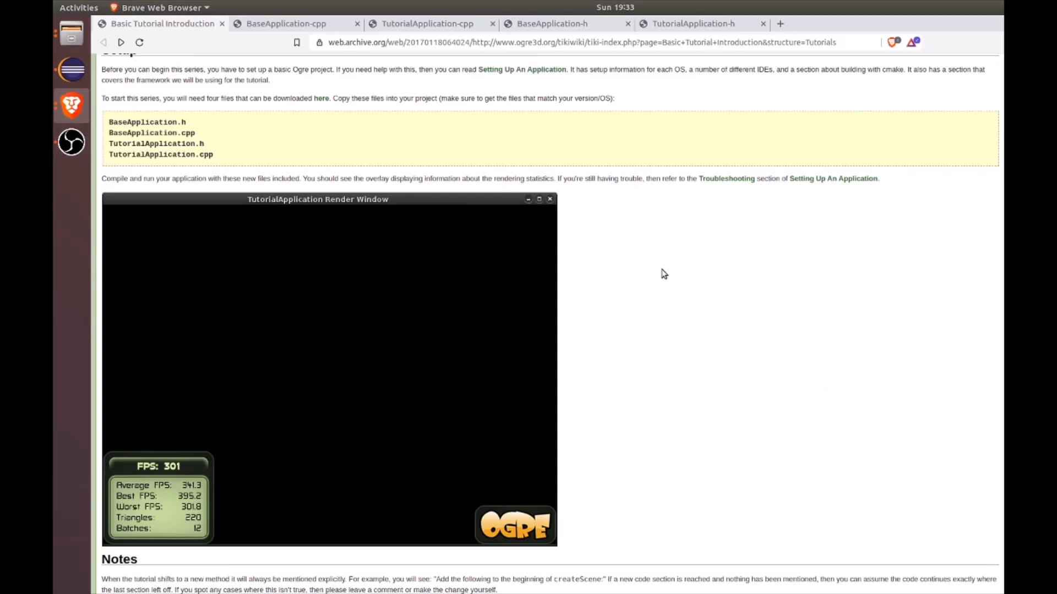
mouse_move(730, 285)
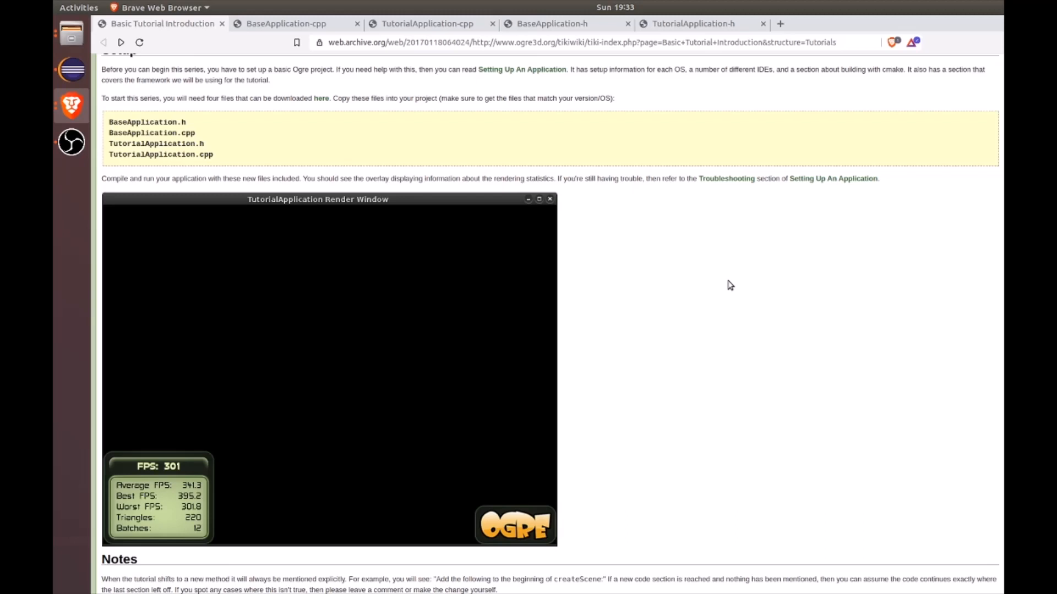
mouse_move(694, 292)
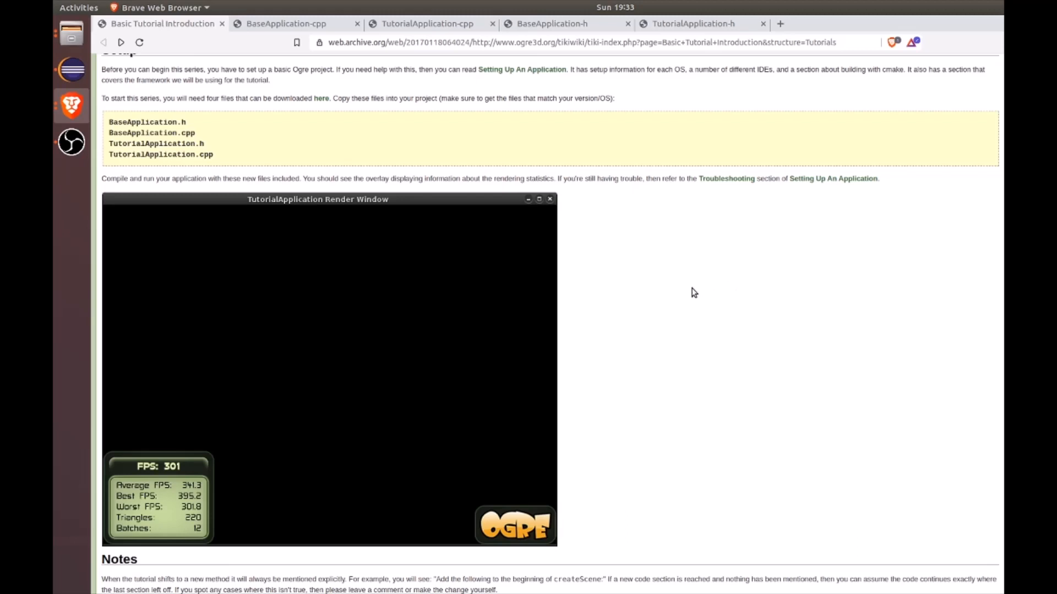
mouse_move(669, 311)
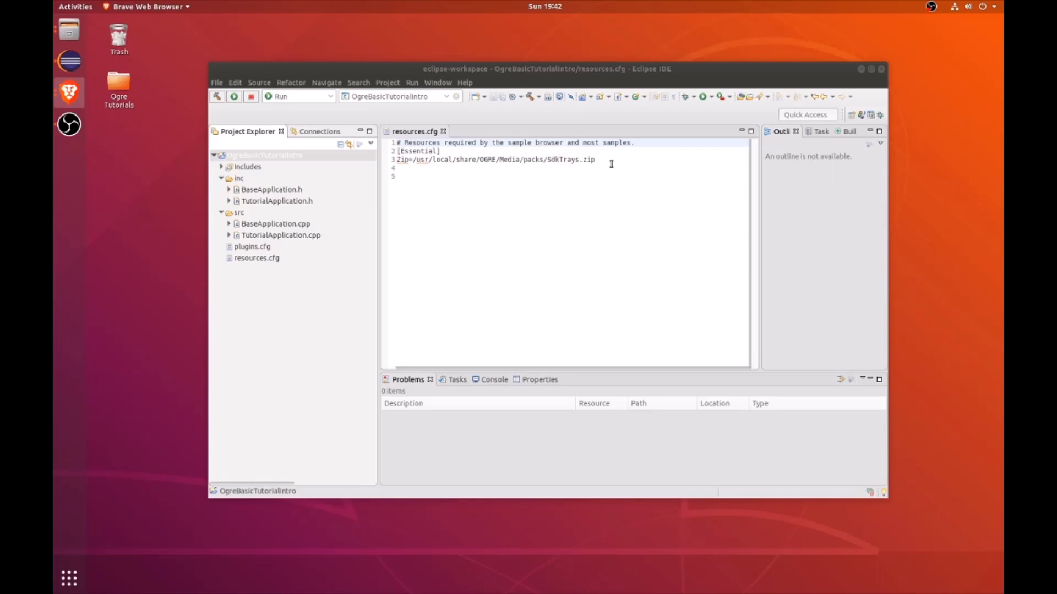
mouse_move(600, 233)
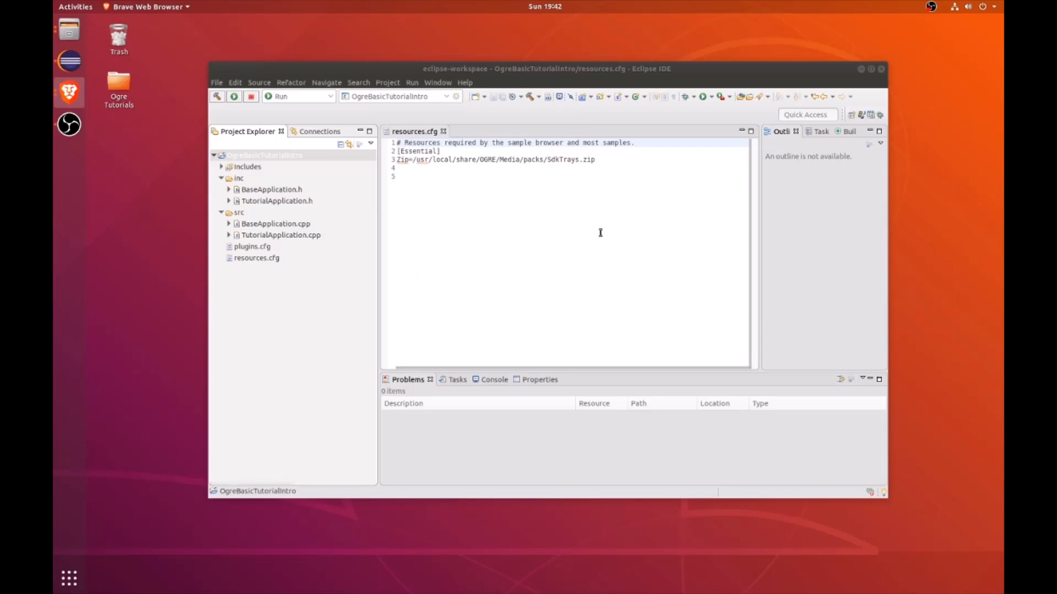
right_click(249, 155)
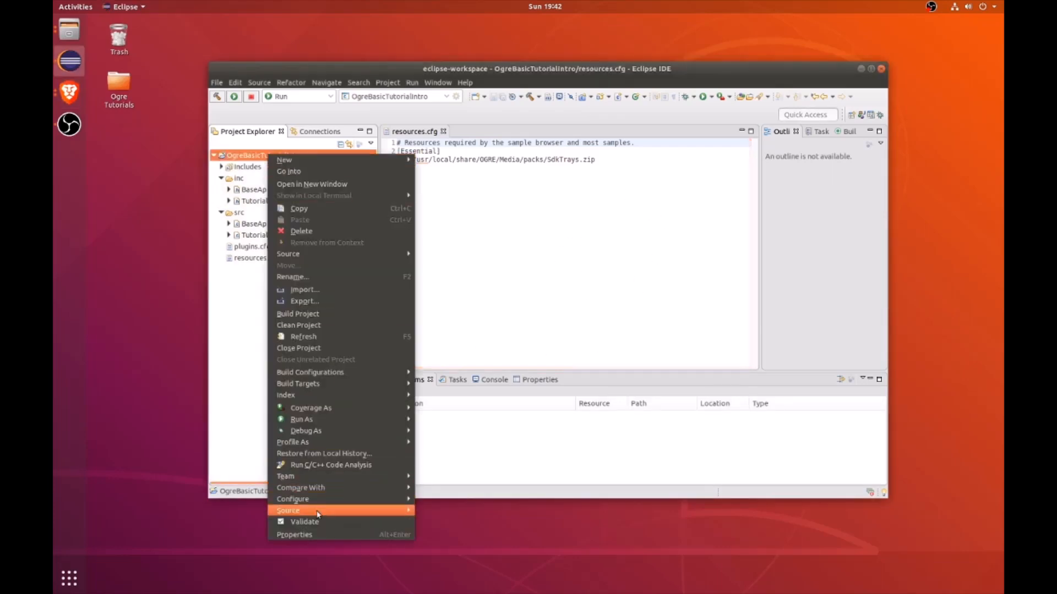
click(294, 534)
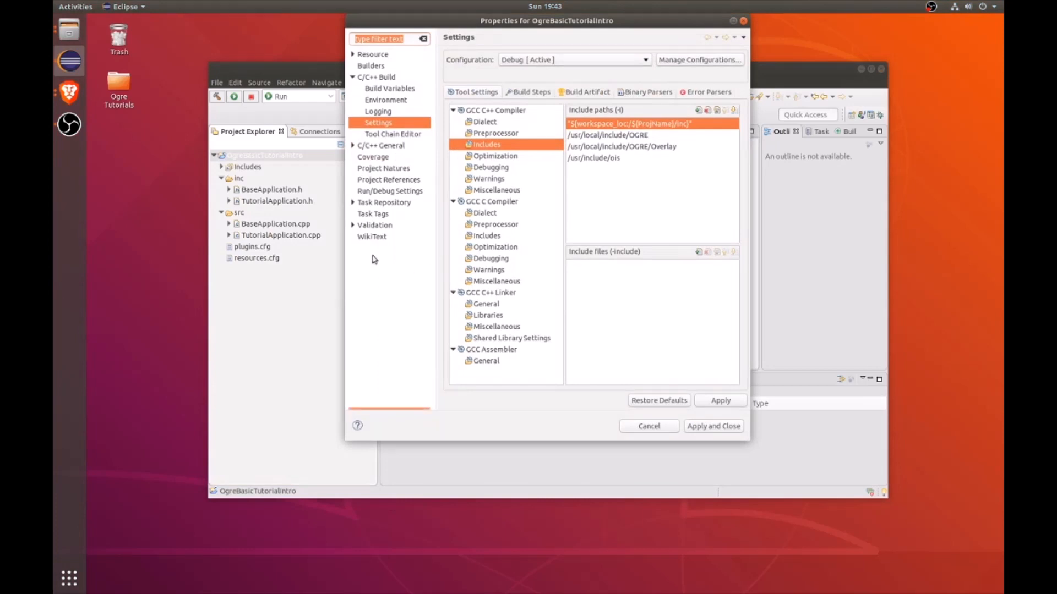
mouse_move(376, 73)
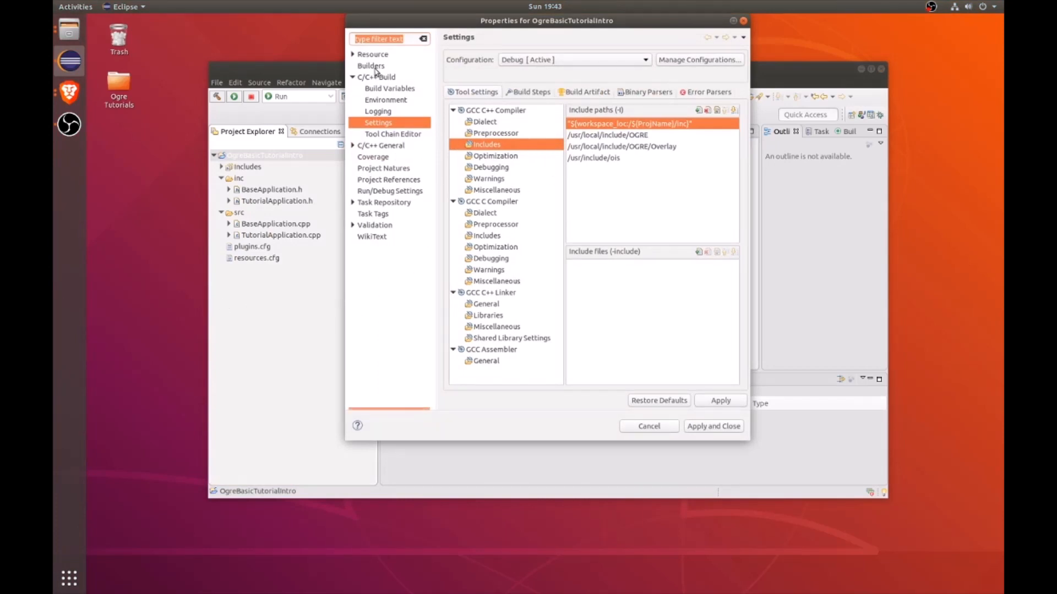
click(487, 315)
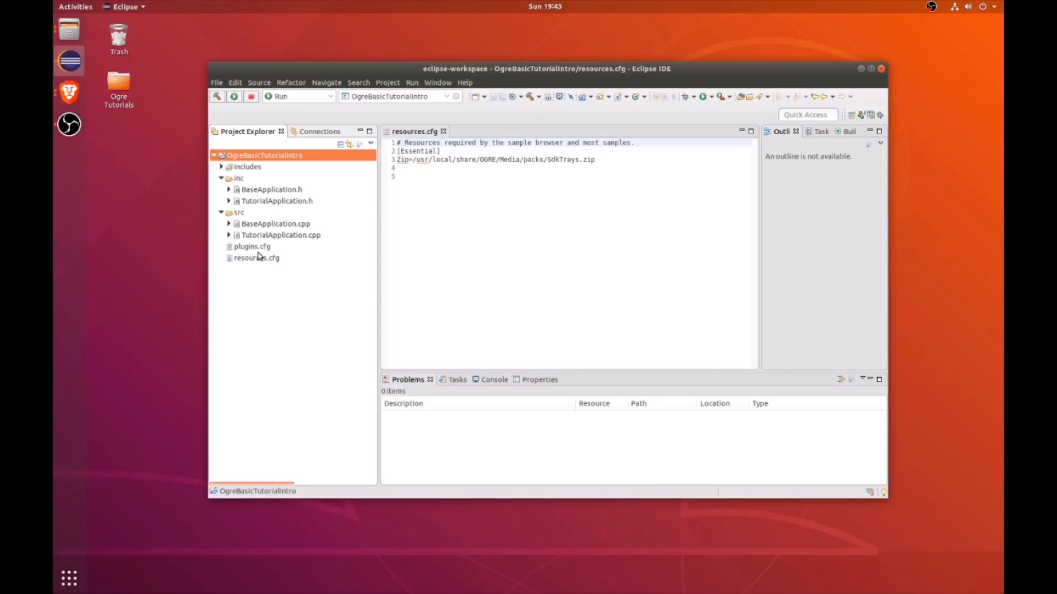
mouse_move(295, 240)
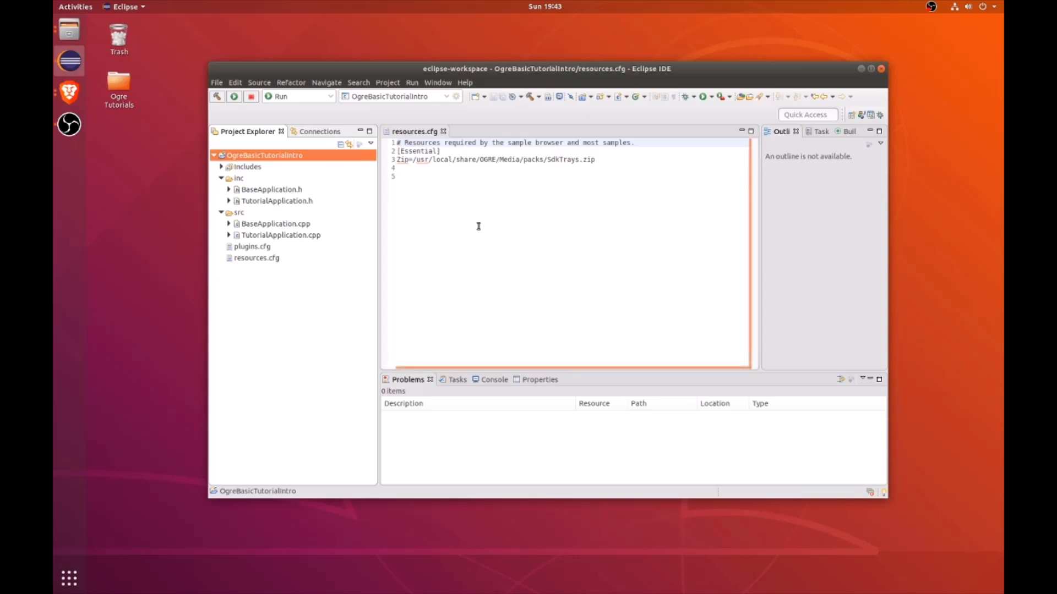
Overwrite the project's resources.cfg with the one from /usr/local/share/OGRE.
click(418, 176)
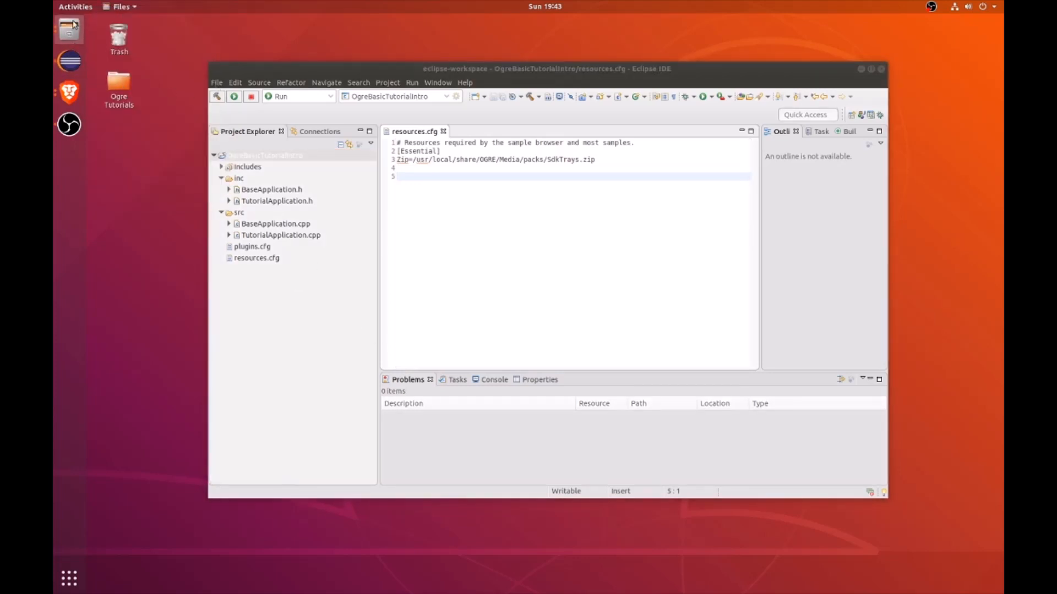
click(68, 30)
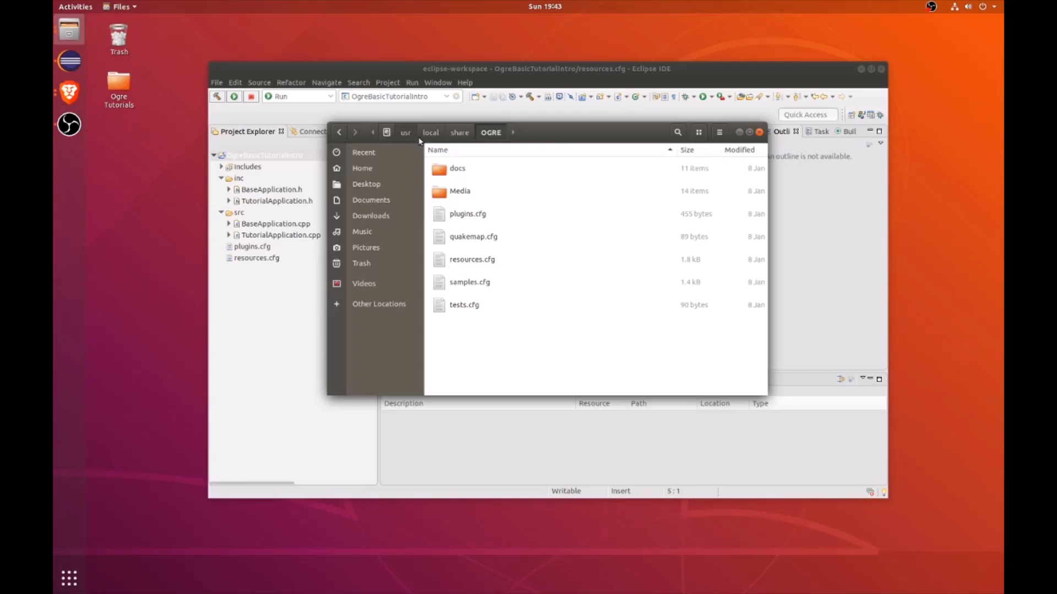
mouse_move(480, 158)
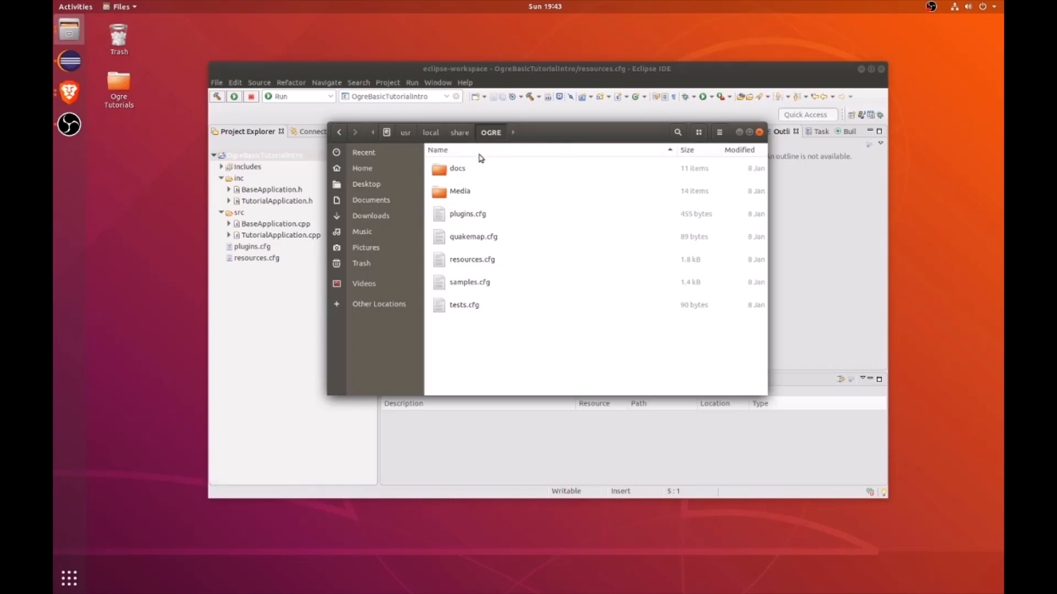
click(472, 259)
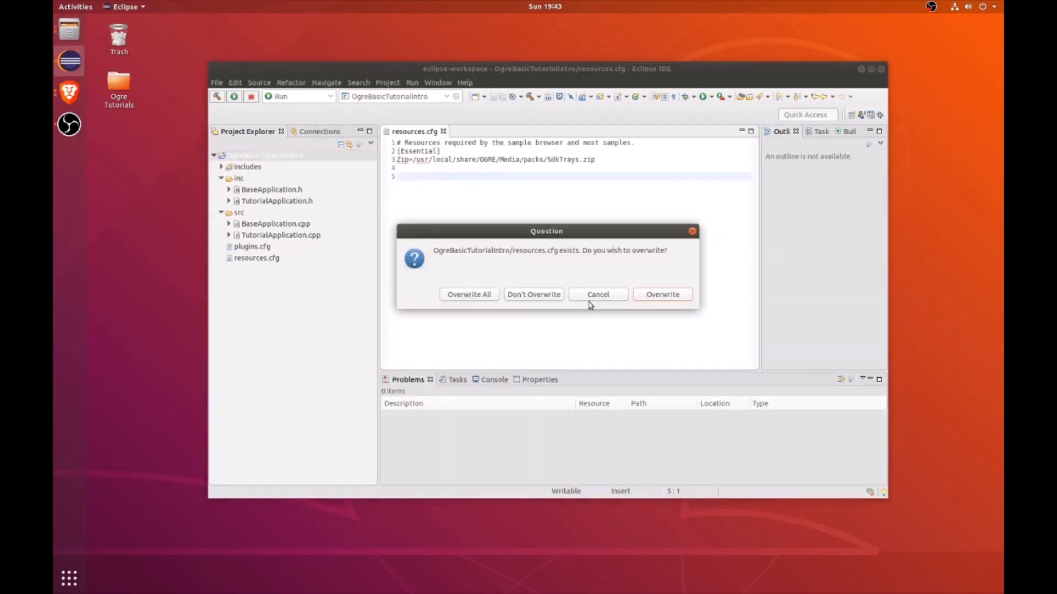
mouse_move(662, 294)
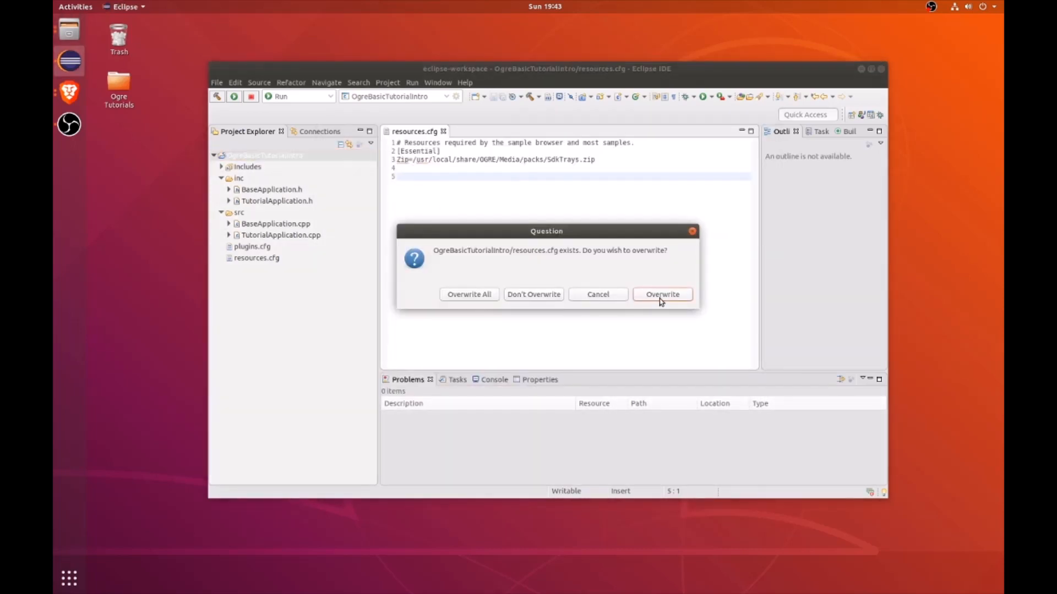
click(661, 294)
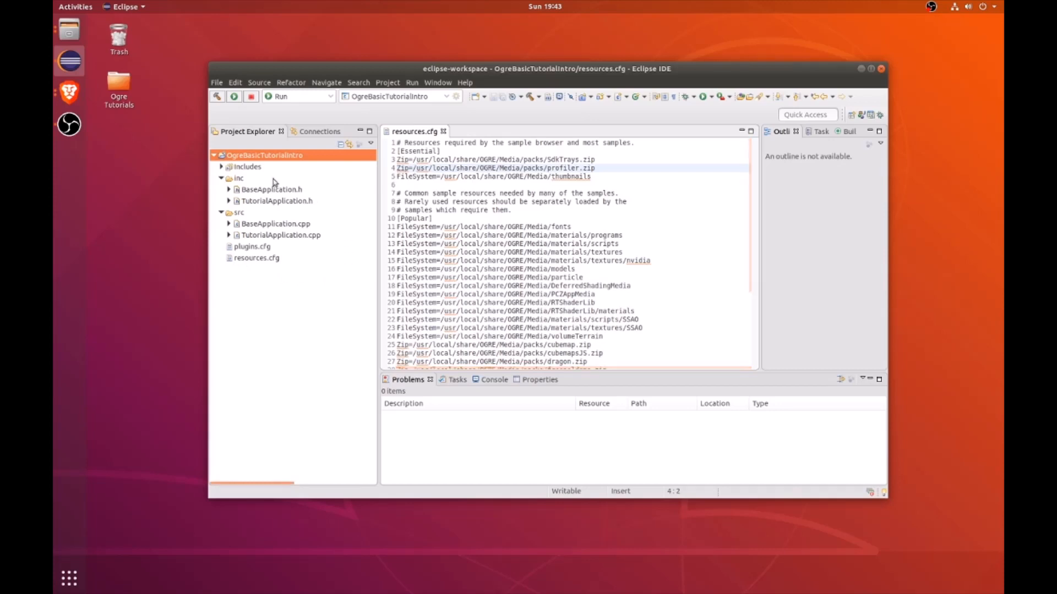
Rename the OgreBasicTutorialIntro project to OgreBasicTutorialTemplate.
right_click(263, 156)
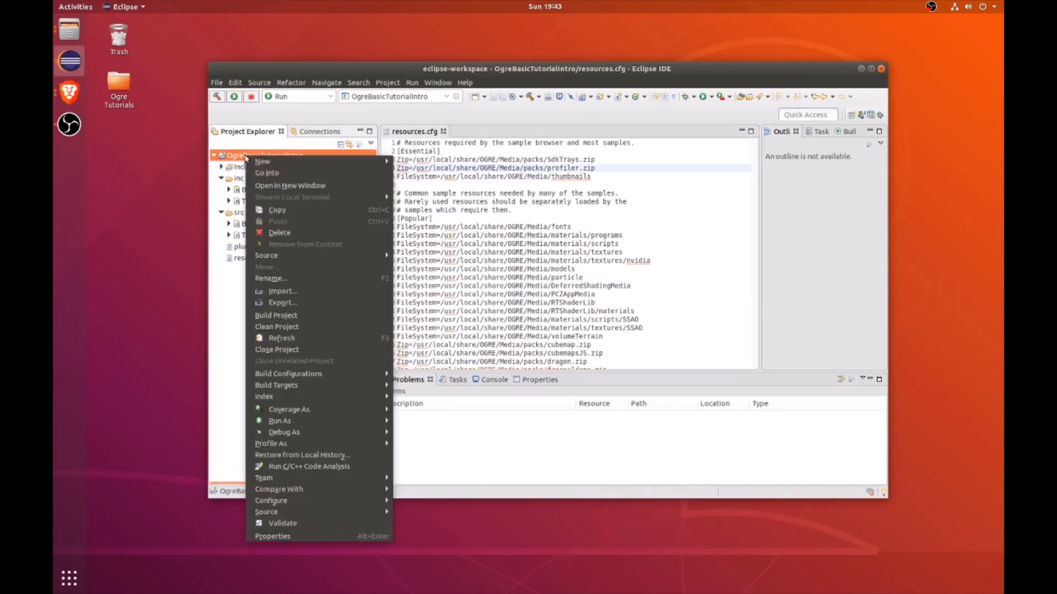
click(270, 277)
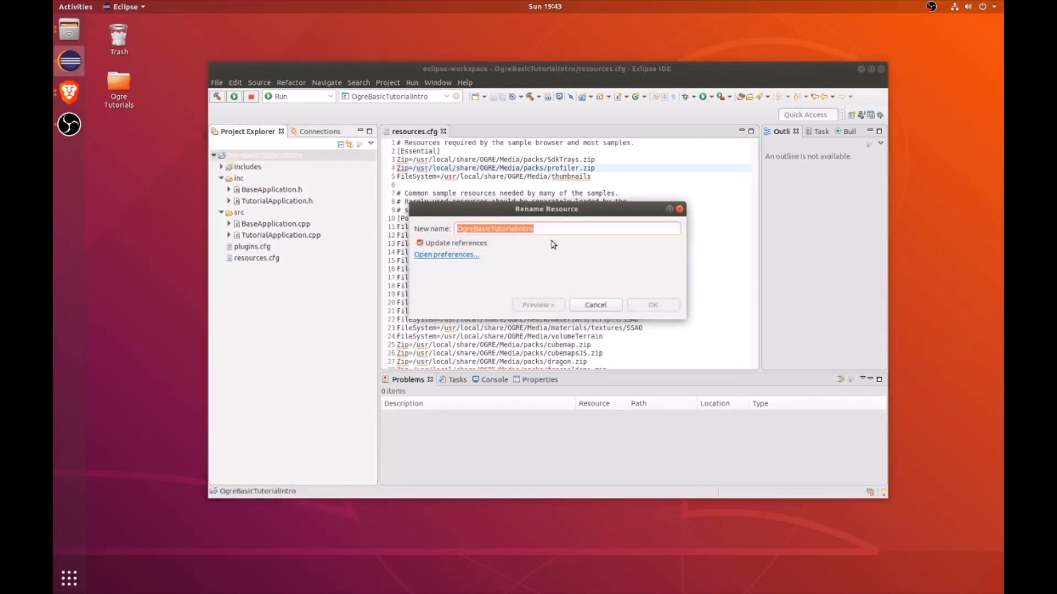
text(OgreBasicTutoriali)
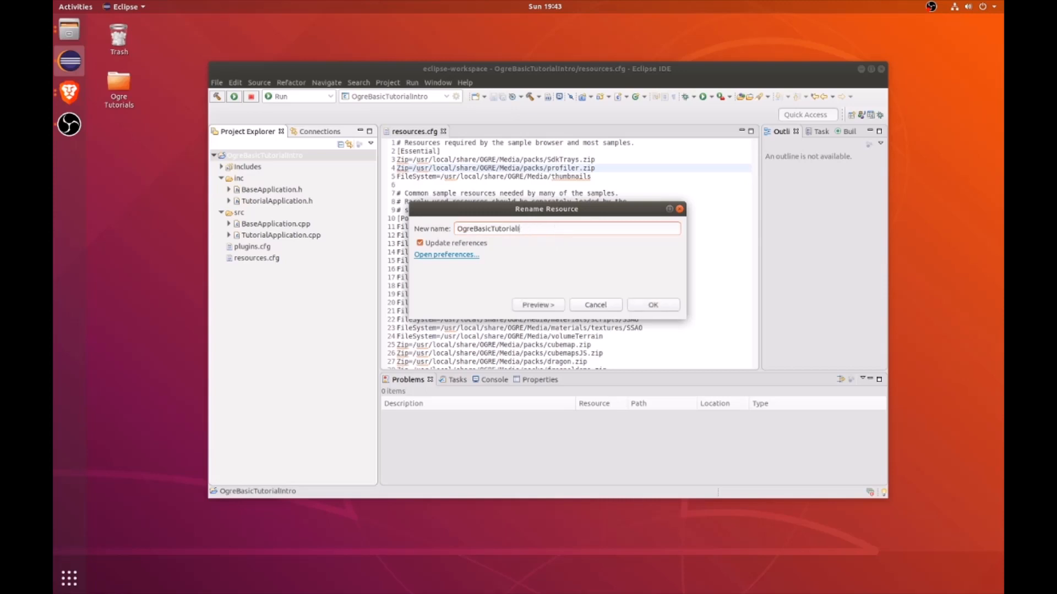
text(Temp)
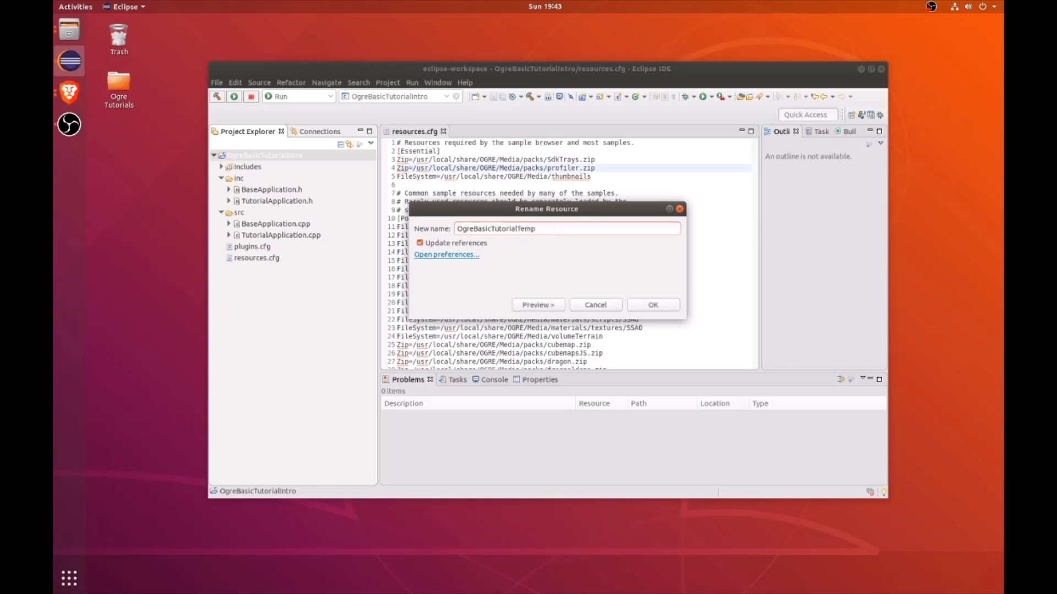
click(652, 304)
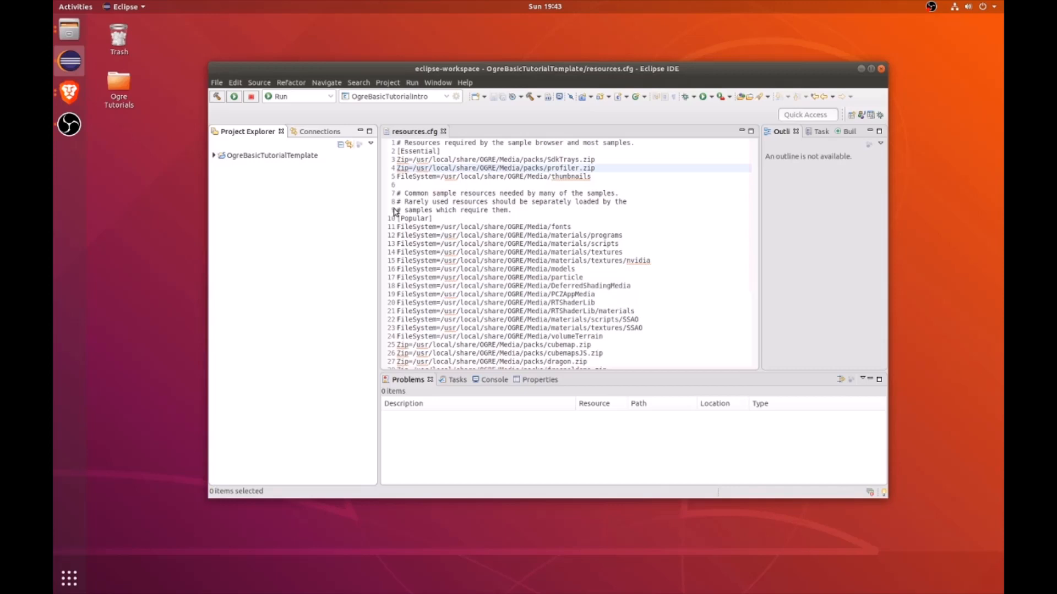
Expand inc and src and delete the four tutorial header and source files.
click(213, 155)
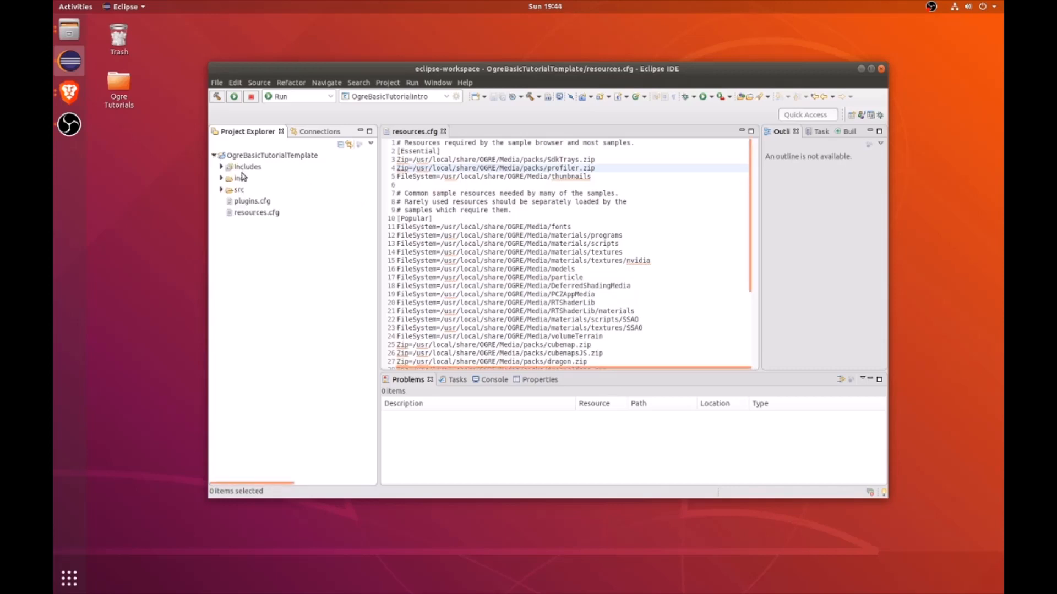
click(221, 177)
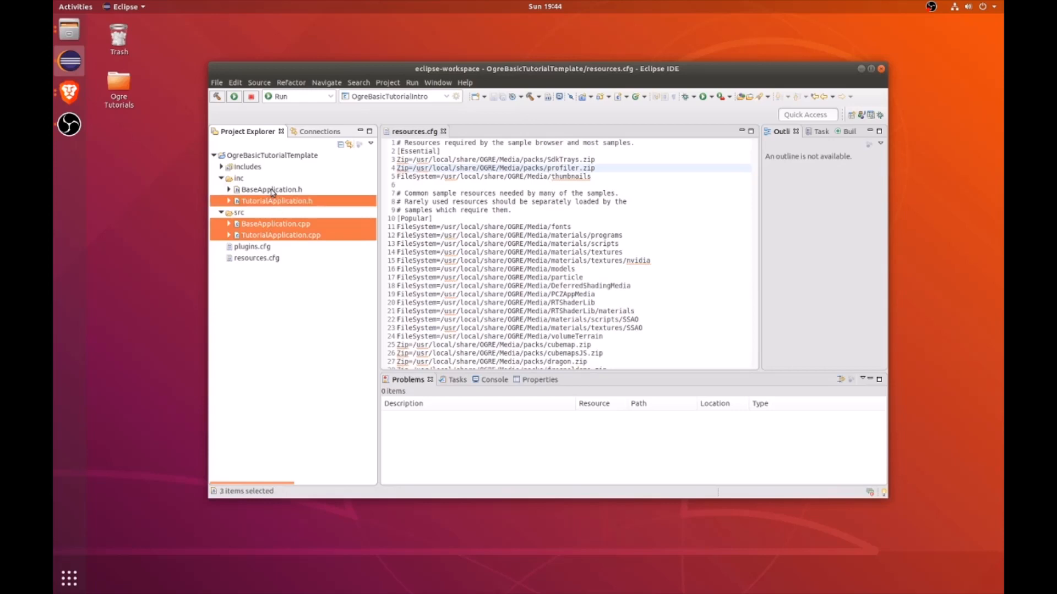
right_click(270, 189)
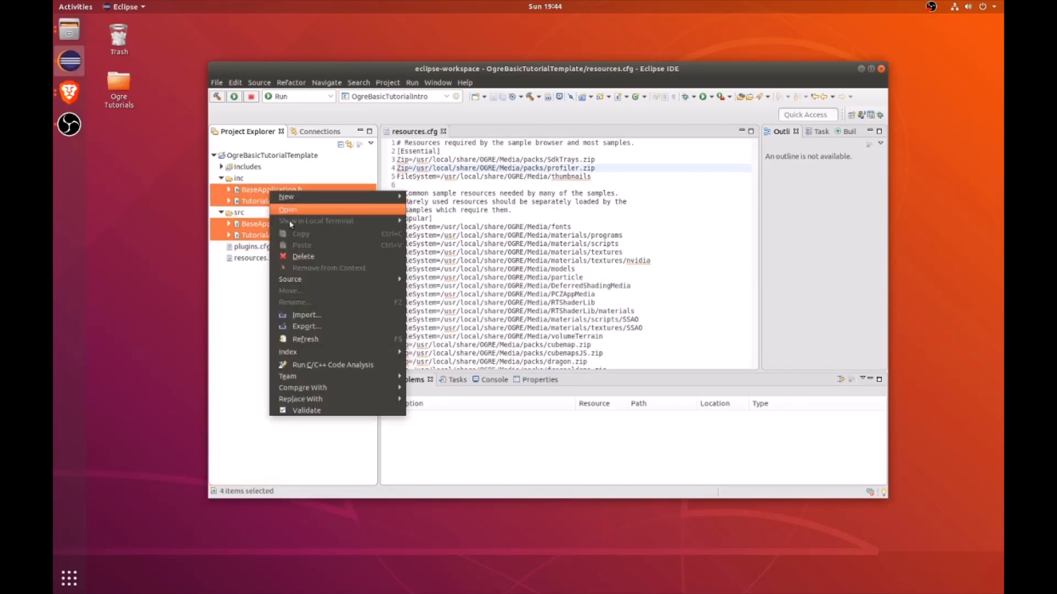
click(304, 256)
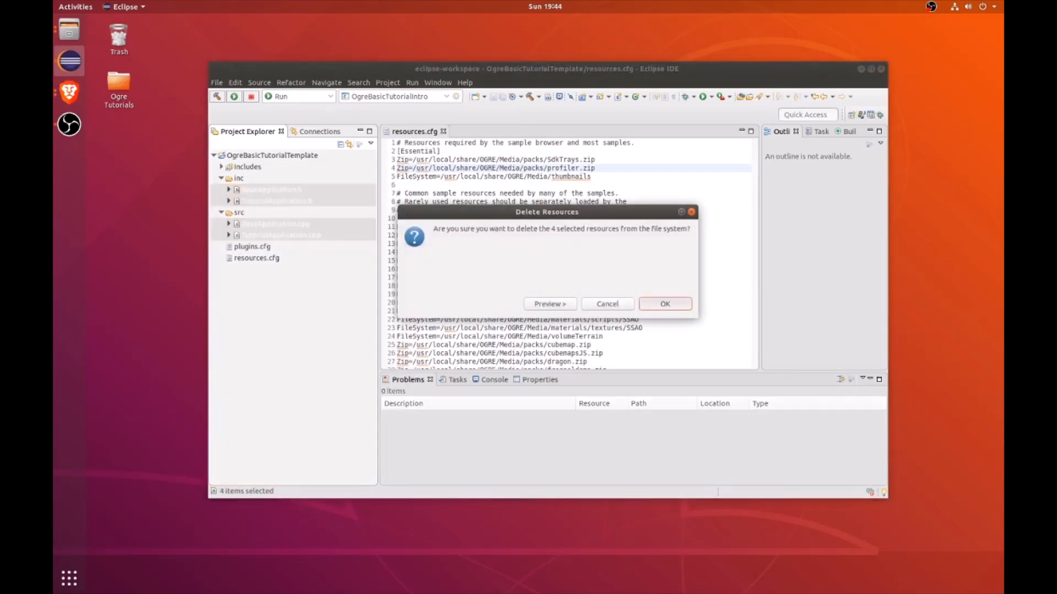
Confirm deleting the four files and paste a project copy named OgreBasicTutorialTemplate2.
click(664, 304)
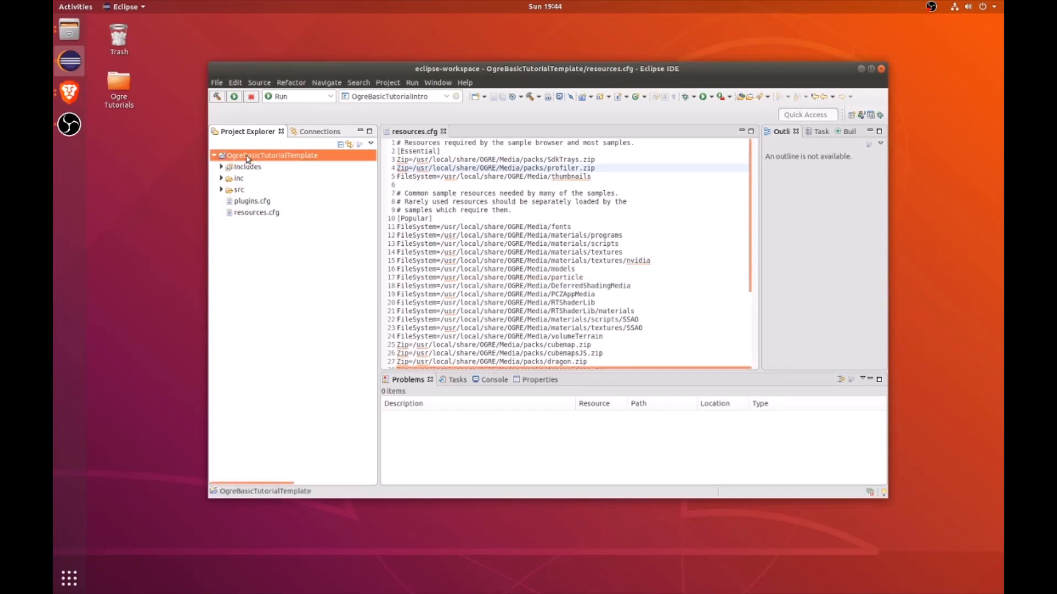
right_click(272, 155)
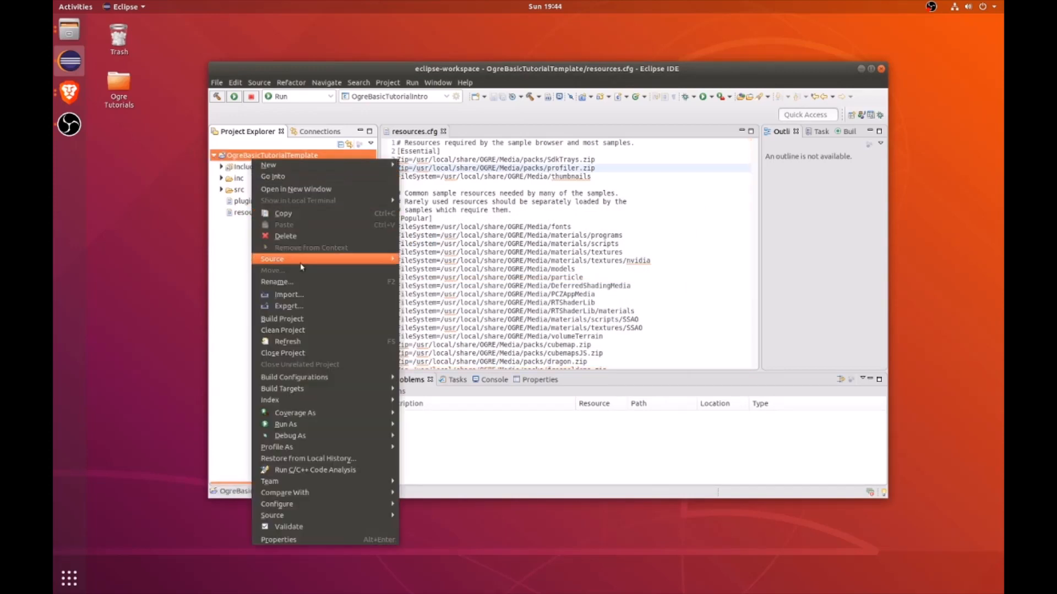
mouse_move(286, 342)
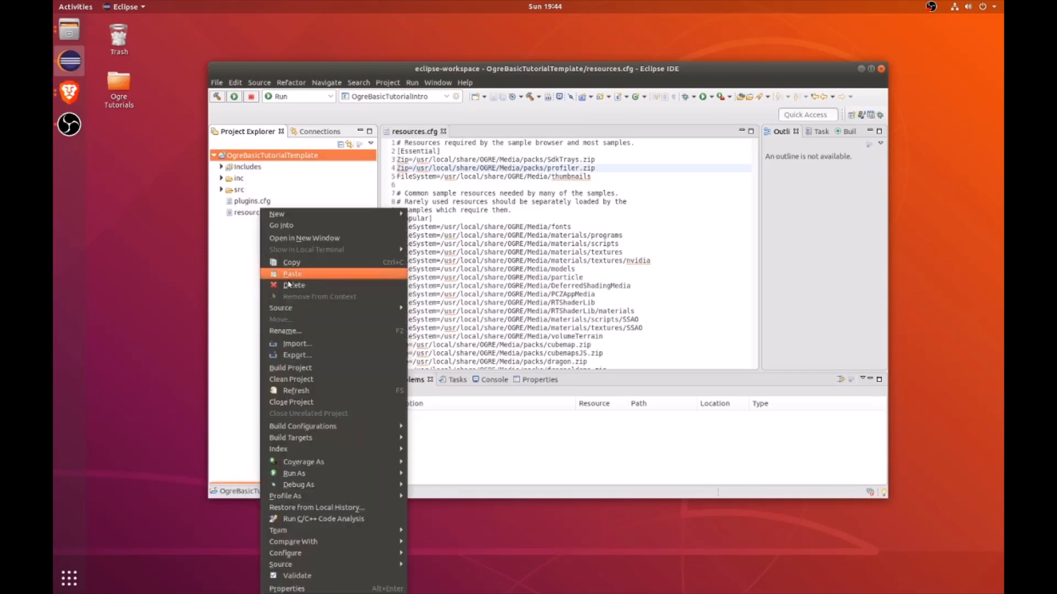
click(291, 274)
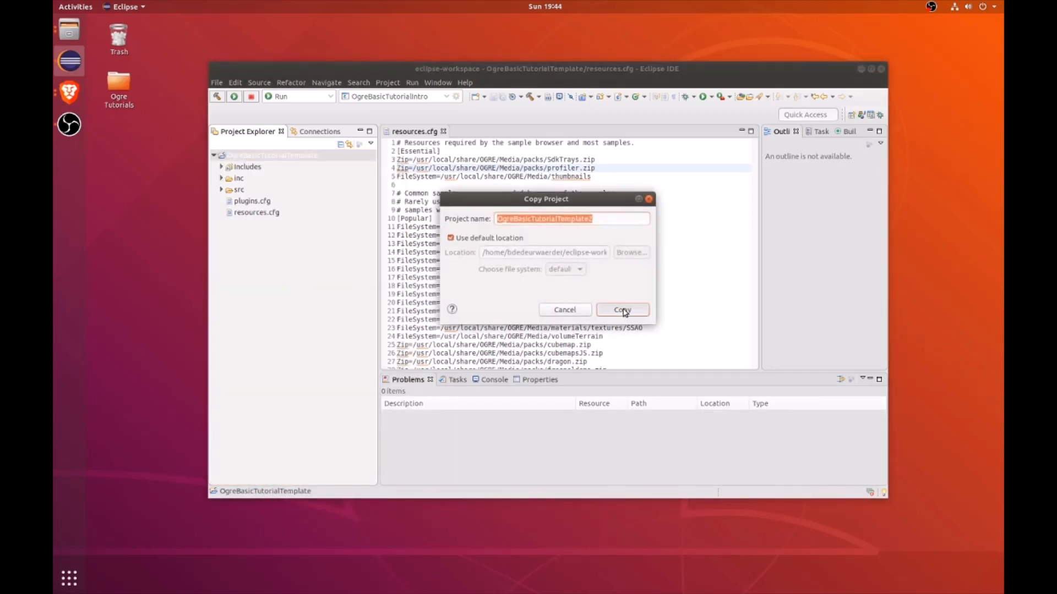
click(621, 309)
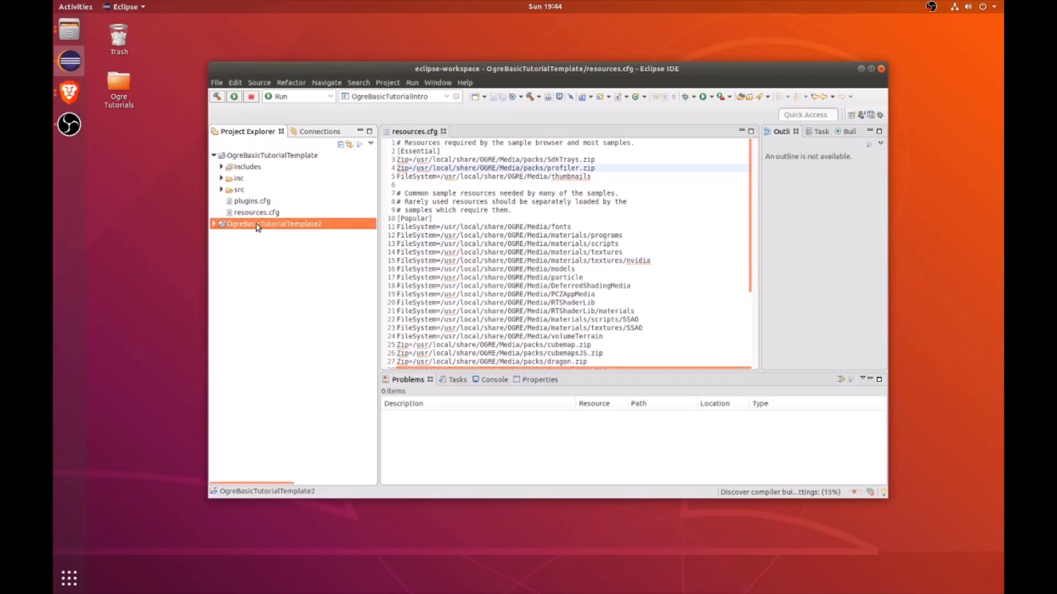
right_click(274, 223)
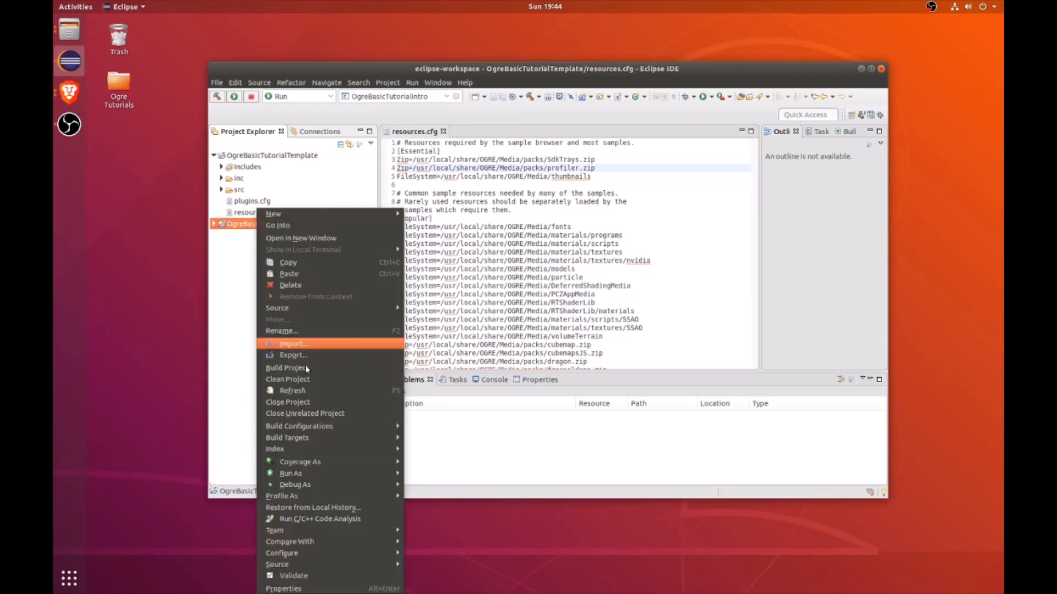
click(283, 589)
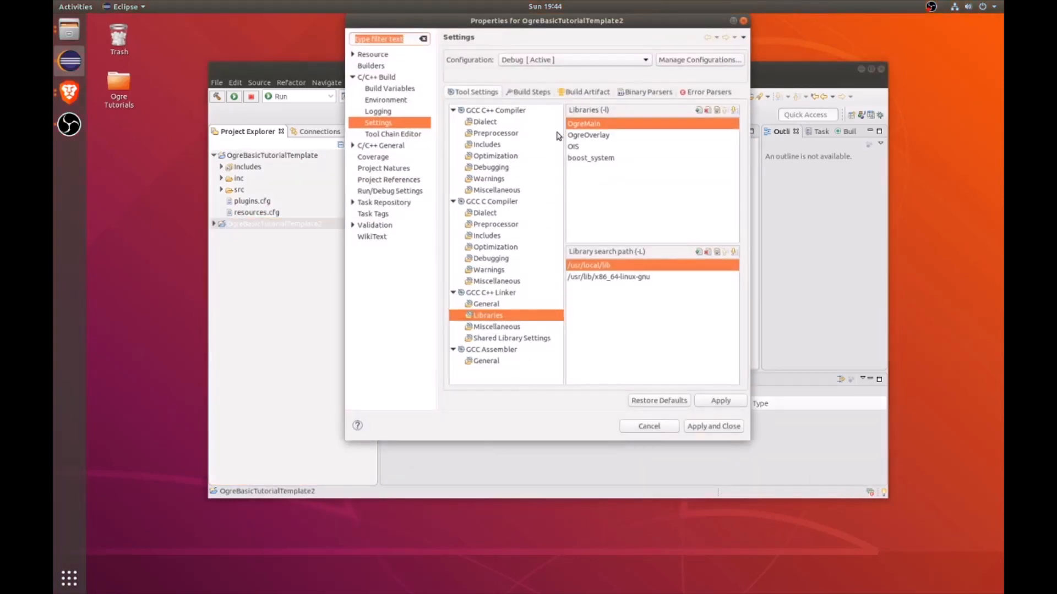
click(486, 145)
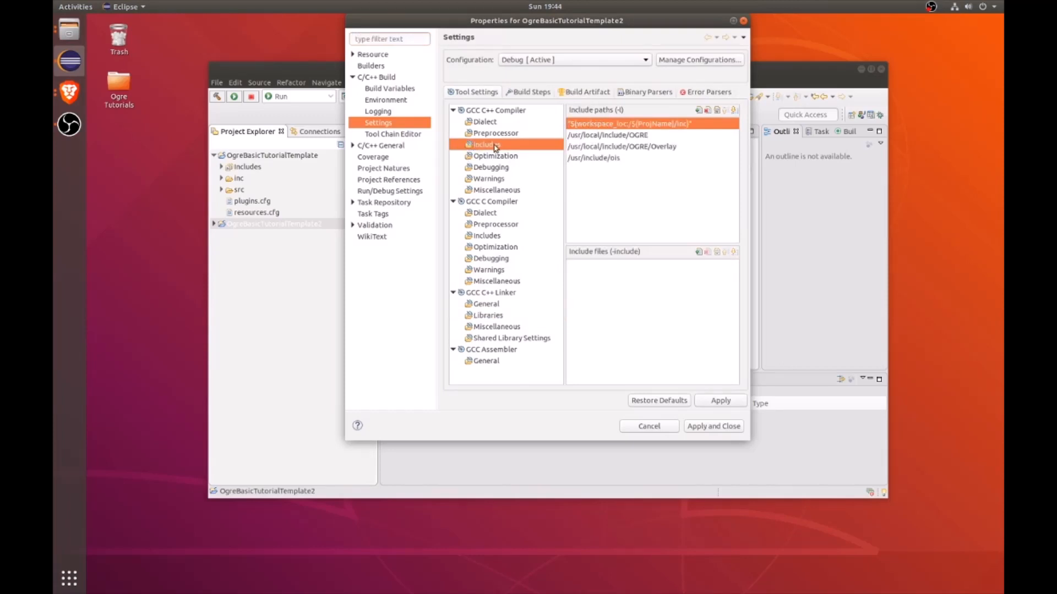
click(487, 315)
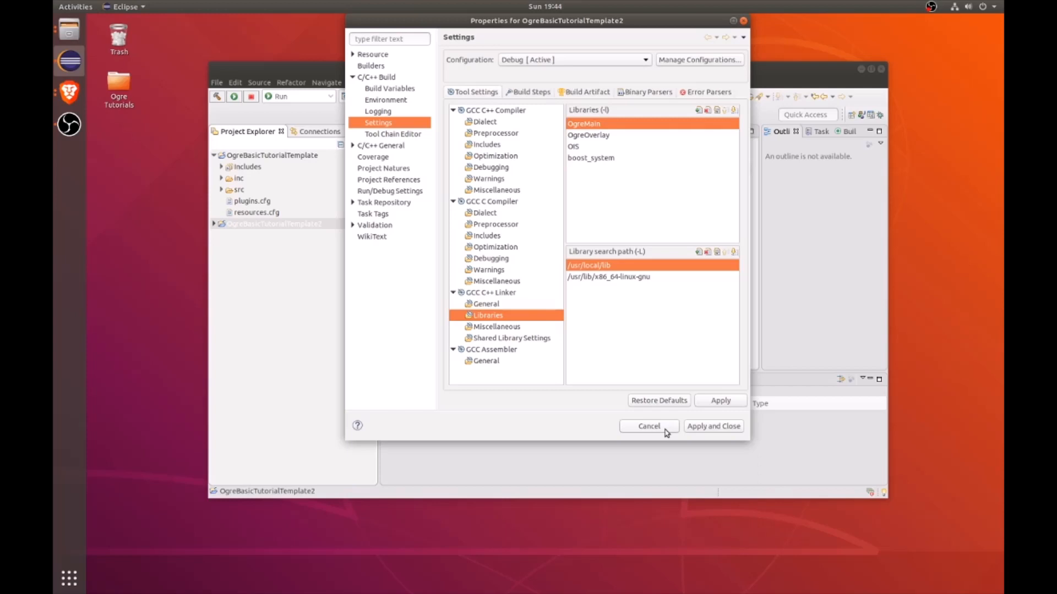
click(648, 426)
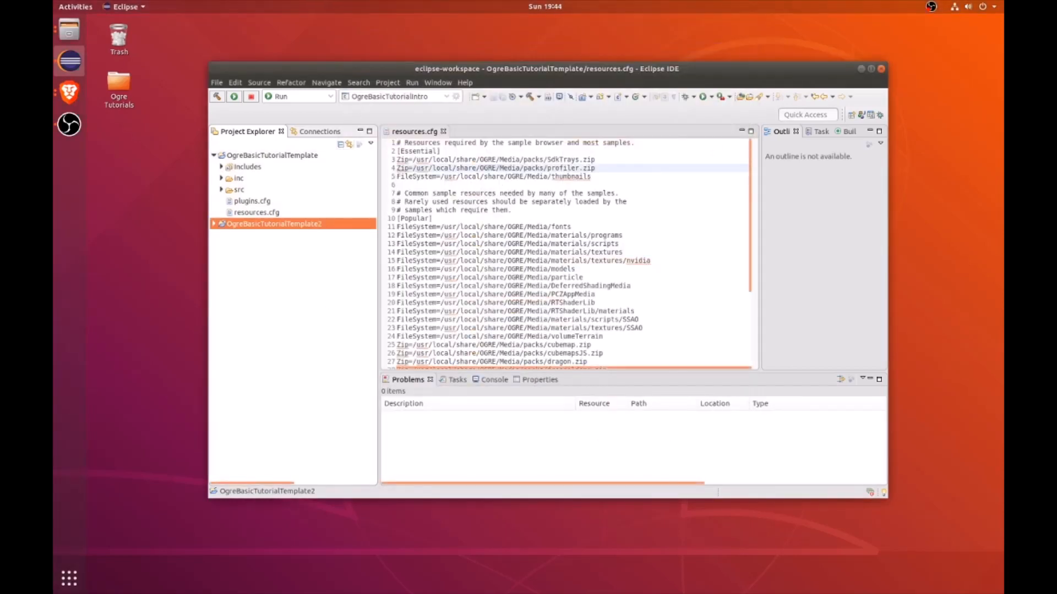
Rename the copied project to OgreBasicTutorialIntro and expand its folders.
click(212, 223)
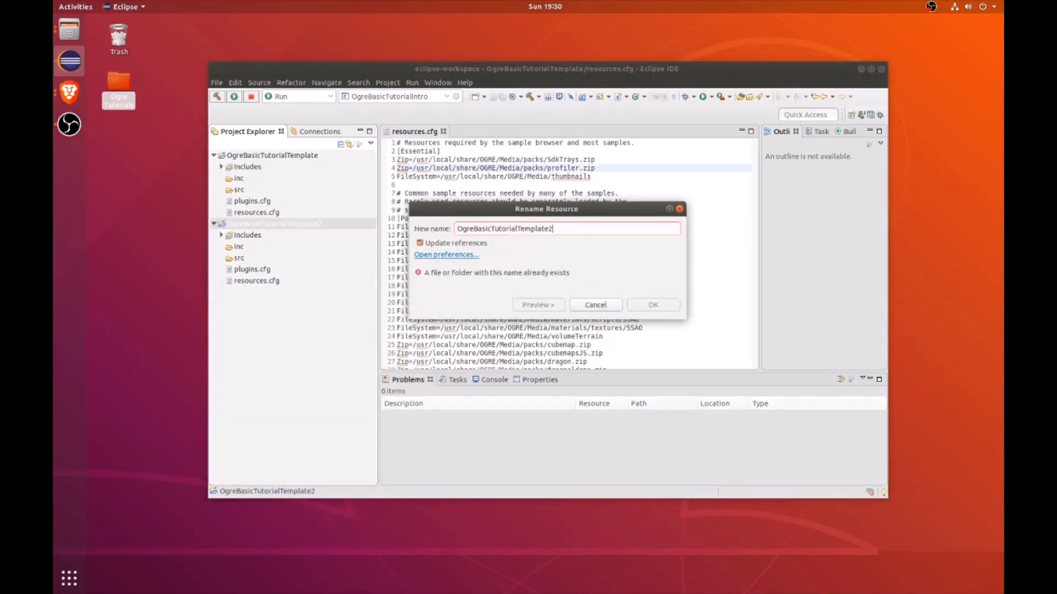
key(BackSpace)
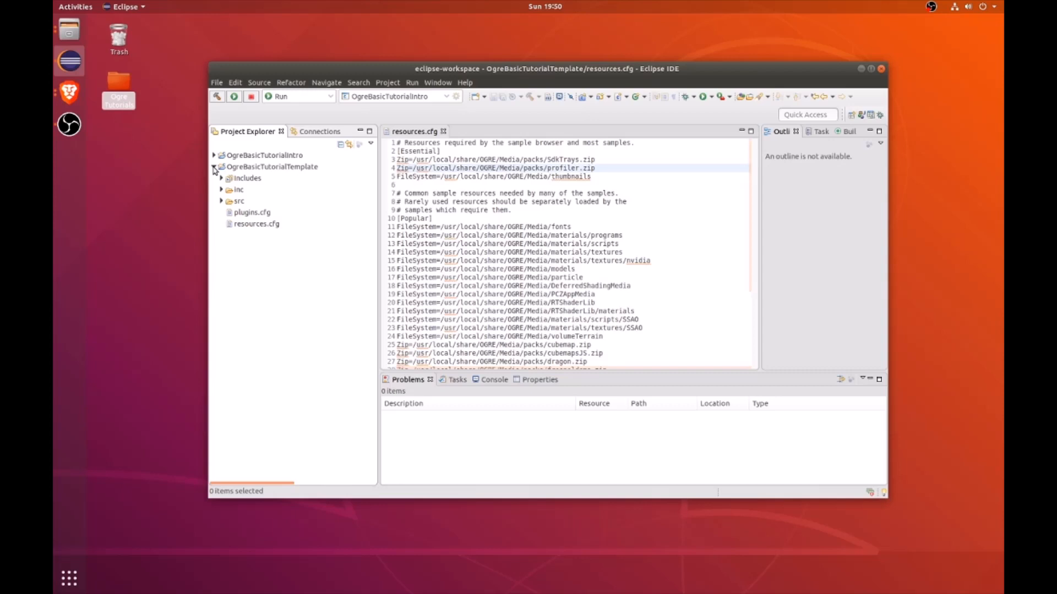
click(264, 155)
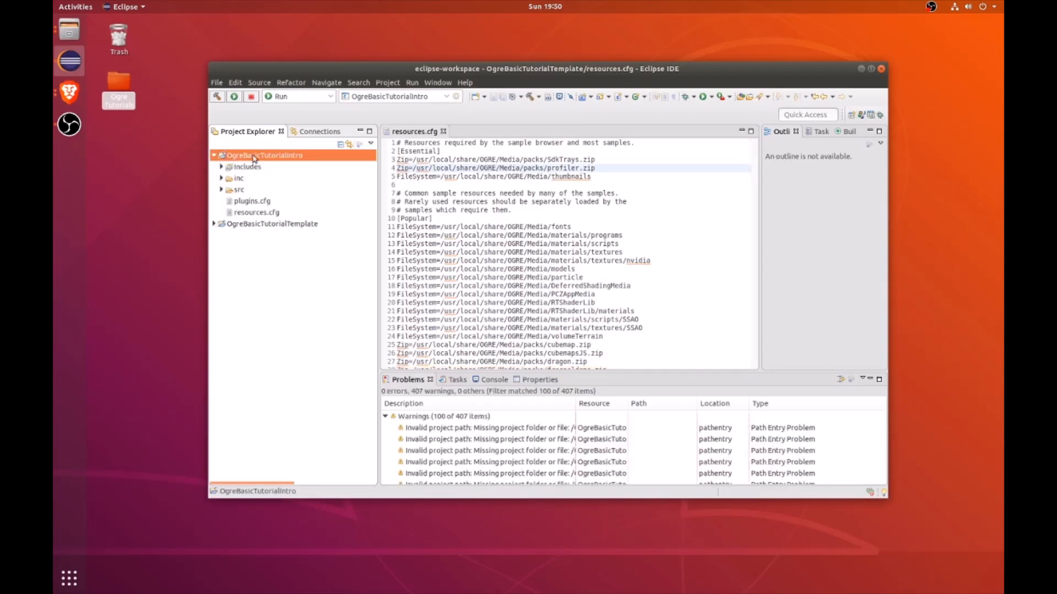
mouse_move(68, 93)
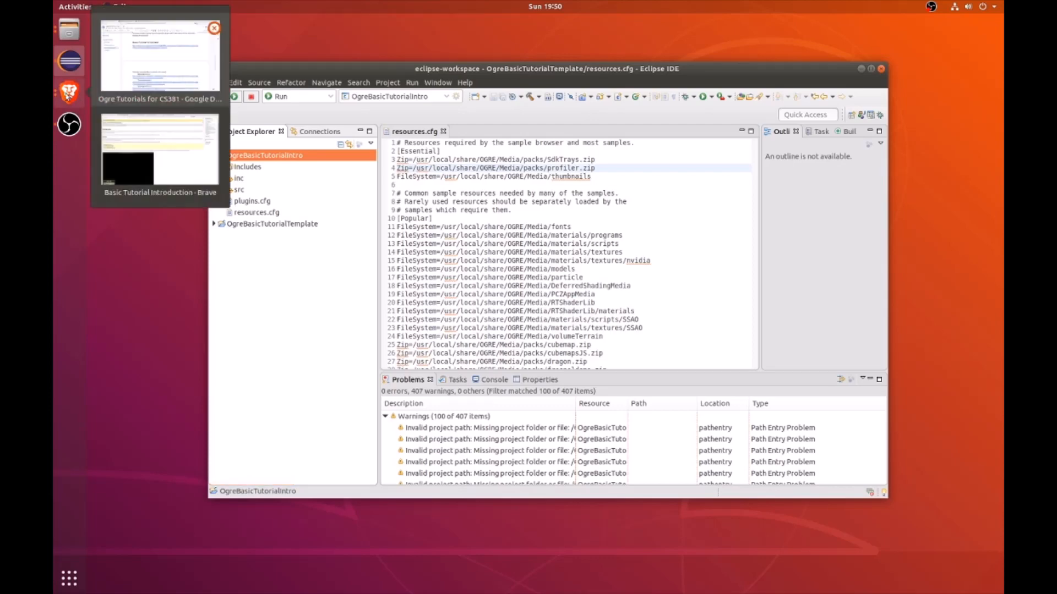
Switch to the Brave window showing the Basic Tutorial Introduction page.
click(161, 148)
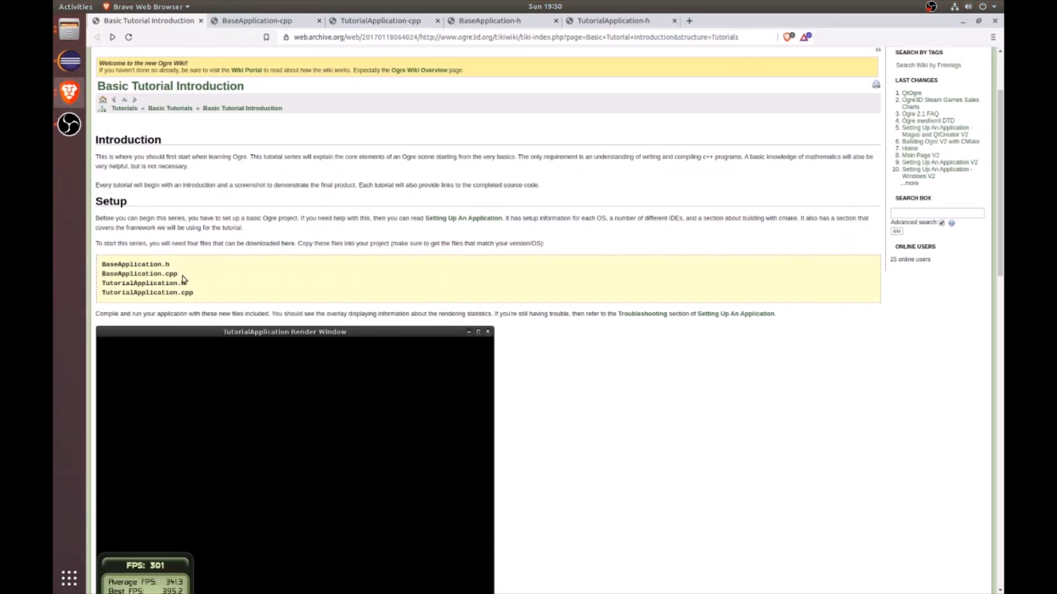
mouse_move(132, 282)
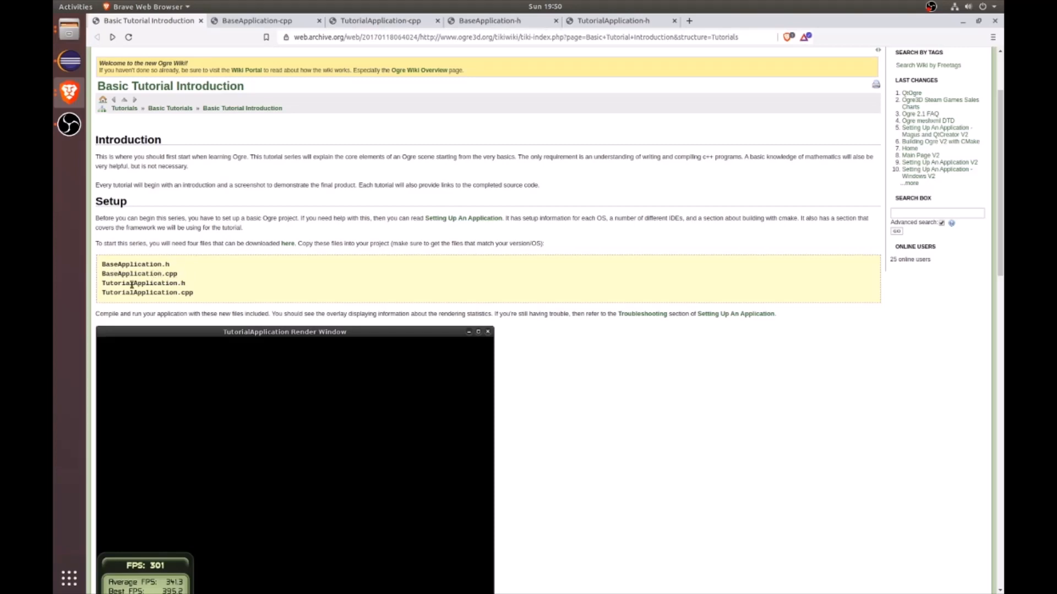
mouse_move(103, 293)
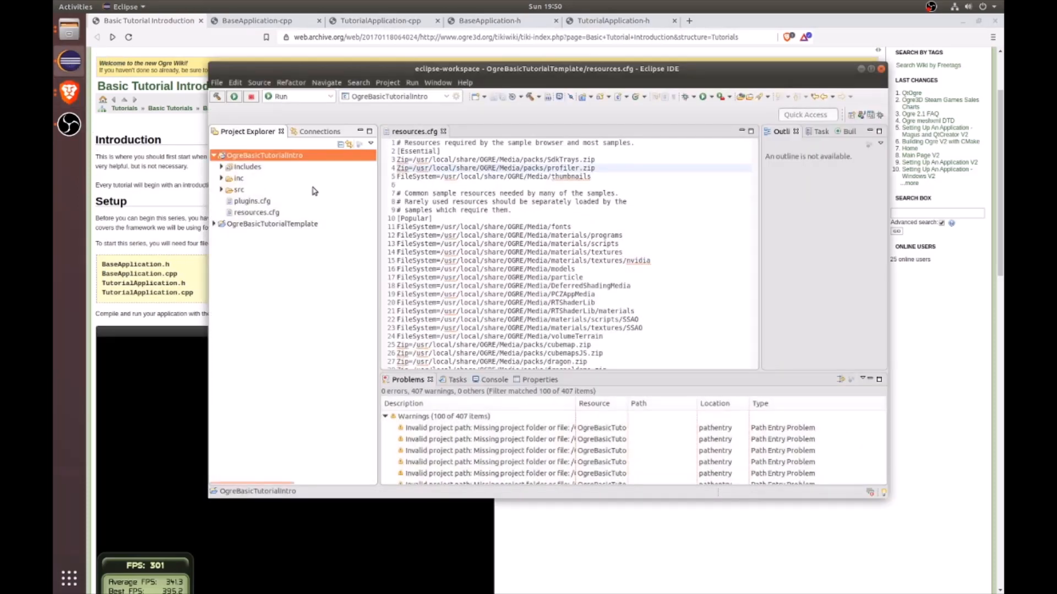
Create the BaseApplication.h header file in the inc folder.
click(238, 177)
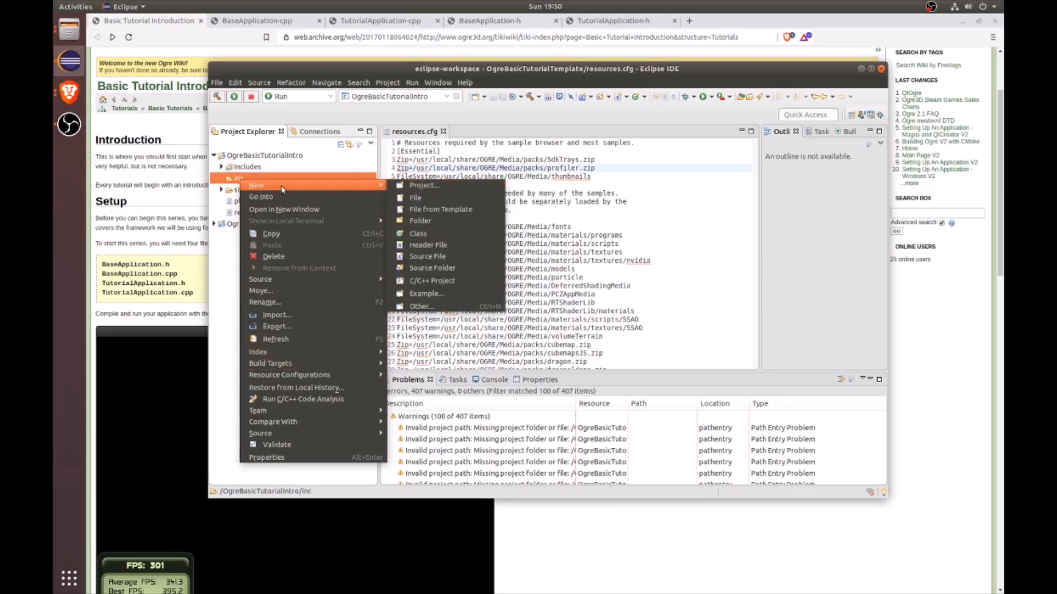
mouse_move(417, 233)
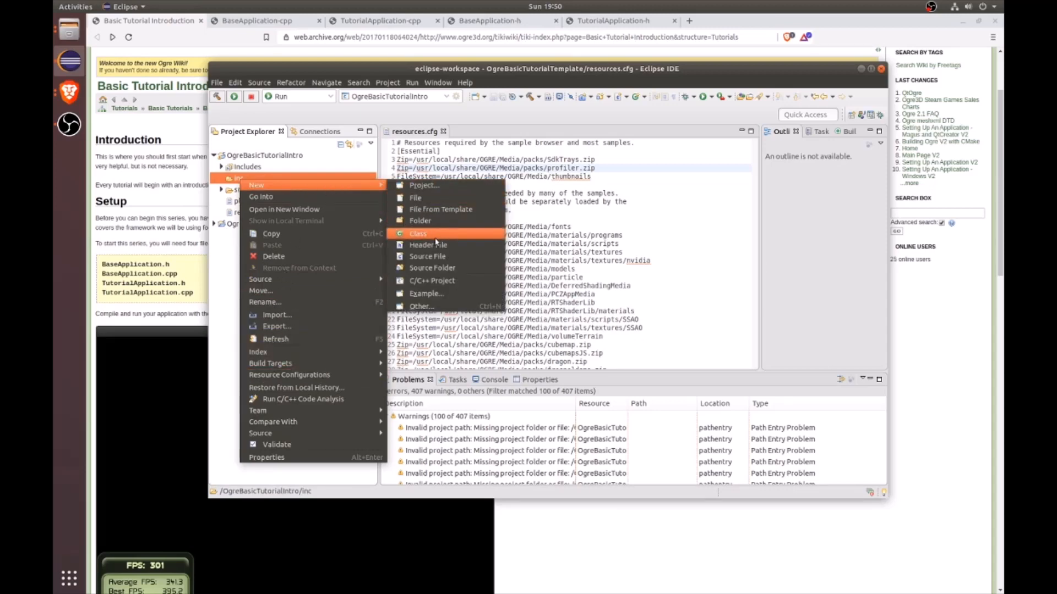
click(427, 244)
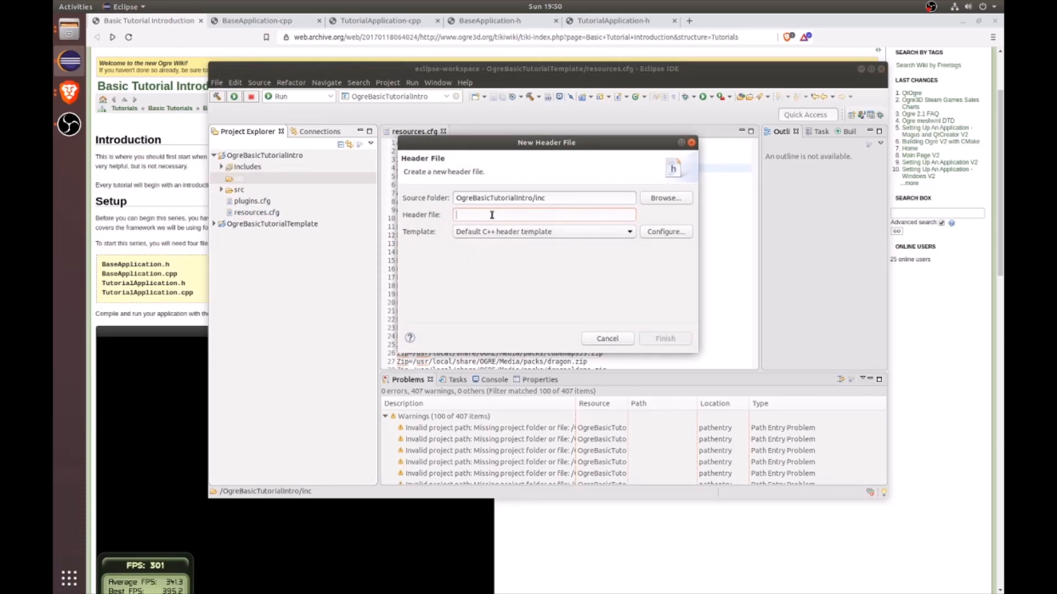
text(Bas)
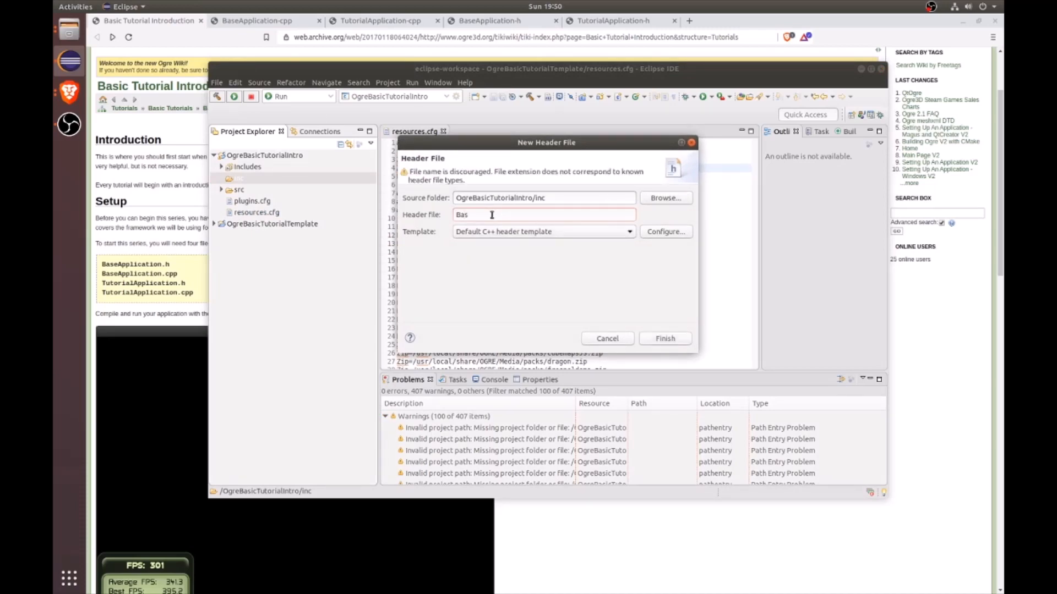
text(eApplication.)
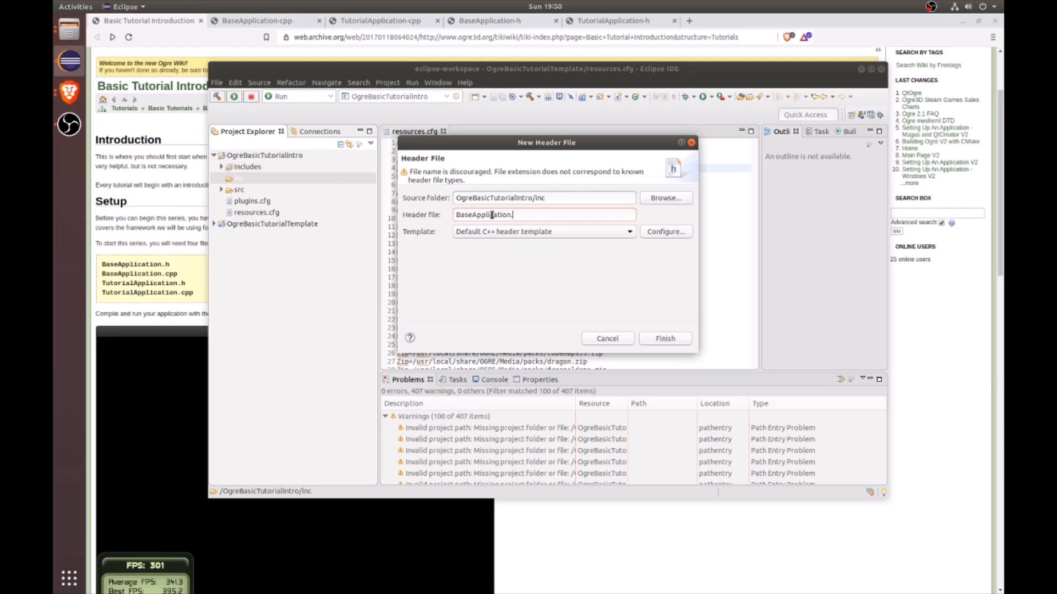
click(663, 338)
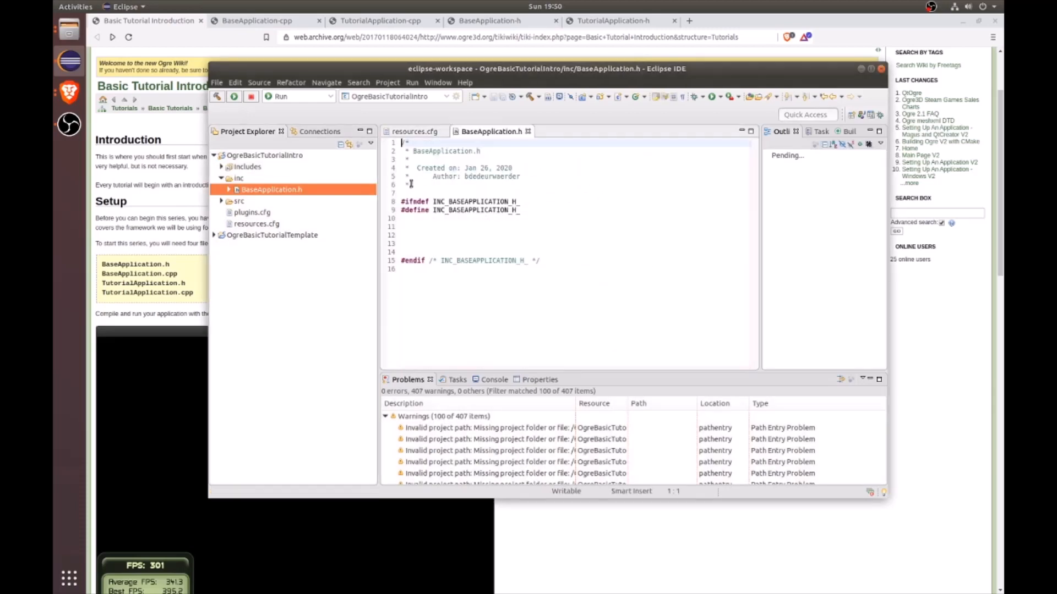
Create the TutorialApplication.h header file in the inc folder.
right_click(238, 177)
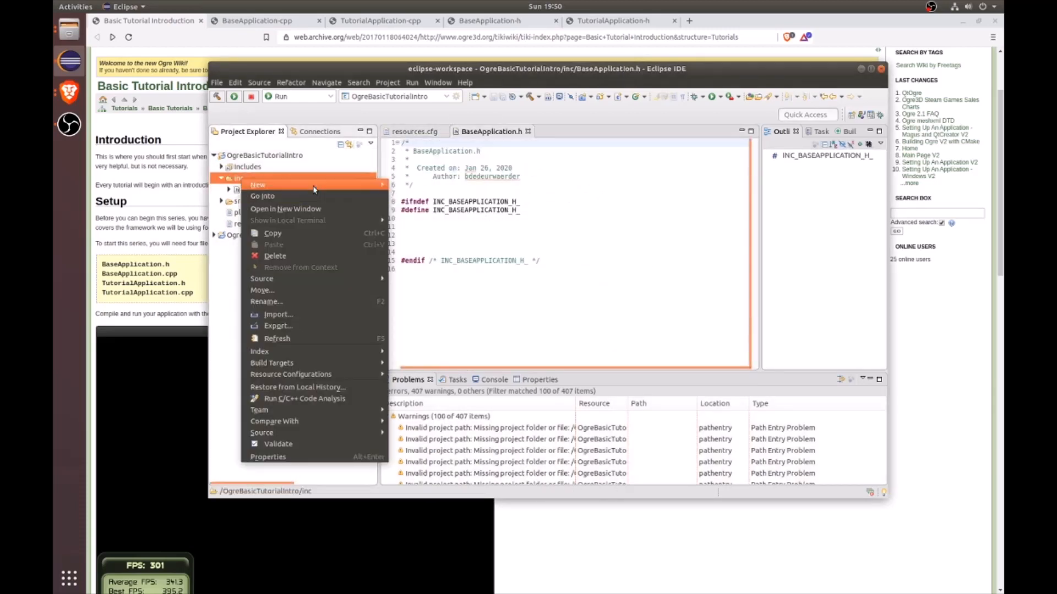
click(257, 185)
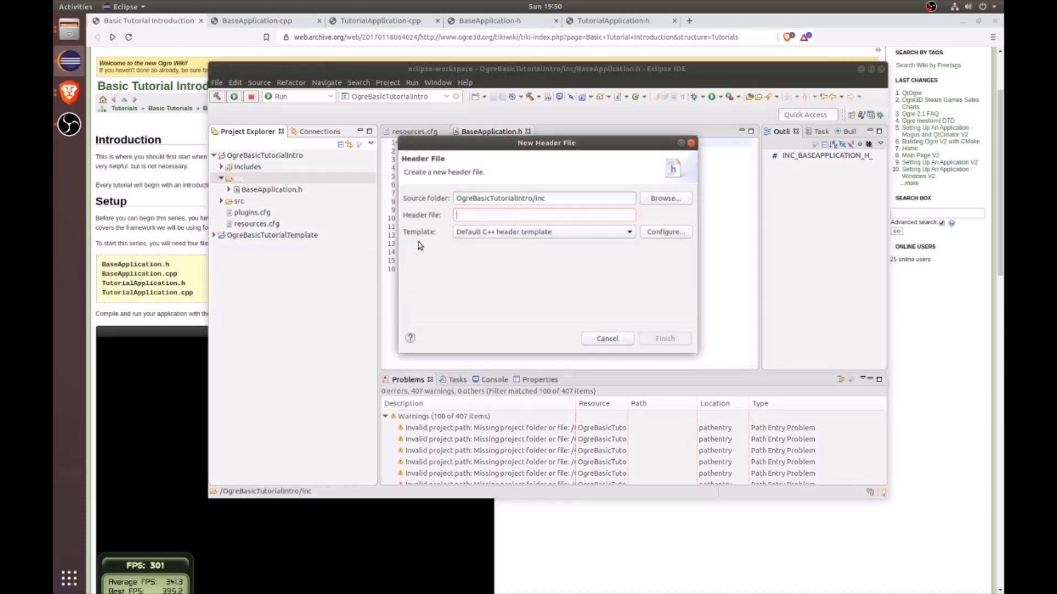
text(TutorialApplicati)
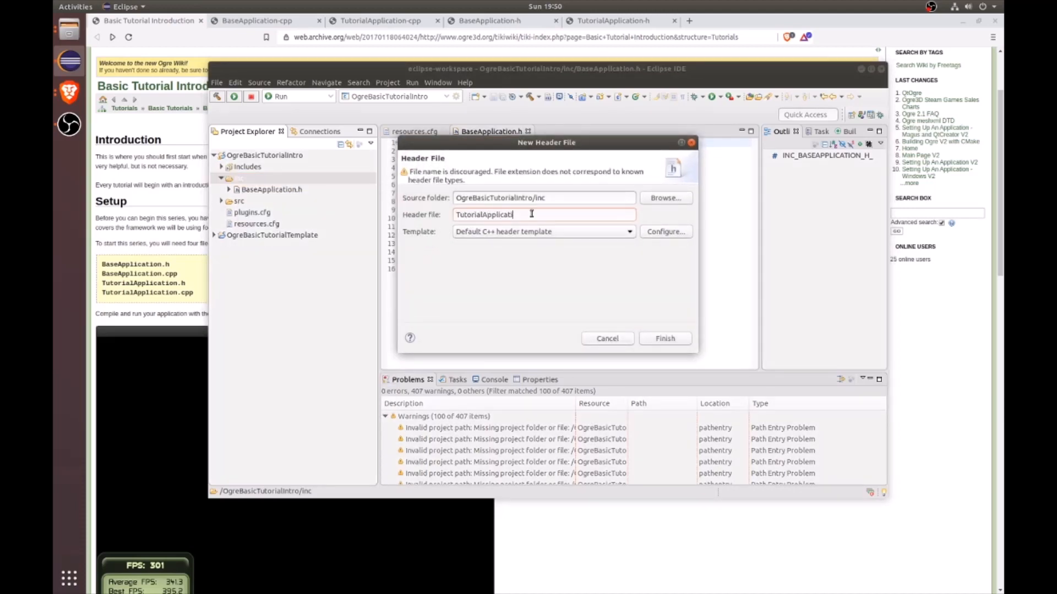
click(664, 338)
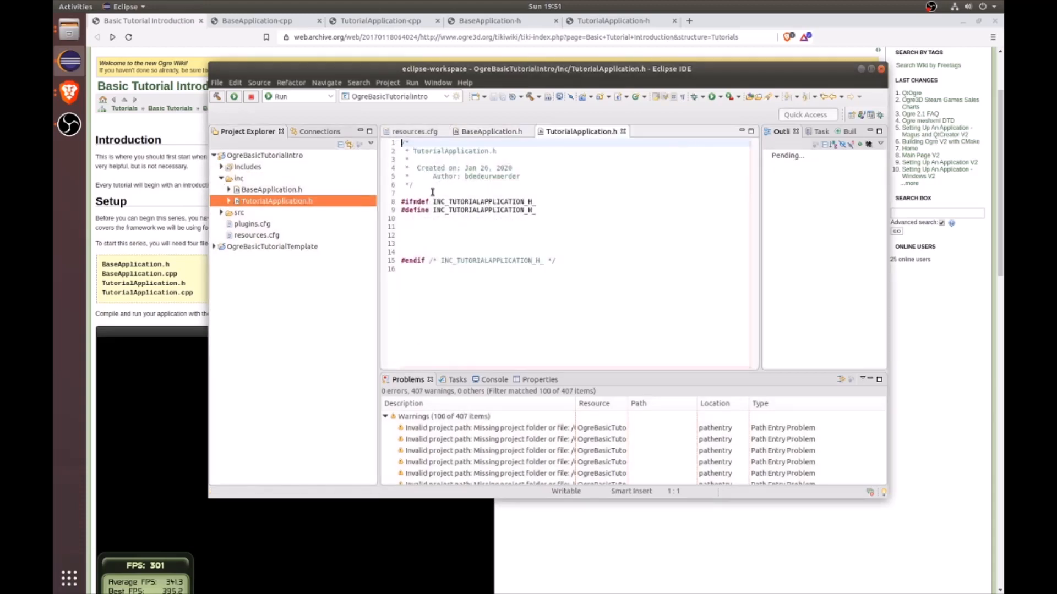
Create the BaseApplication.cpp source file in the src folder.
right_click(238, 212)
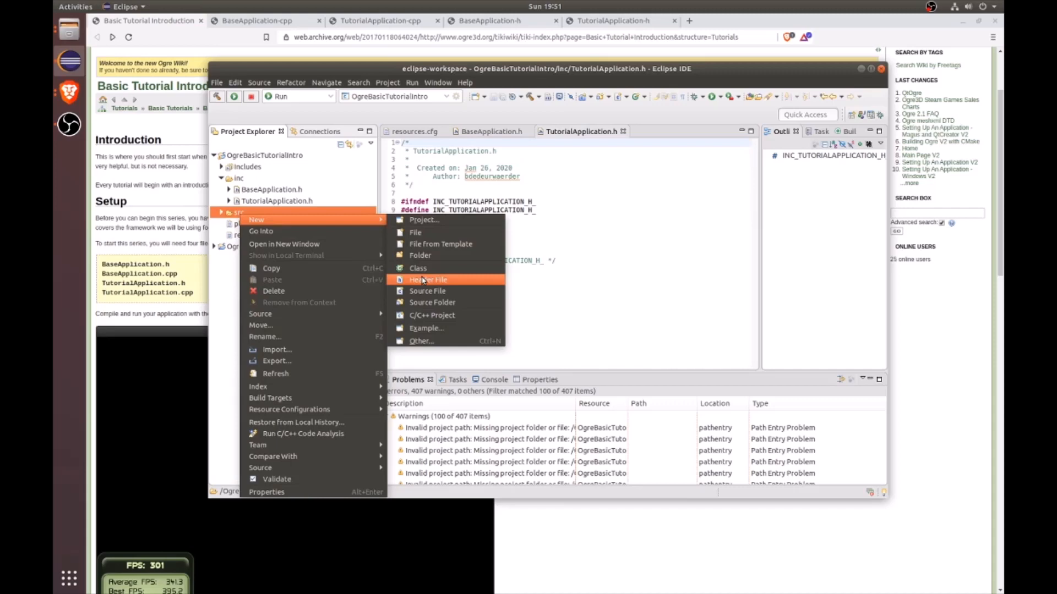
click(427, 291)
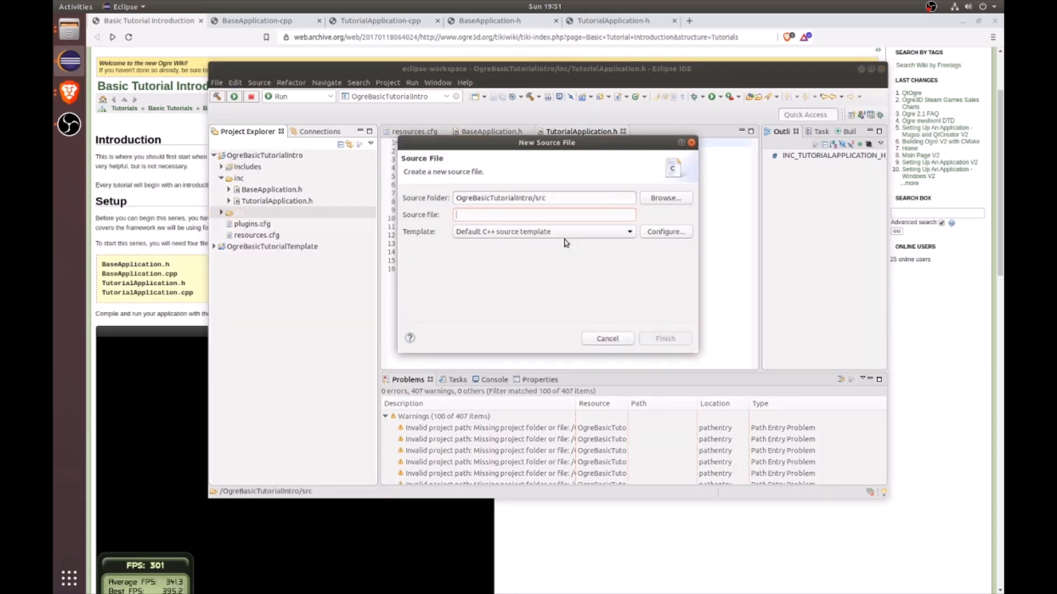
text(BaseApplication)
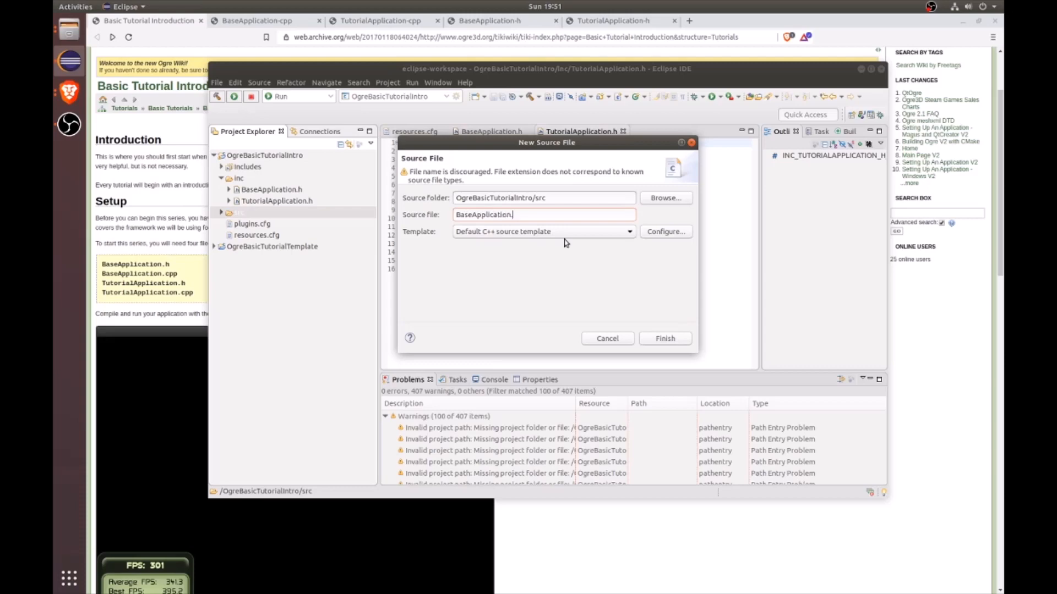
text(.cpp)
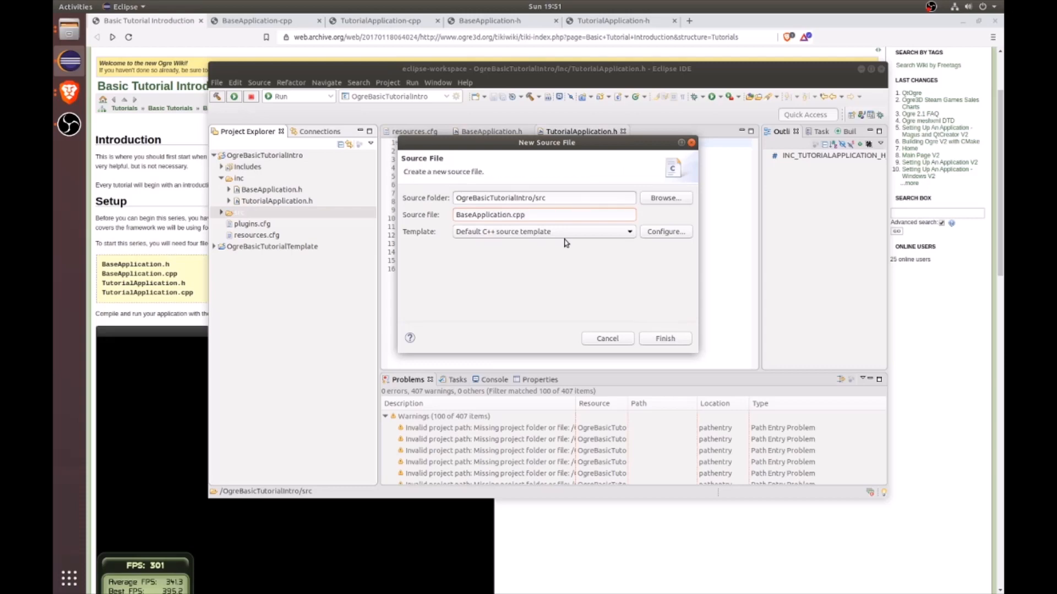
click(664, 338)
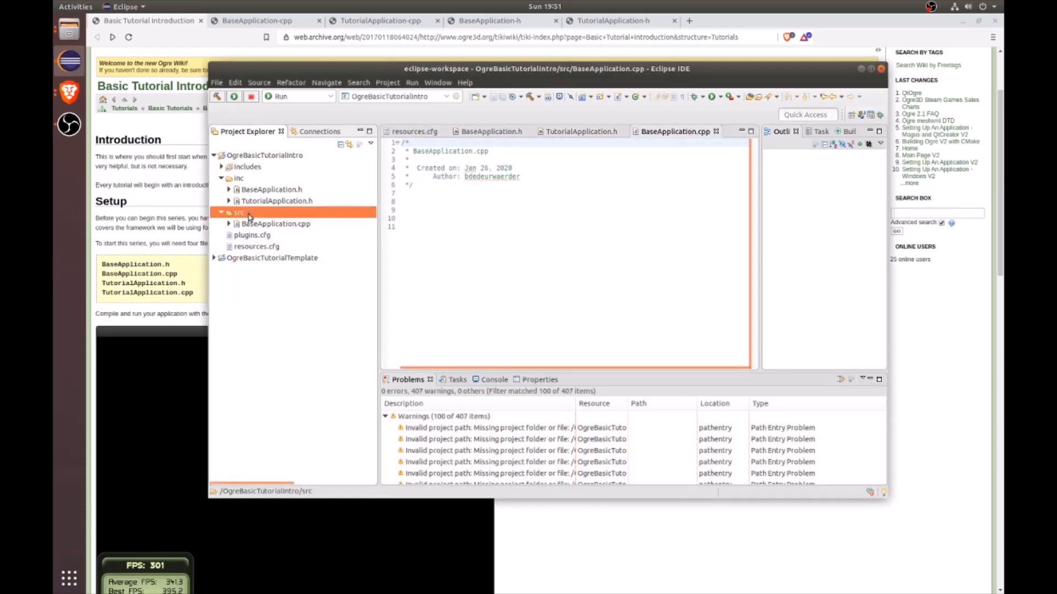
Create the TutorialApplication.cpp source file in the src folder.
right_click(240, 213)
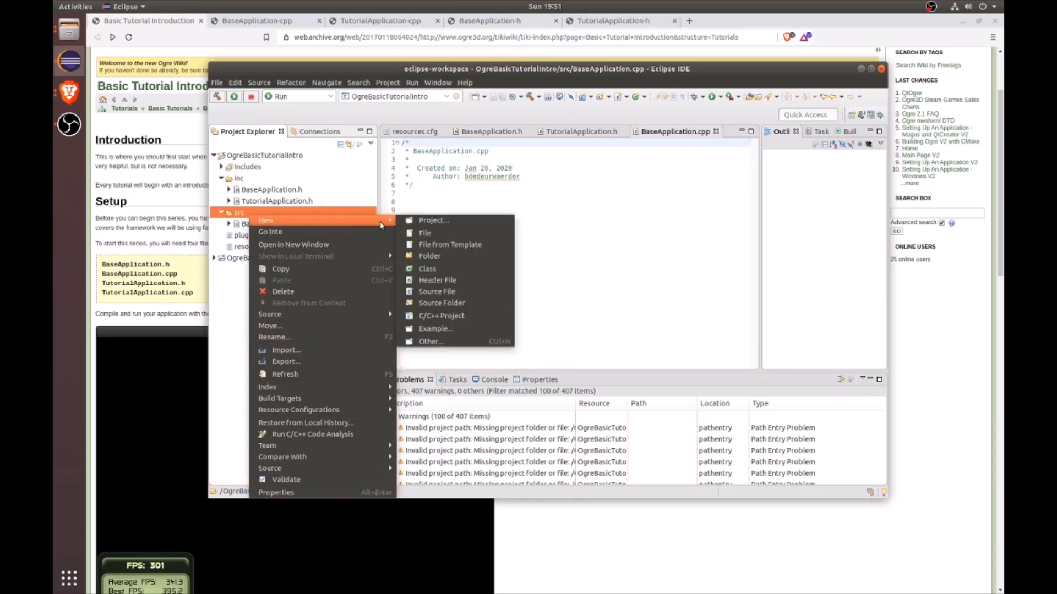
click(437, 291)
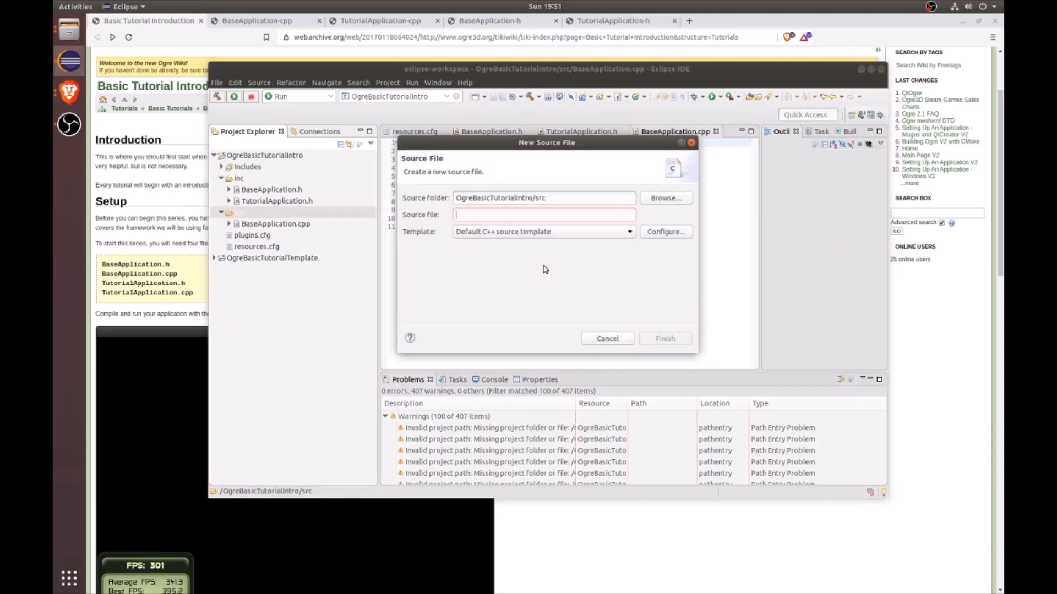
text(TutorialApplication)
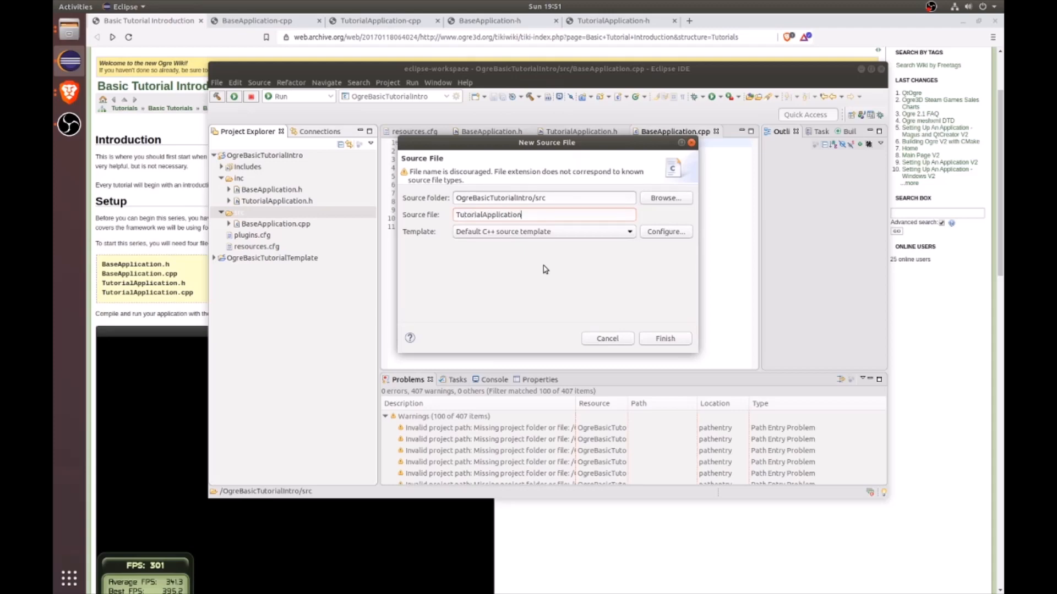
click(664, 339)
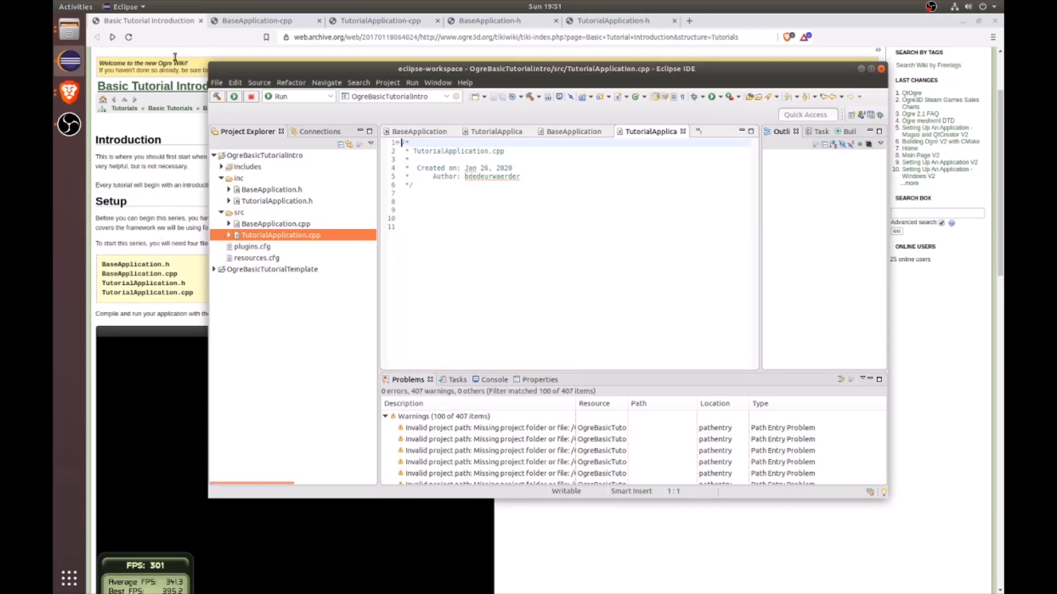
mouse_move(381, 20)
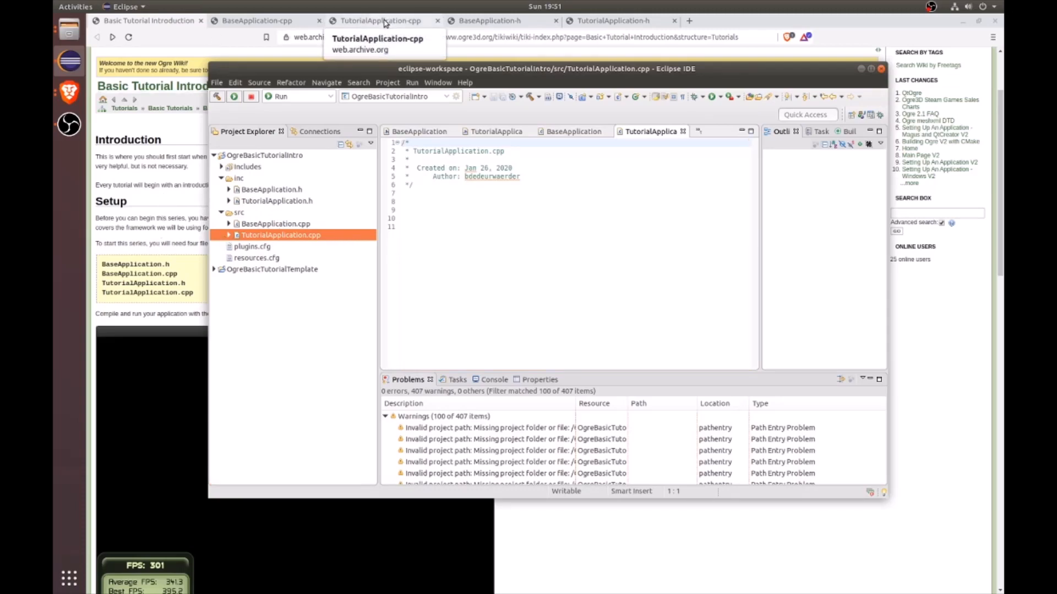
Copy the TutorialApplication-cpp wiki code into TutorialApplication.cpp.
click(380, 20)
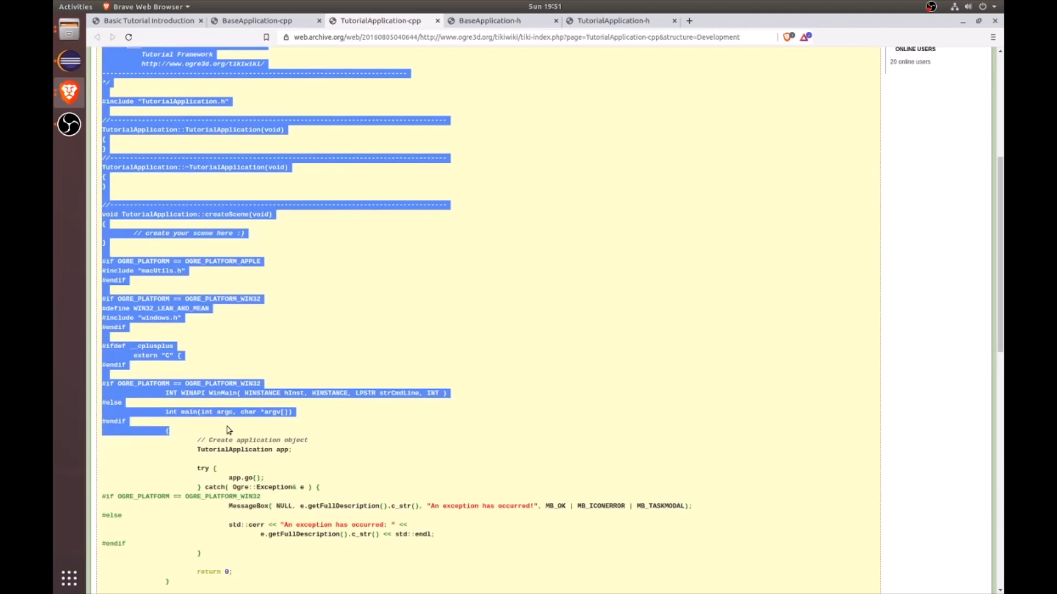
scroll(down, 3)
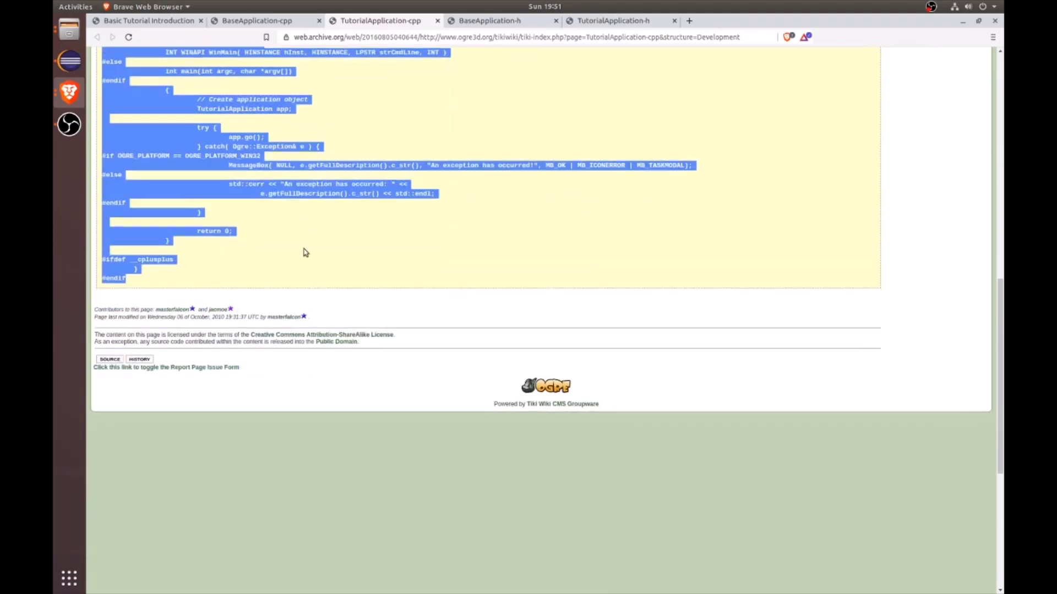
scroll(up, 3)
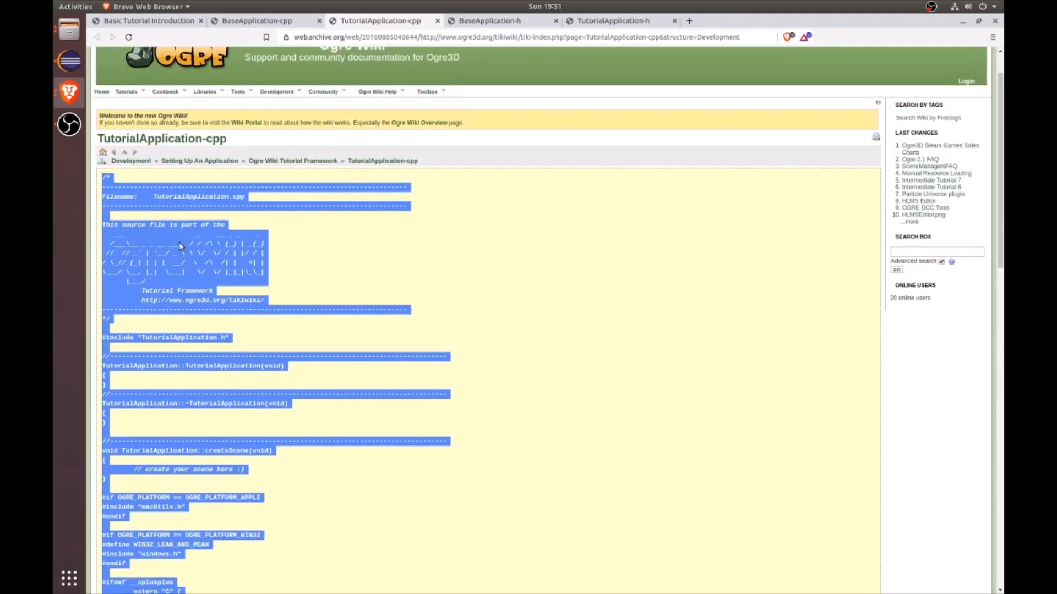
scroll(down, 3)
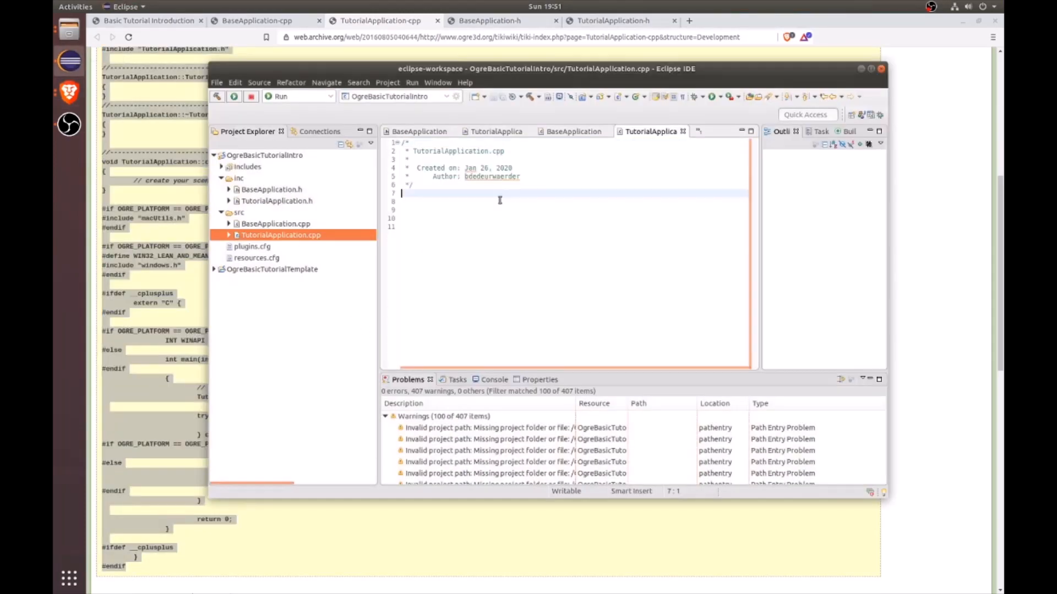
key(ctrl+a)
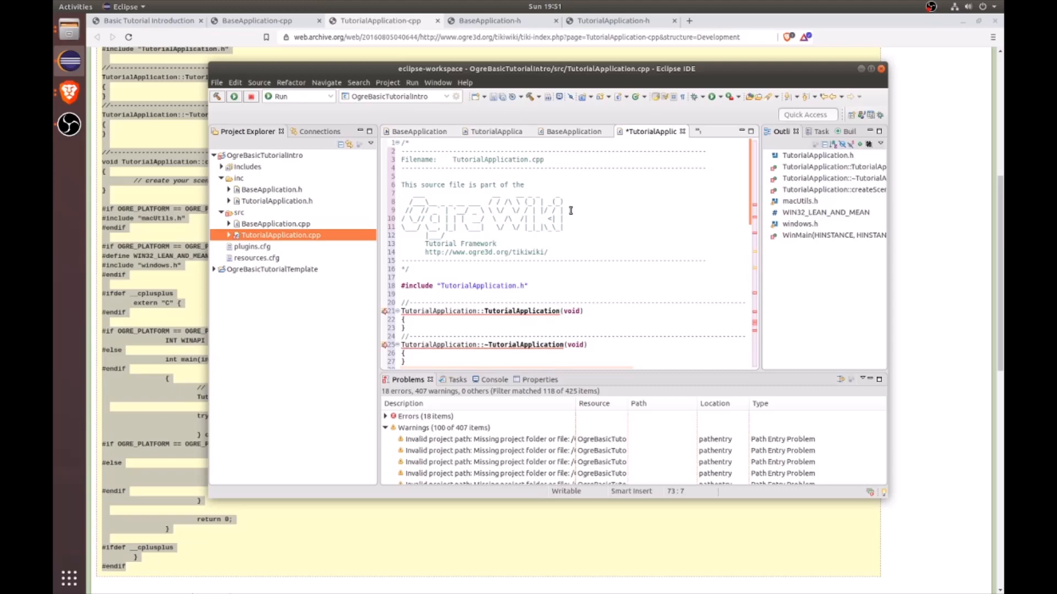
mouse_move(633, 138)
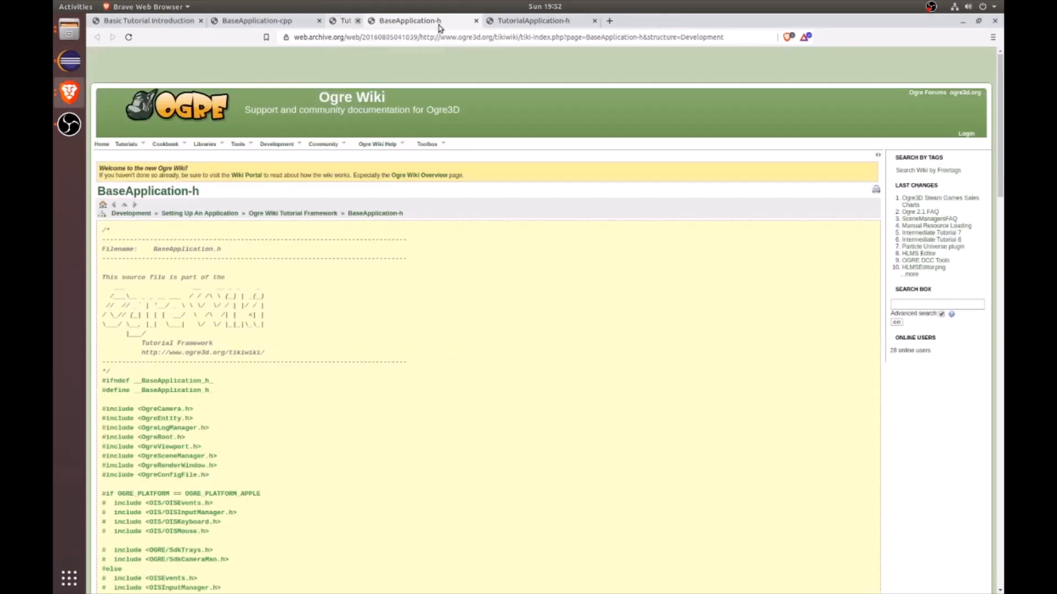
Close the used wiki tabs, review the pasted BaseApplication.cpp code, and select the project.
click(532, 20)
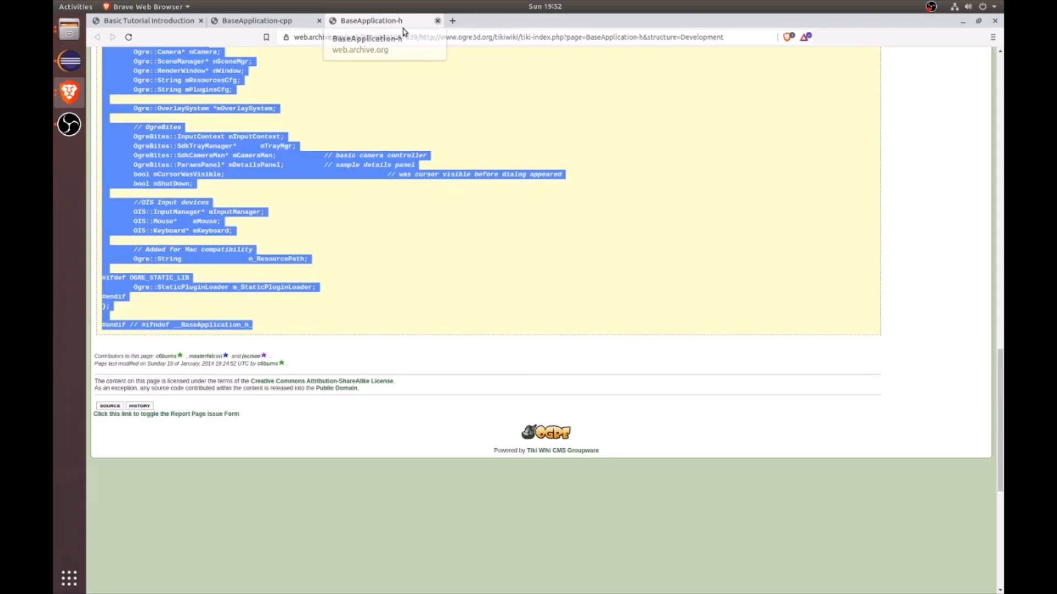
click(438, 20)
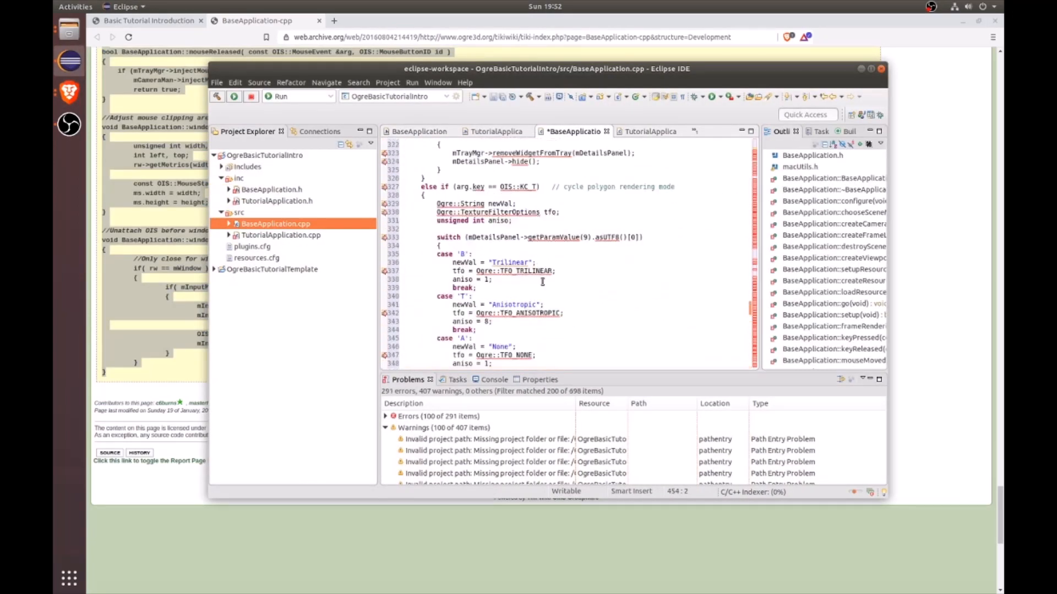
scroll(up, 3)
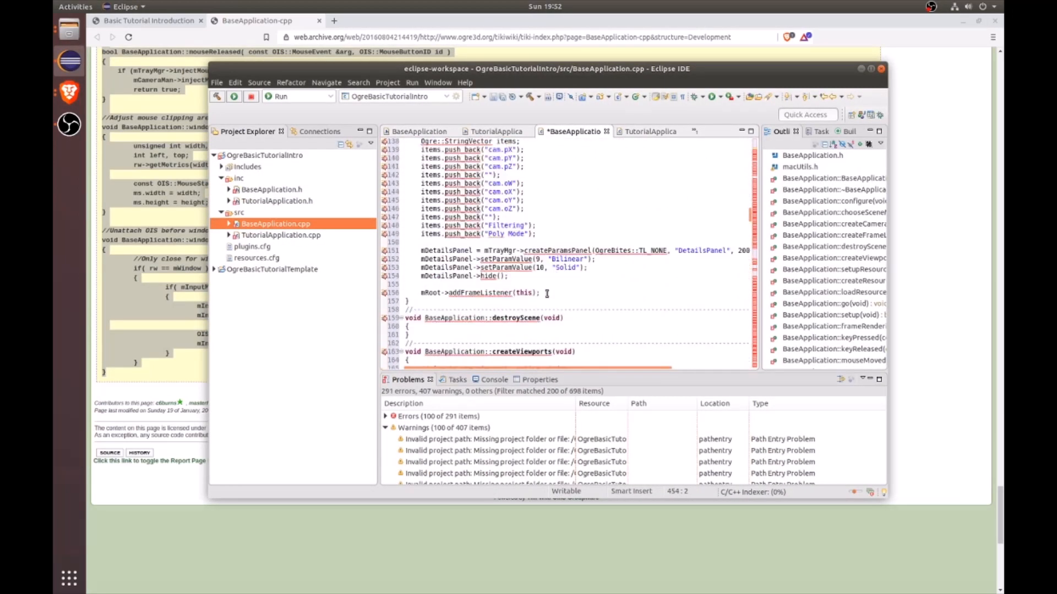
scroll(up, 3)
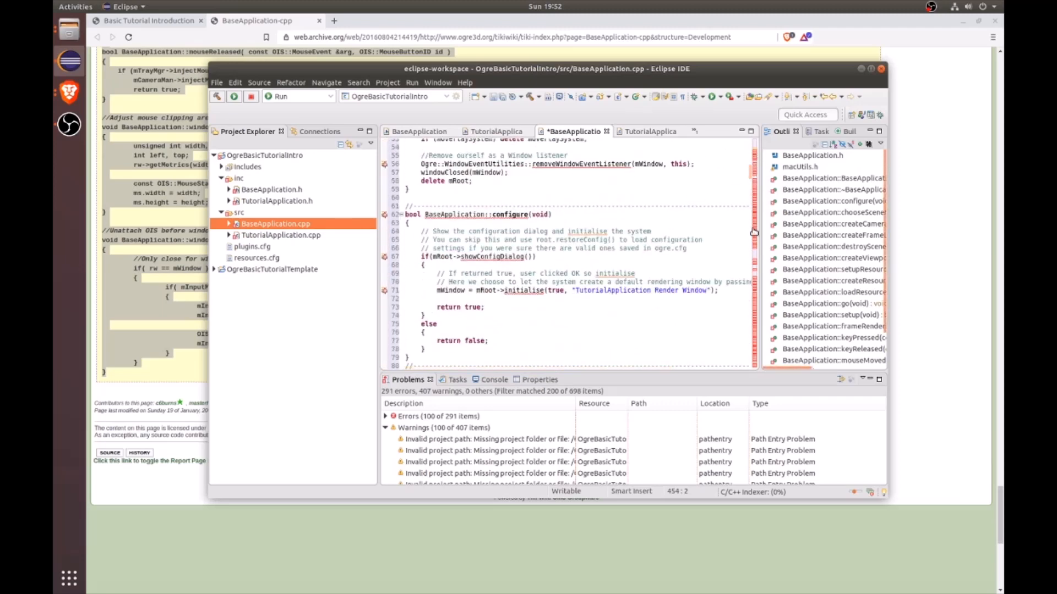
scroll(up, 3)
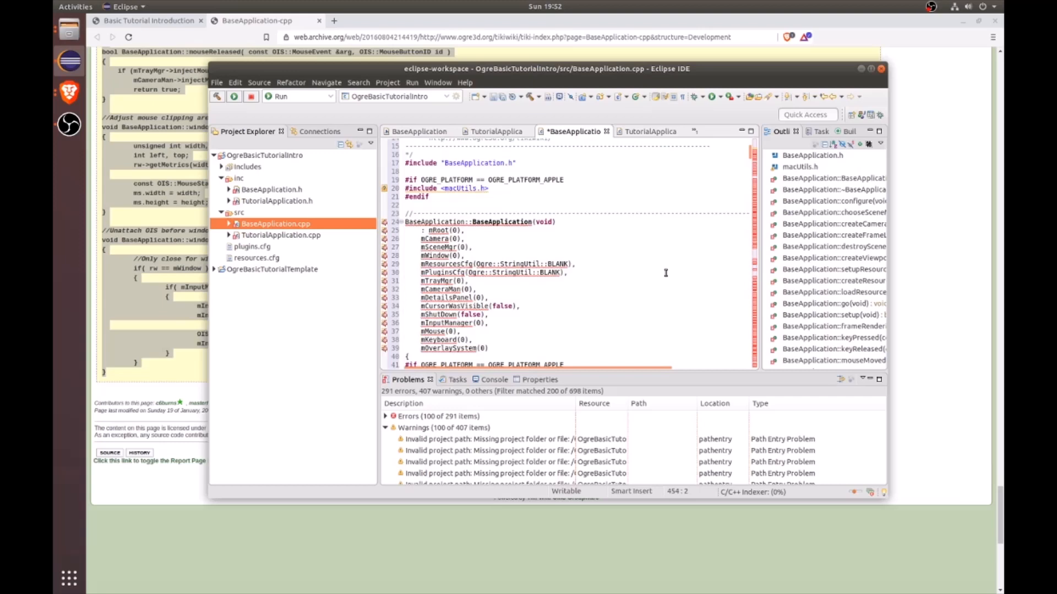
scroll(up, 3)
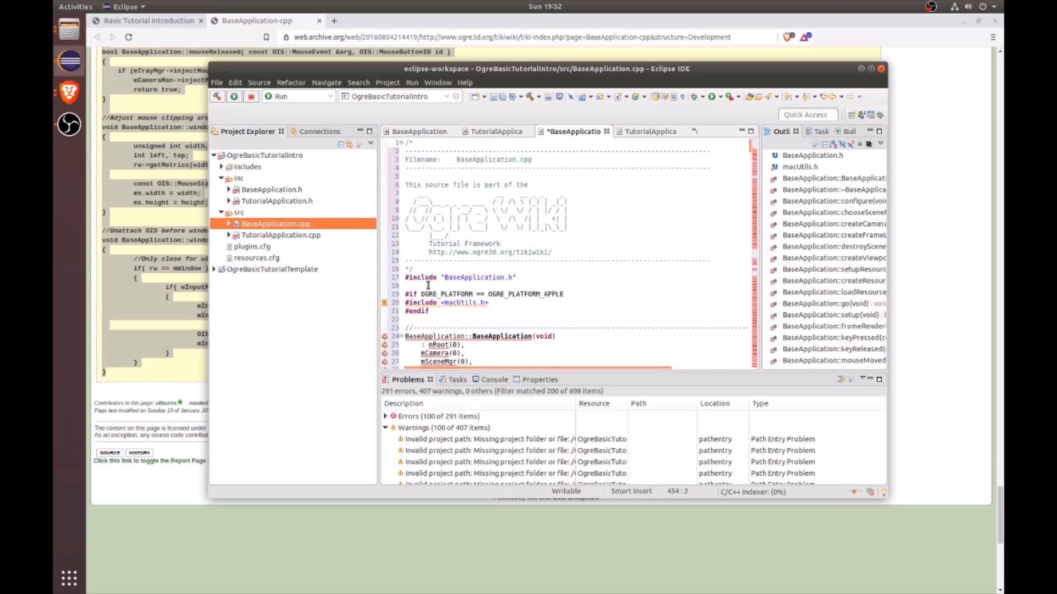
scroll(down, 3)
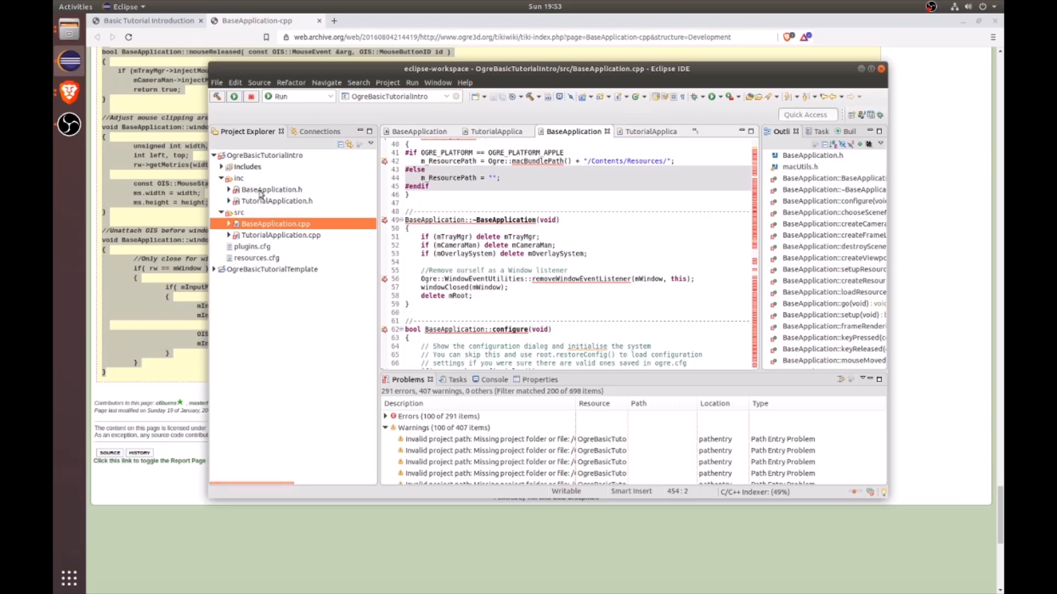
click(264, 156)
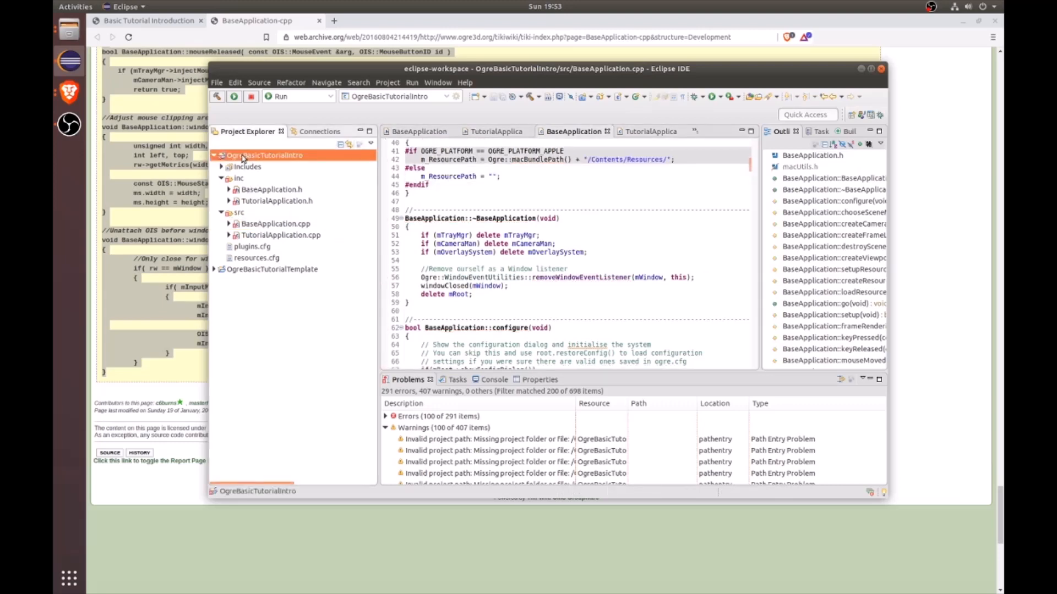
right_click(264, 156)
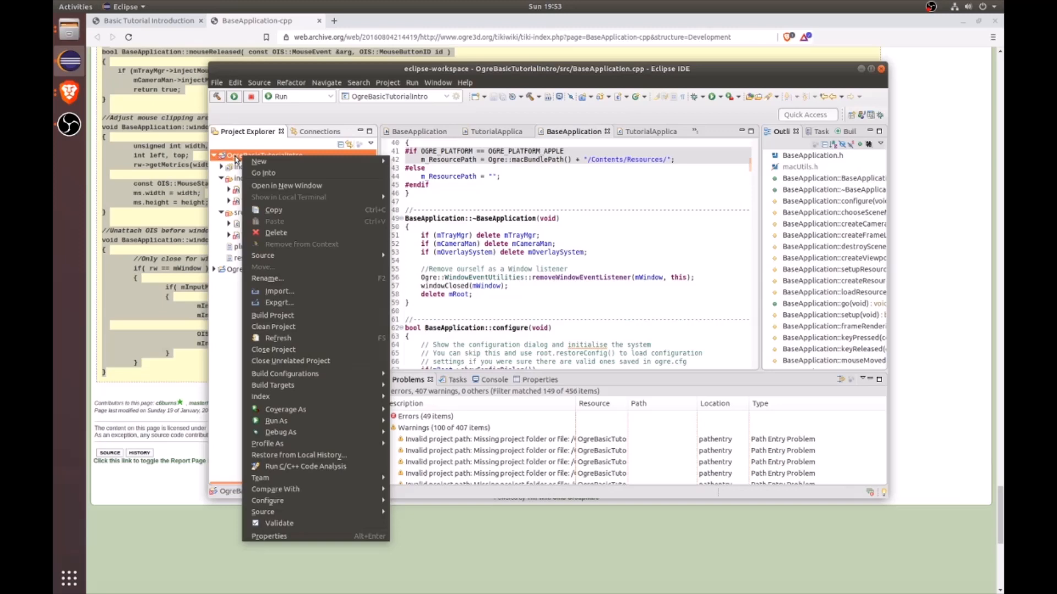
mouse_move(305, 467)
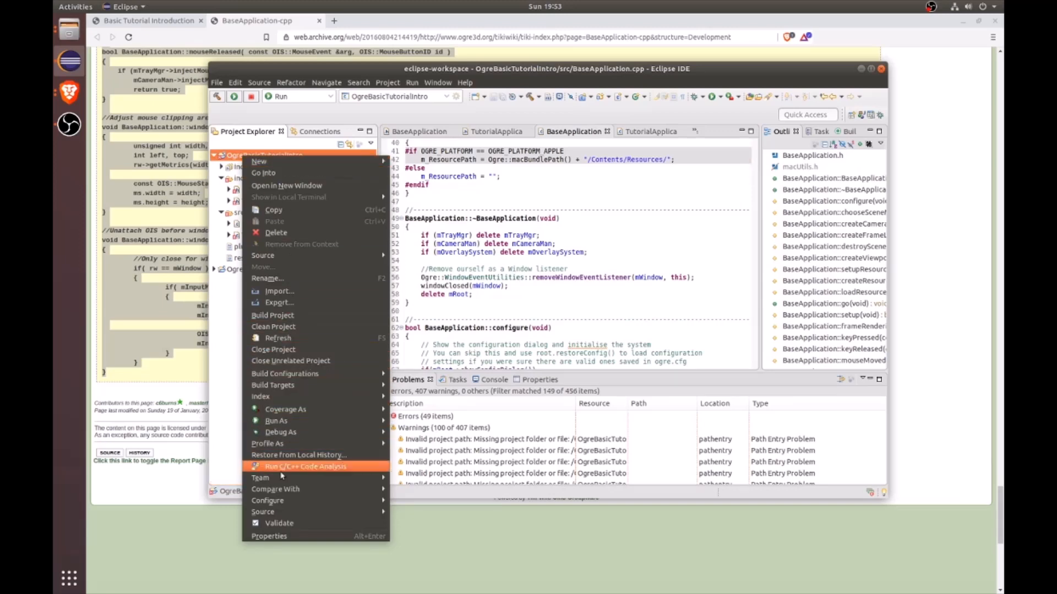
Run Build Project on OgreBasicTutorialIntro from its context menu.
click(272, 315)
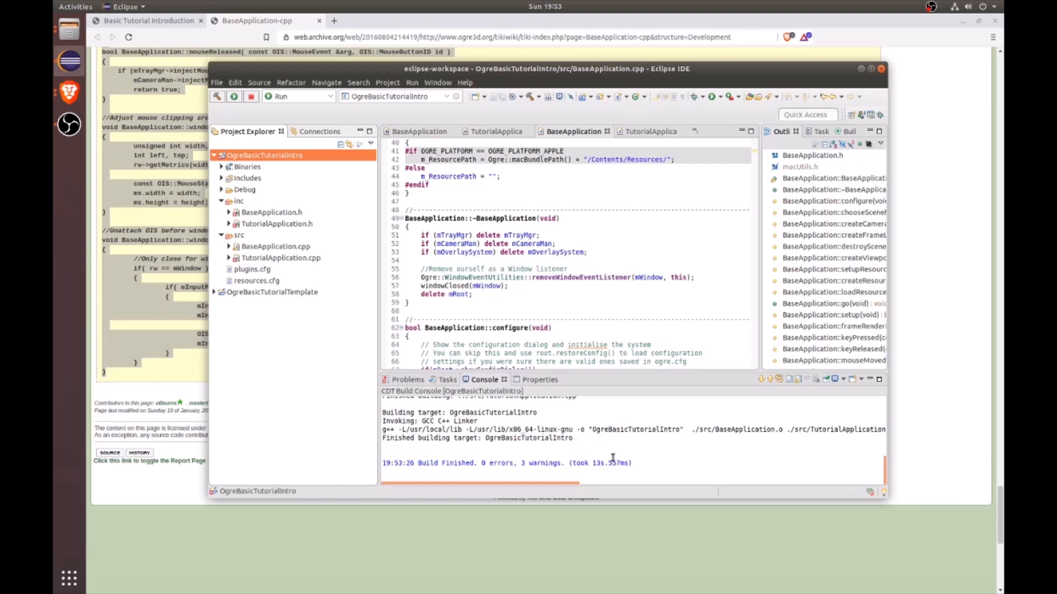
mouse_move(485, 463)
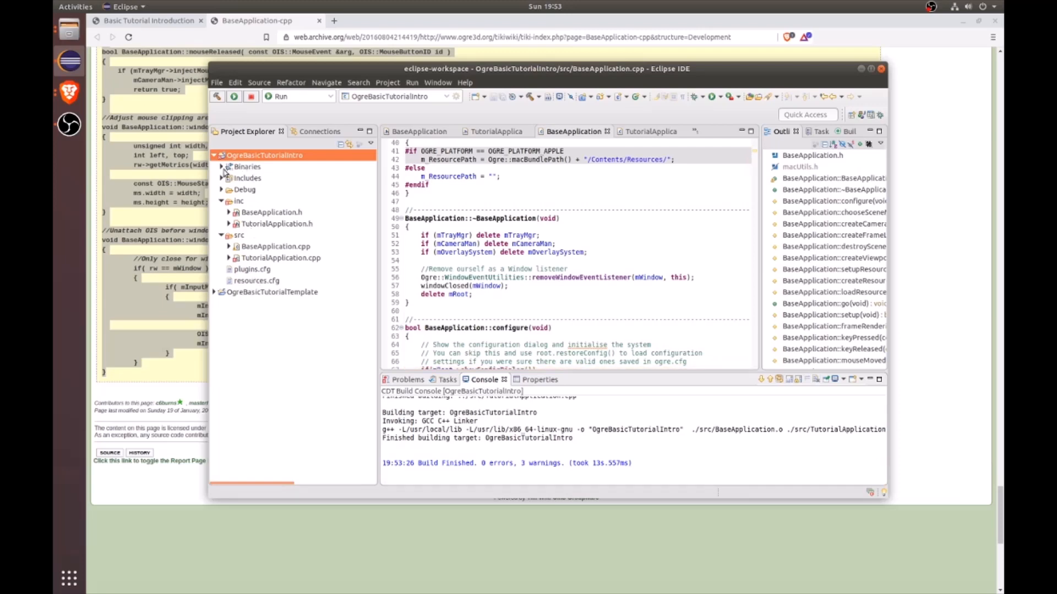
Run the OgreBasicTutorialIntro binary from Binaries as a Local C/C++ Application.
click(247, 166)
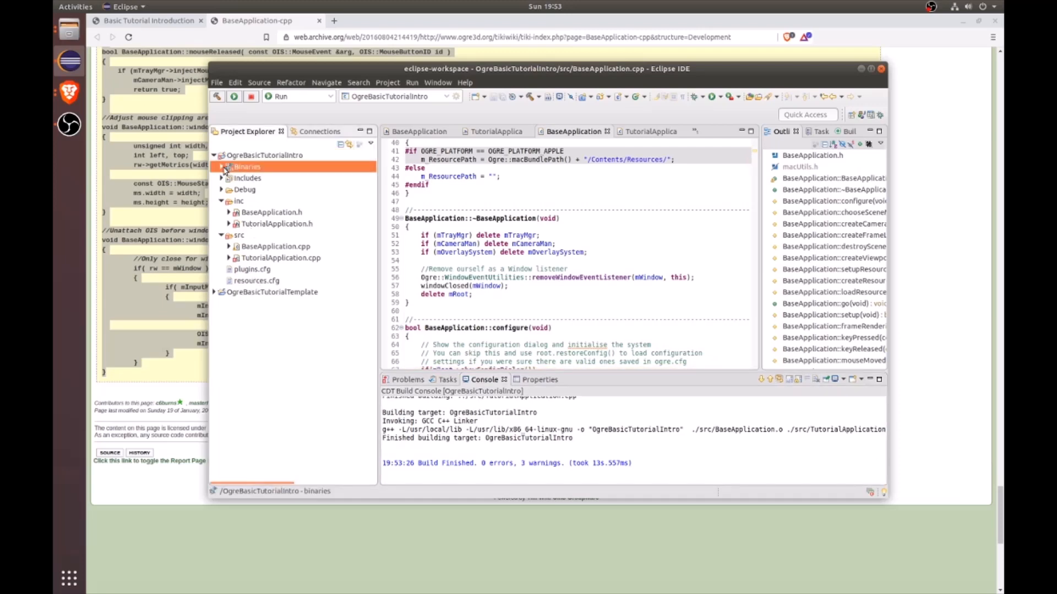
click(229, 166)
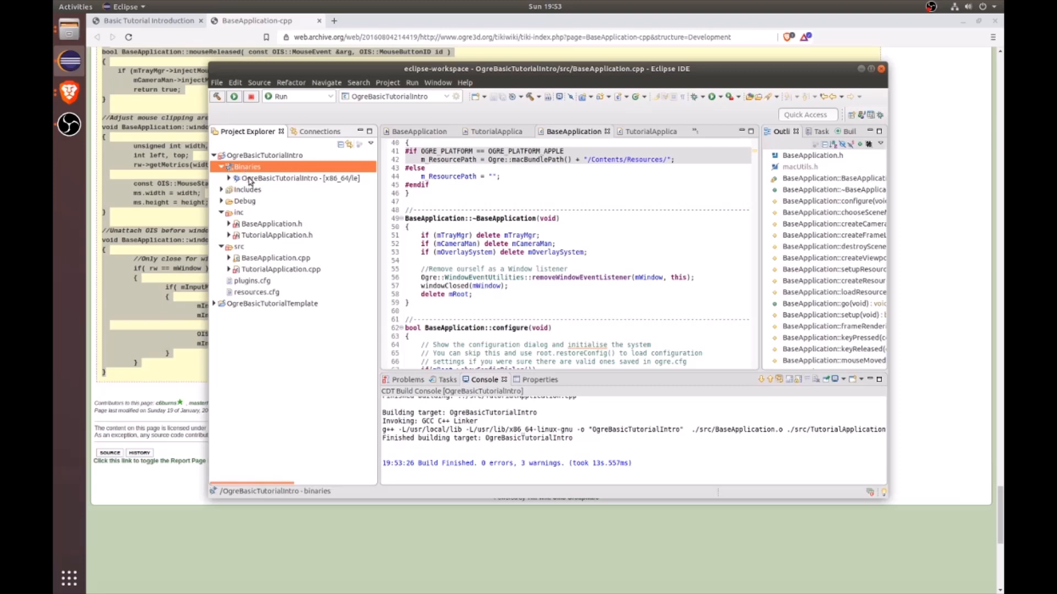
mouse_move(275, 183)
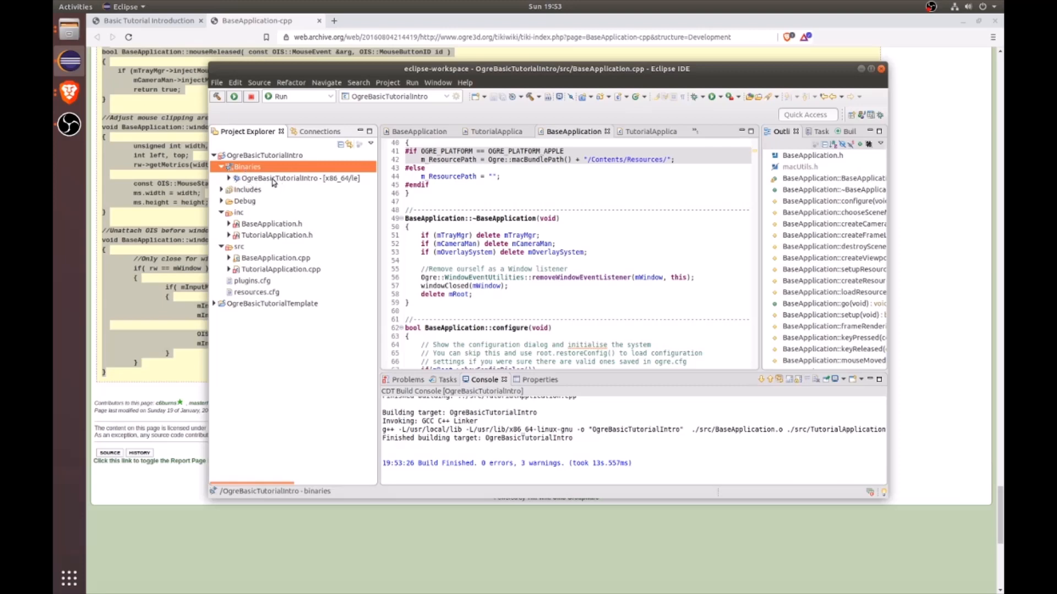
click(297, 178)
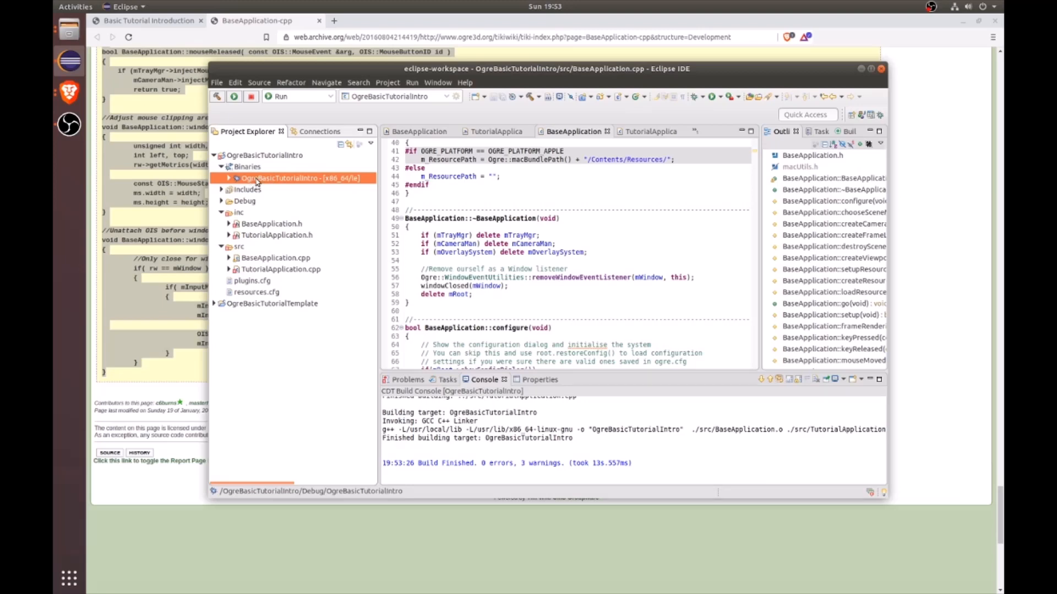
right_click(296, 177)
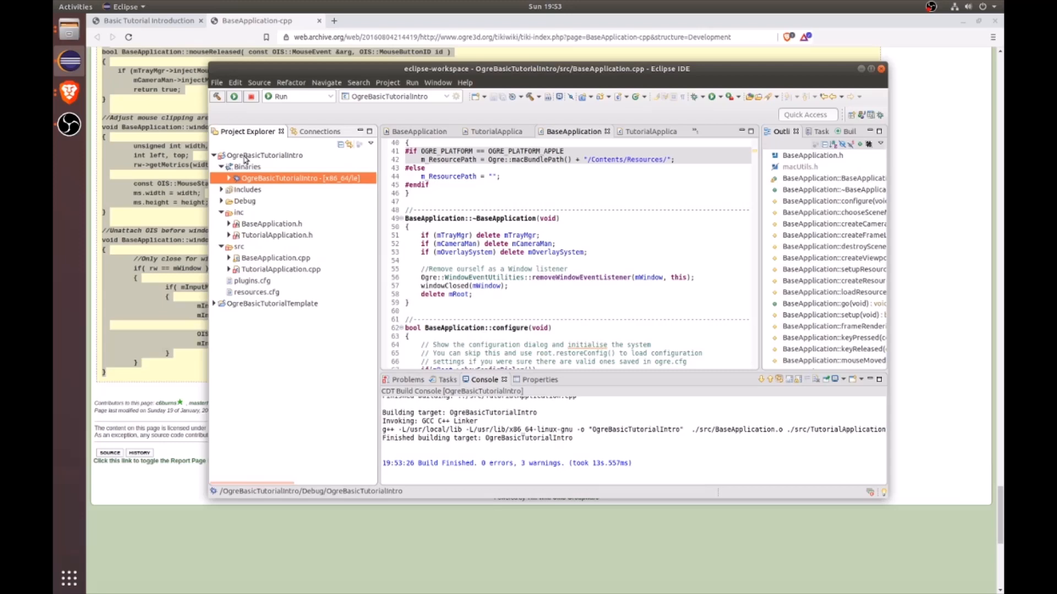
right_click(263, 155)
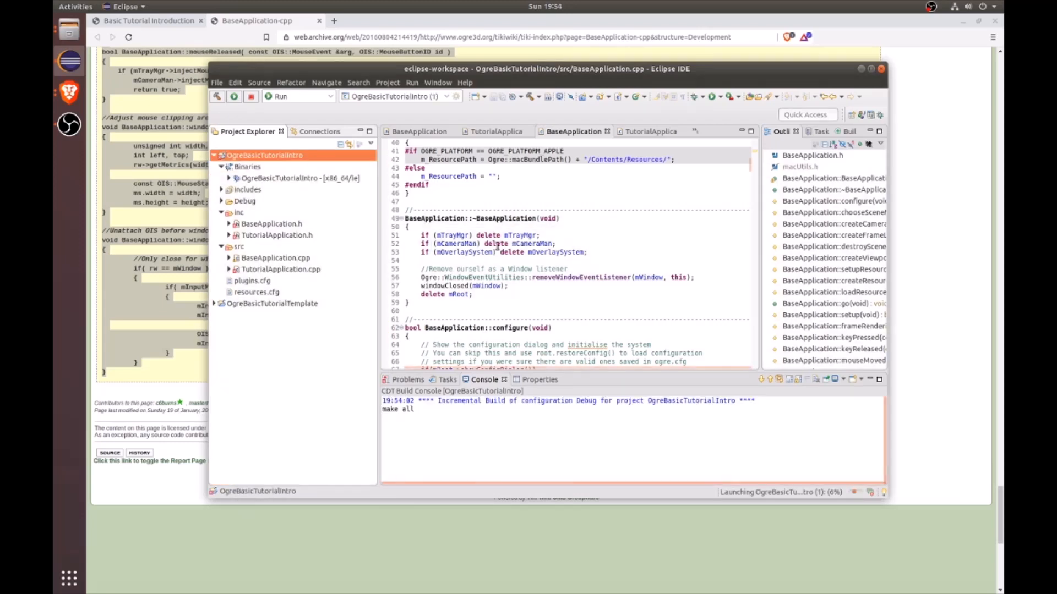
click(234, 96)
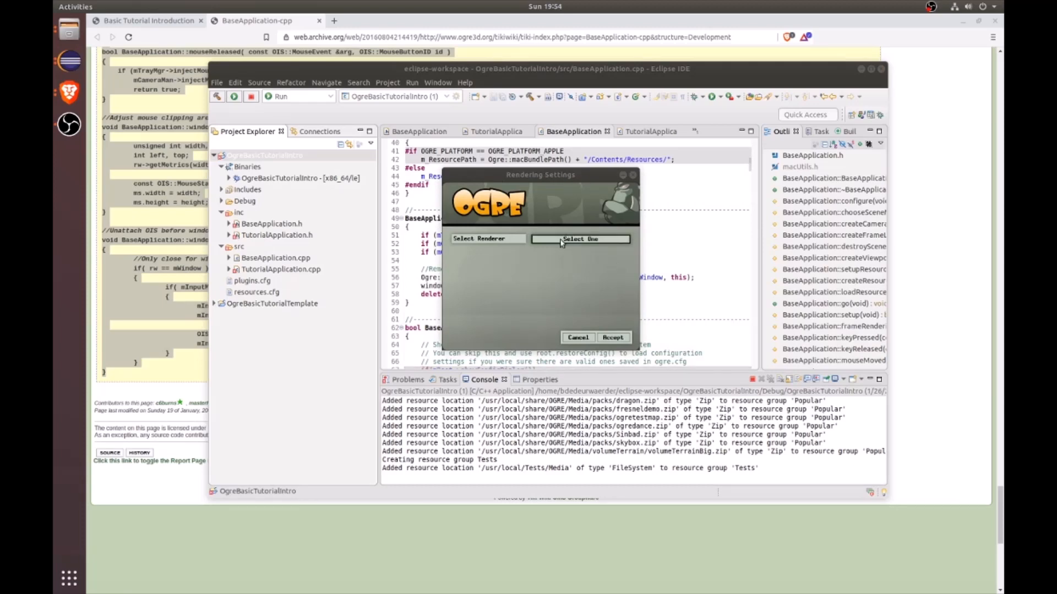
Accept OGRE settings with OpenGL Rendering Subsystem and Full Screen set to No.
click(580, 239)
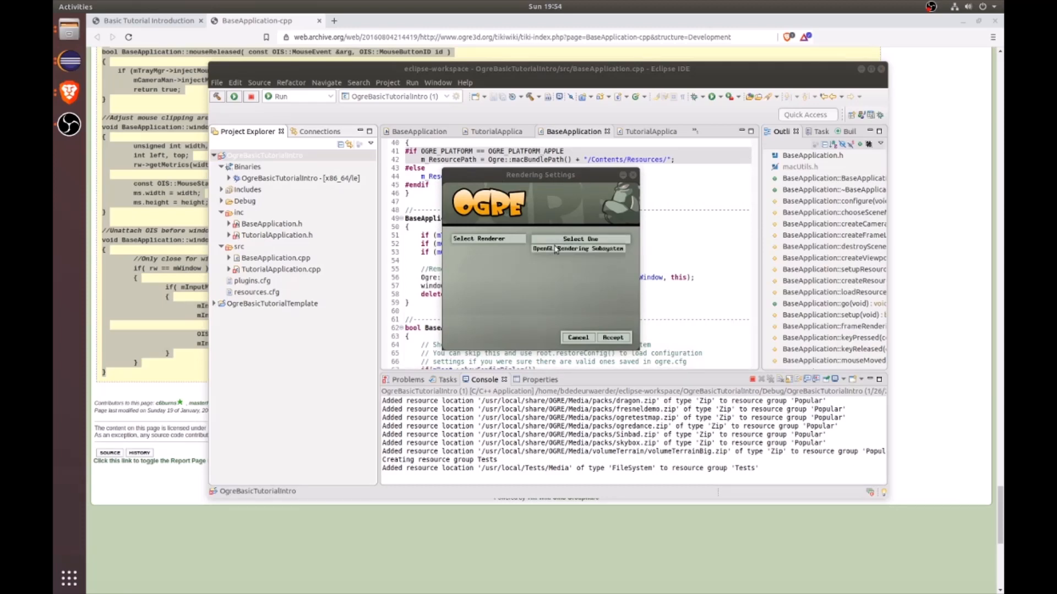
click(579, 239)
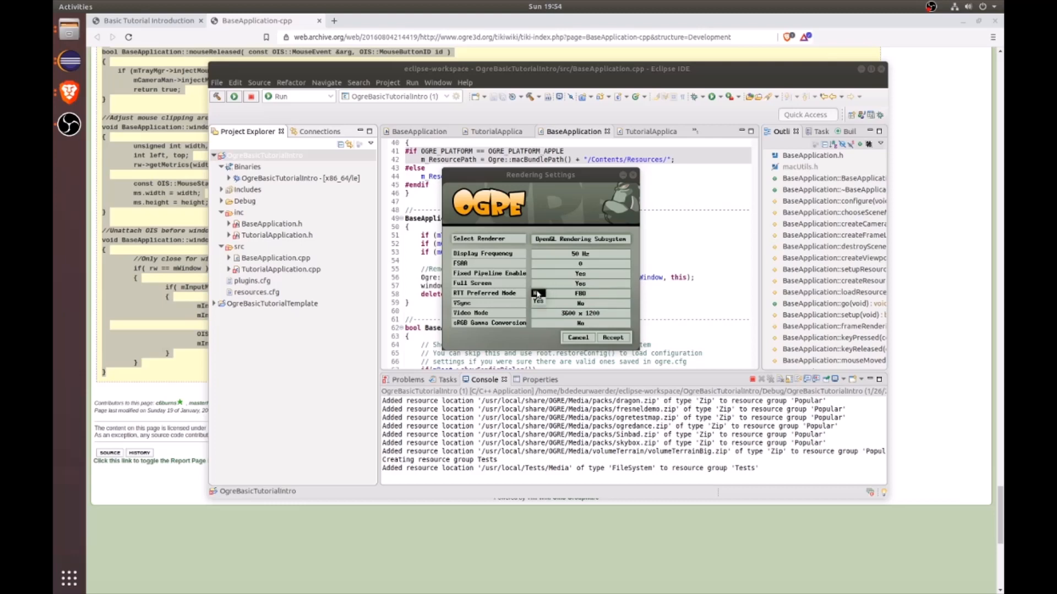
click(579, 283)
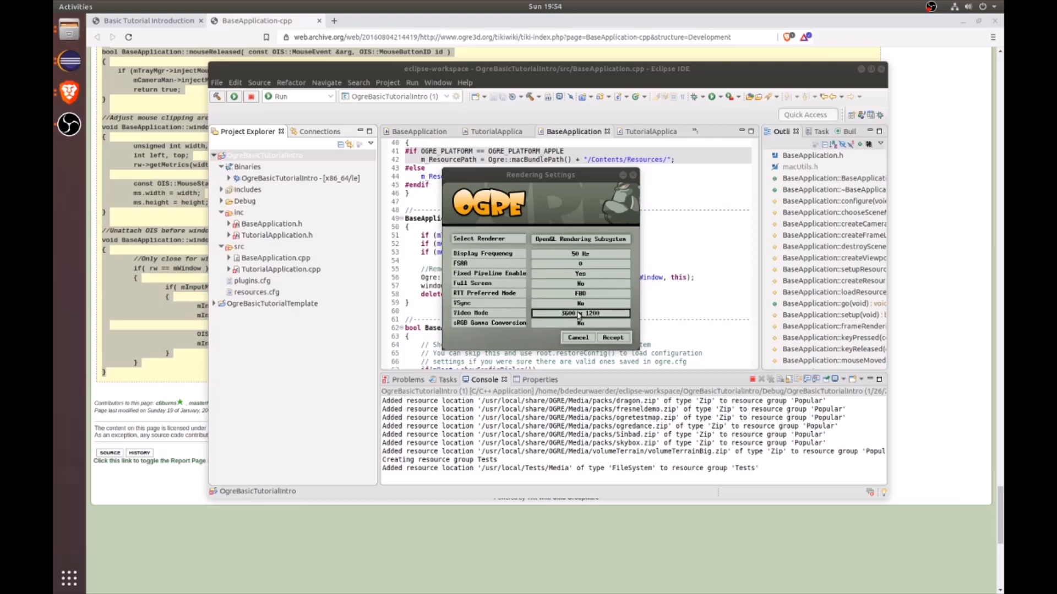
click(580, 313)
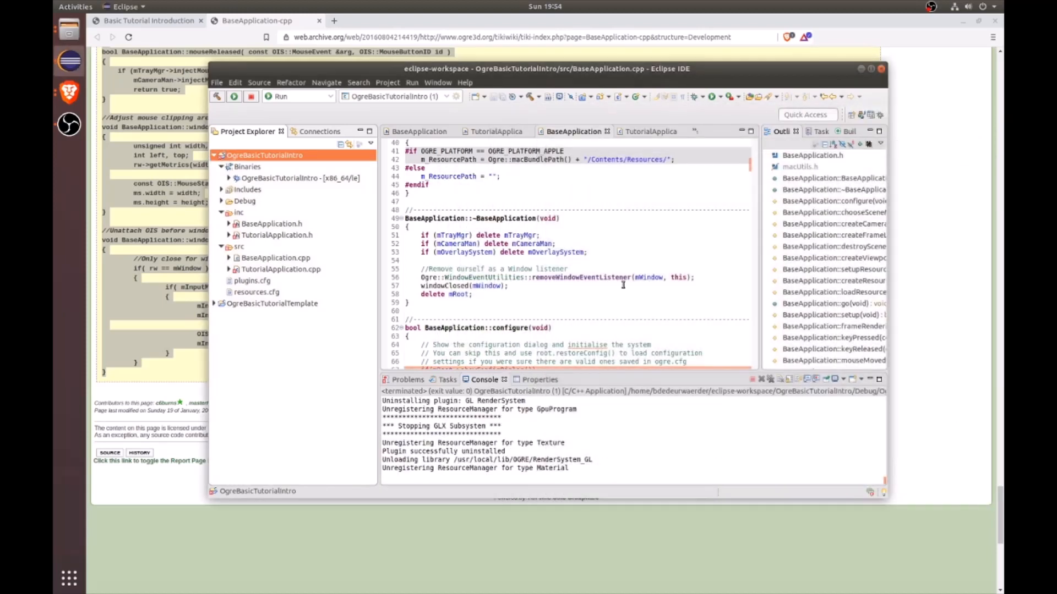
mouse_move(757, 278)
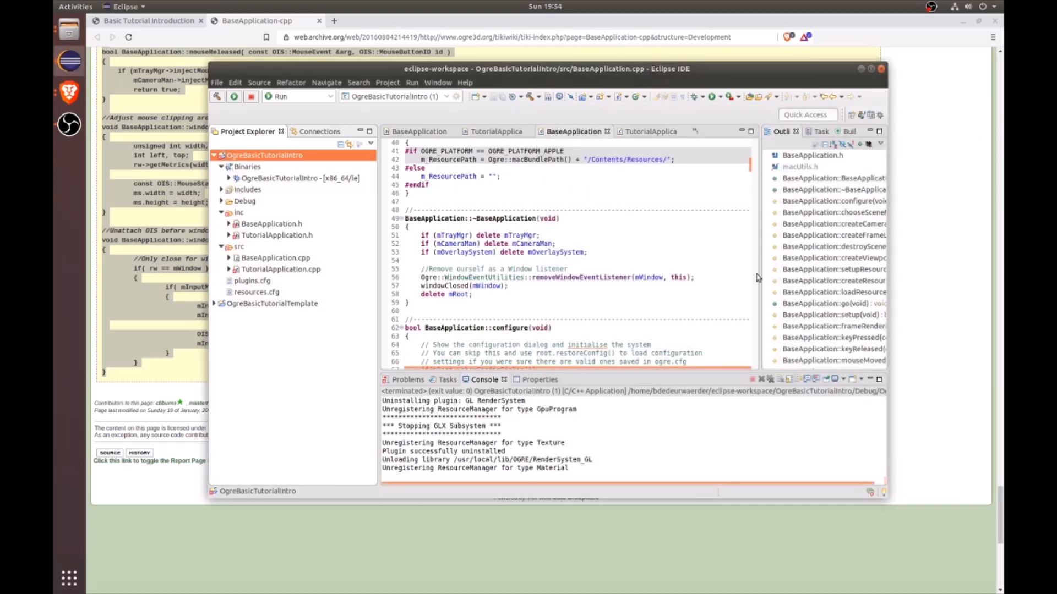
mouse_move(649, 349)
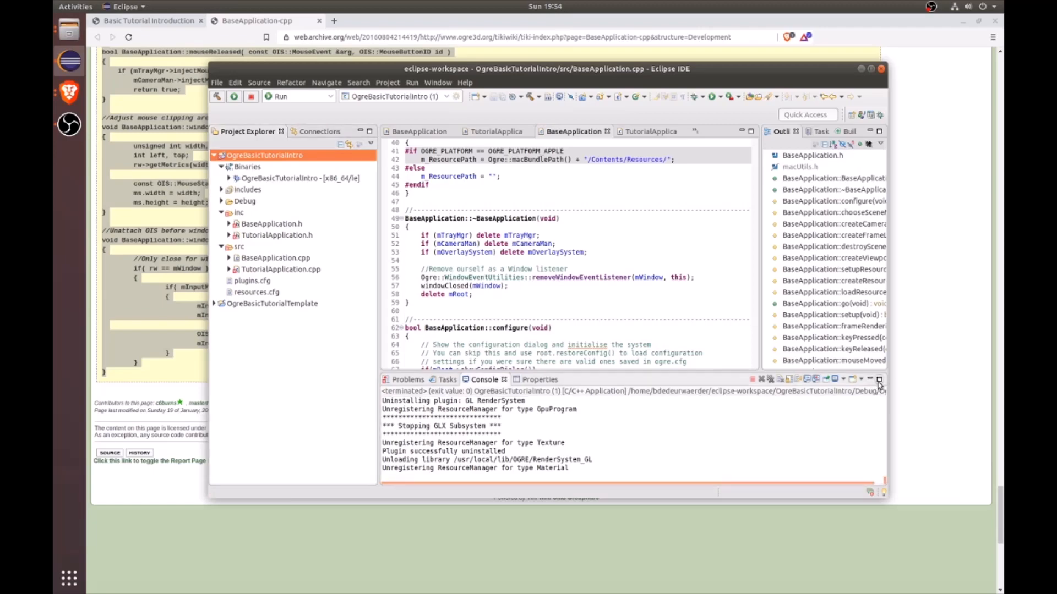
Maximize the Console, locate the missing shadows.glsl exception, and open /usr/local/share/OGRE in Files.
click(879, 380)
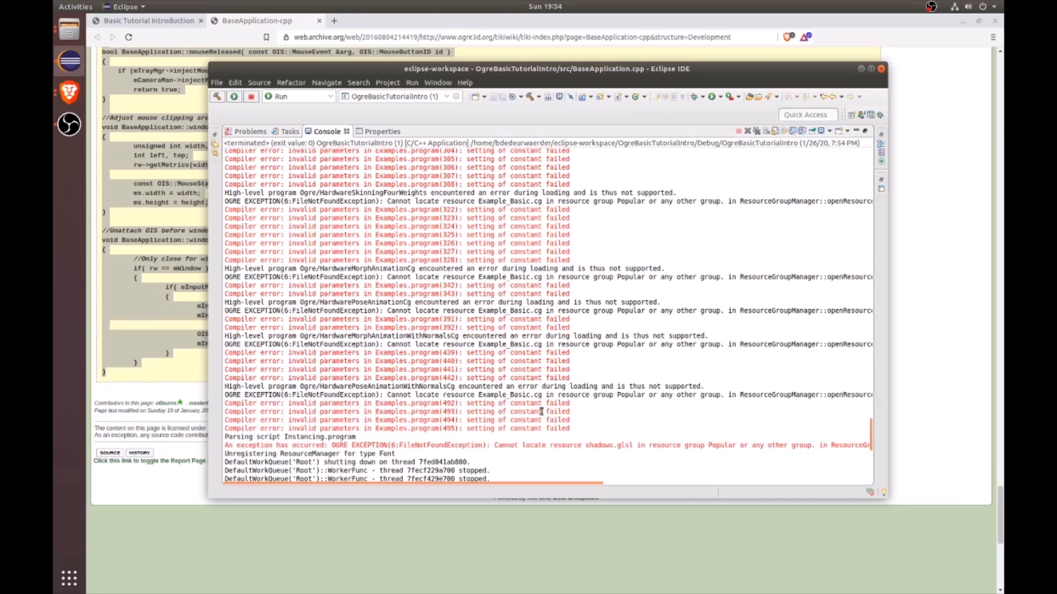
scroll(up, 3)
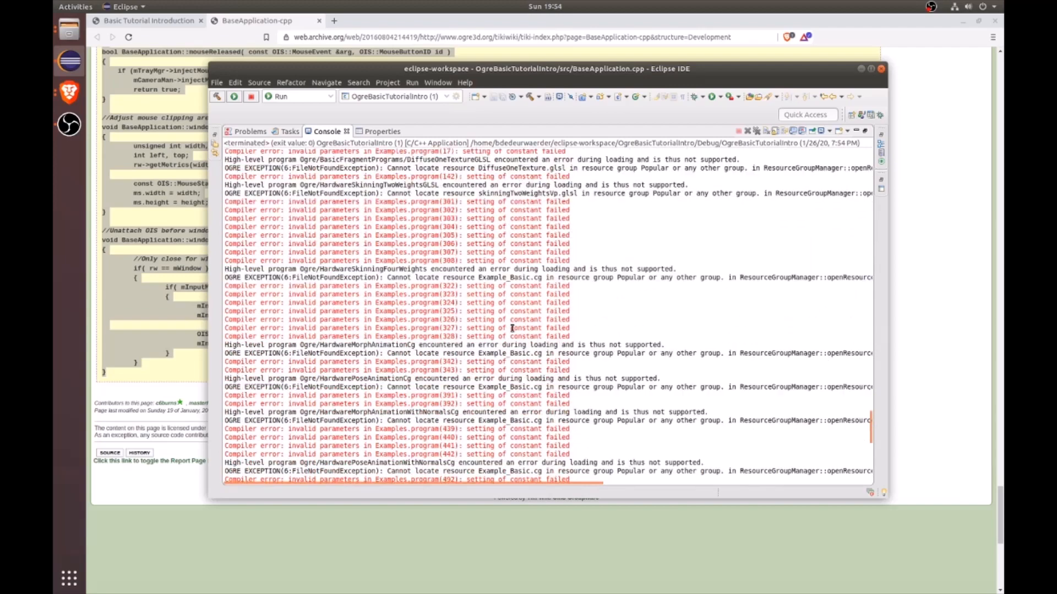
scroll(down, 3)
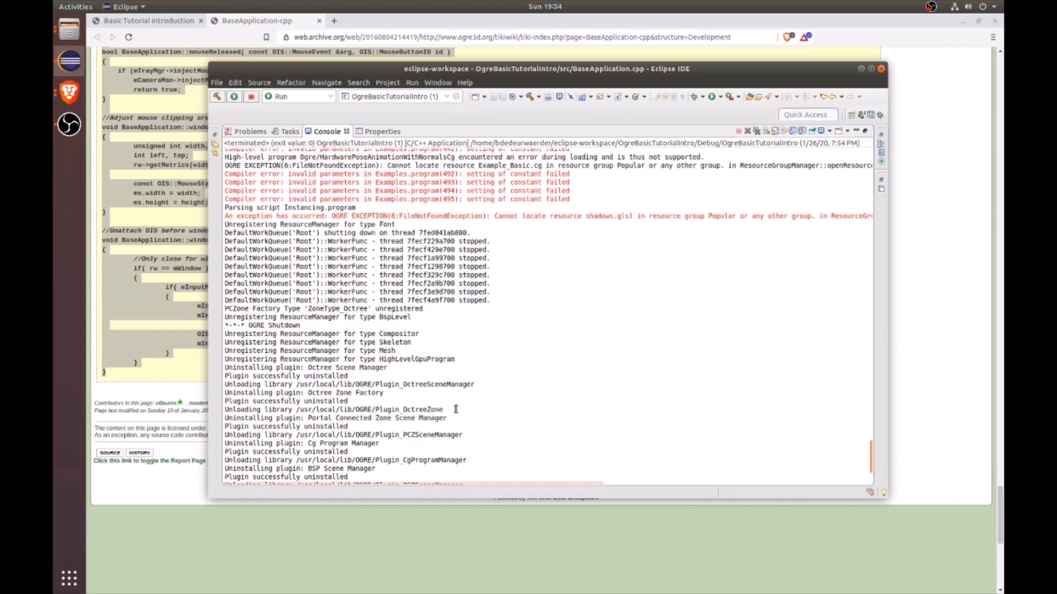
scroll(up, 3)
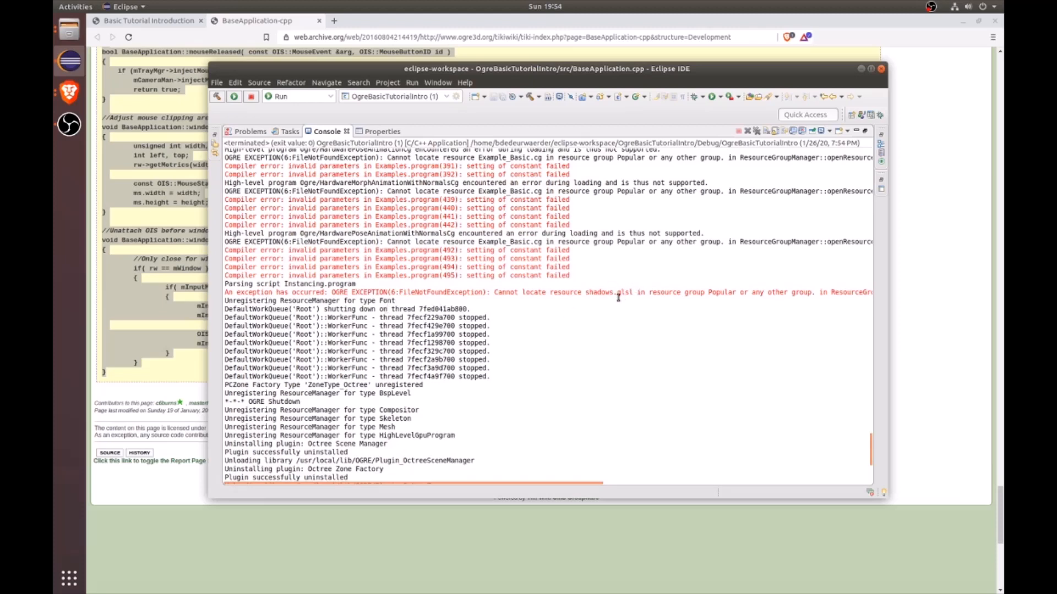
mouse_move(237, 297)
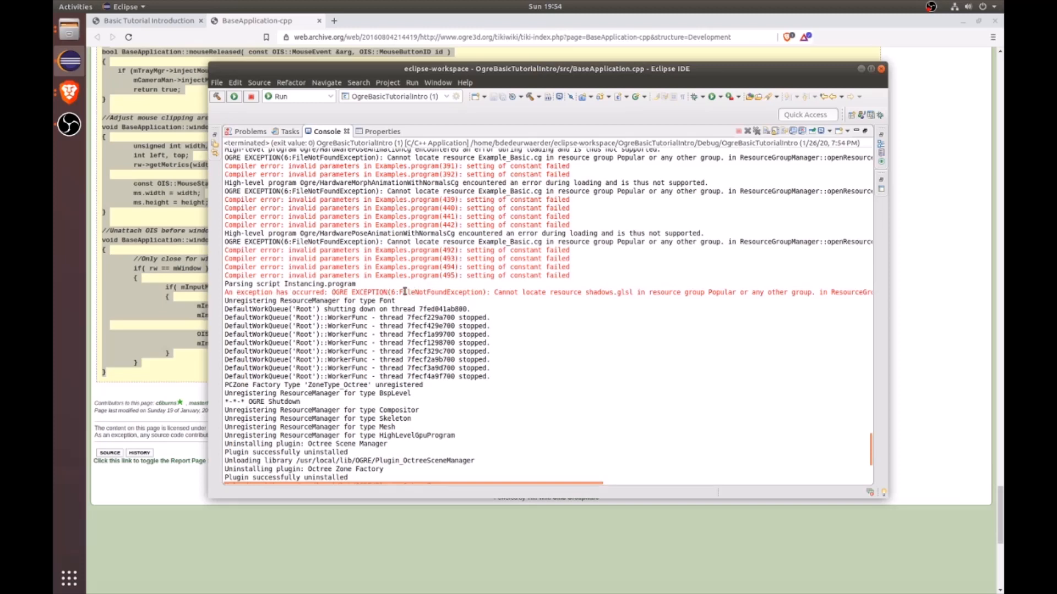
double_click(442, 292)
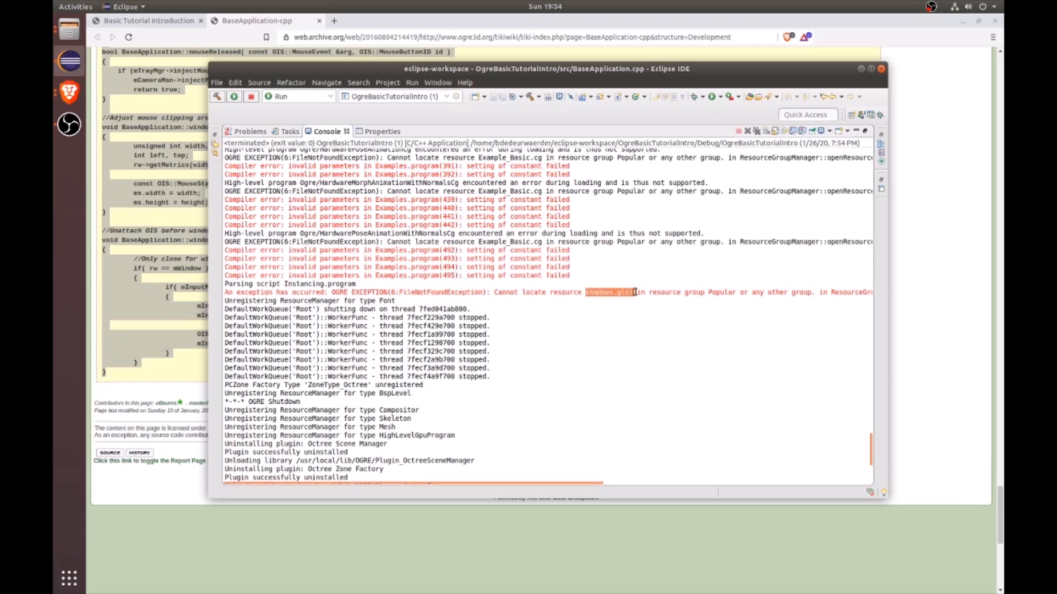
mouse_move(670, 330)
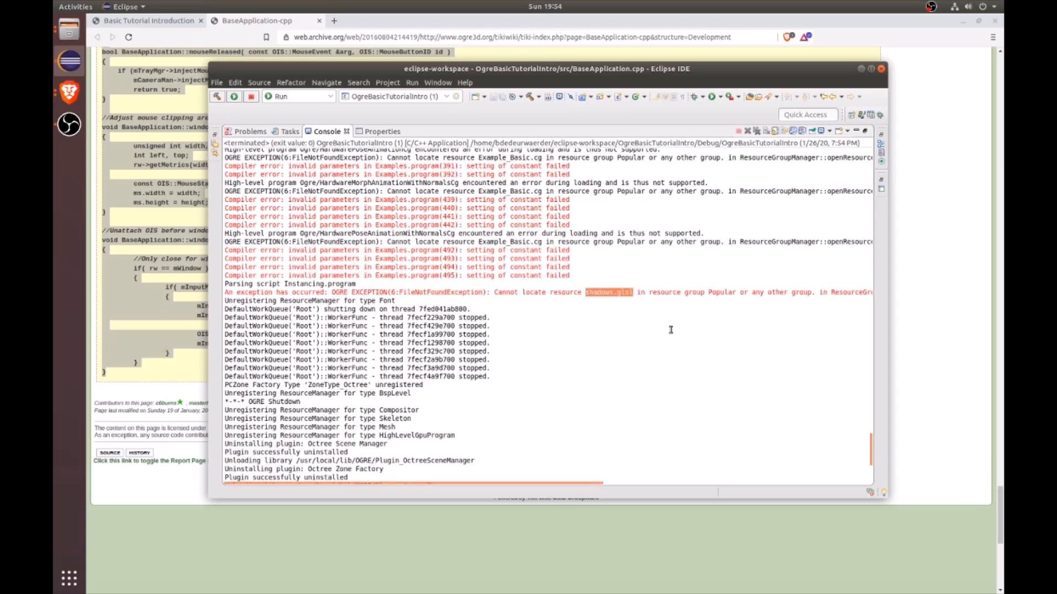
click(607, 292)
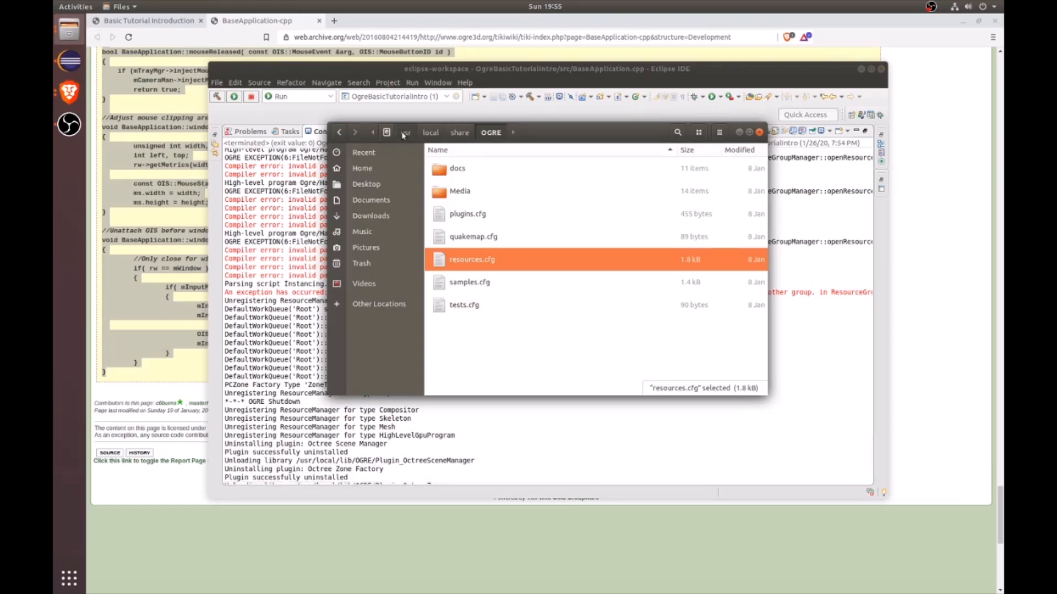
Search the OGRE install folder in Files for shadows.glsl.
click(460, 132)
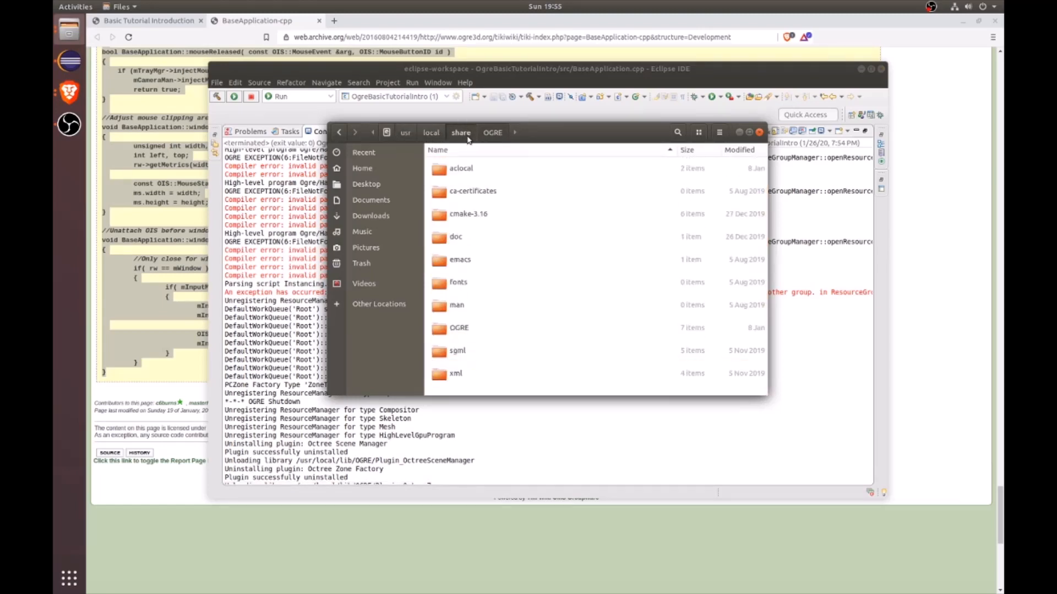
double_click(459, 328)
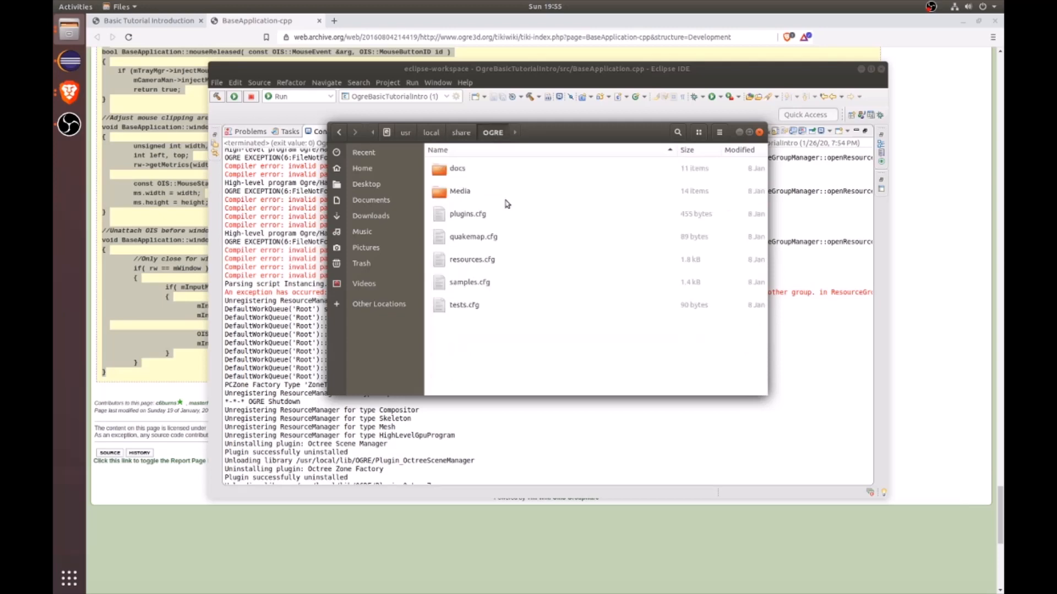
mouse_move(540, 164)
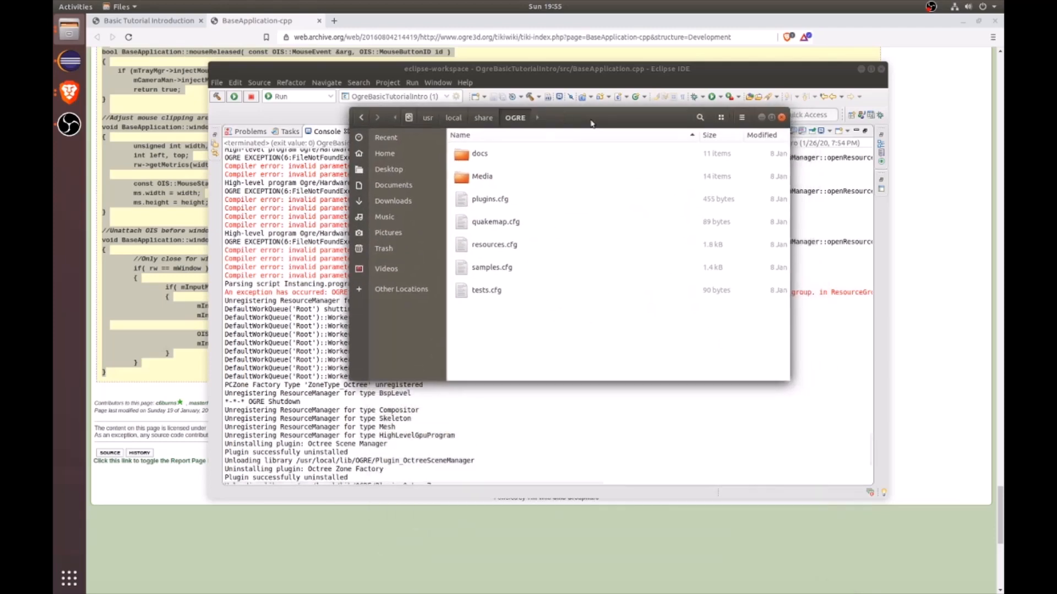
click(700, 117)
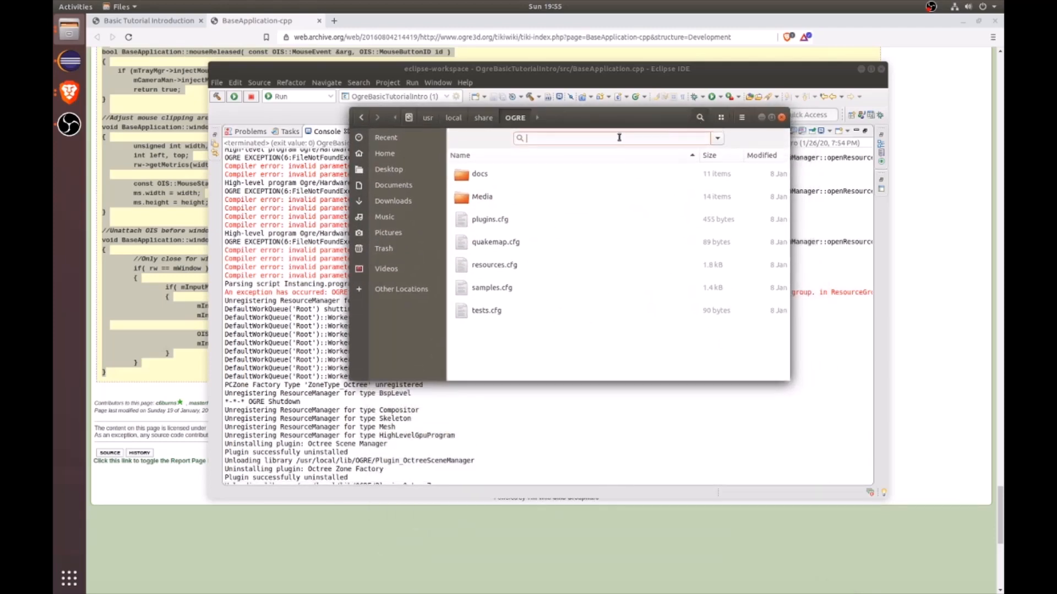
text(shadows.glsl)
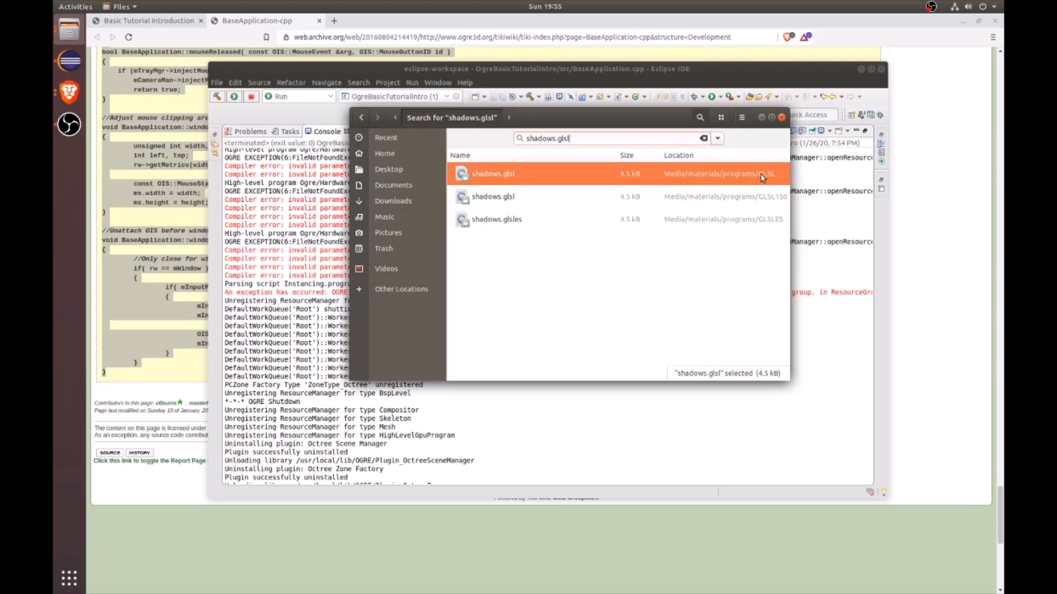
mouse_move(504, 227)
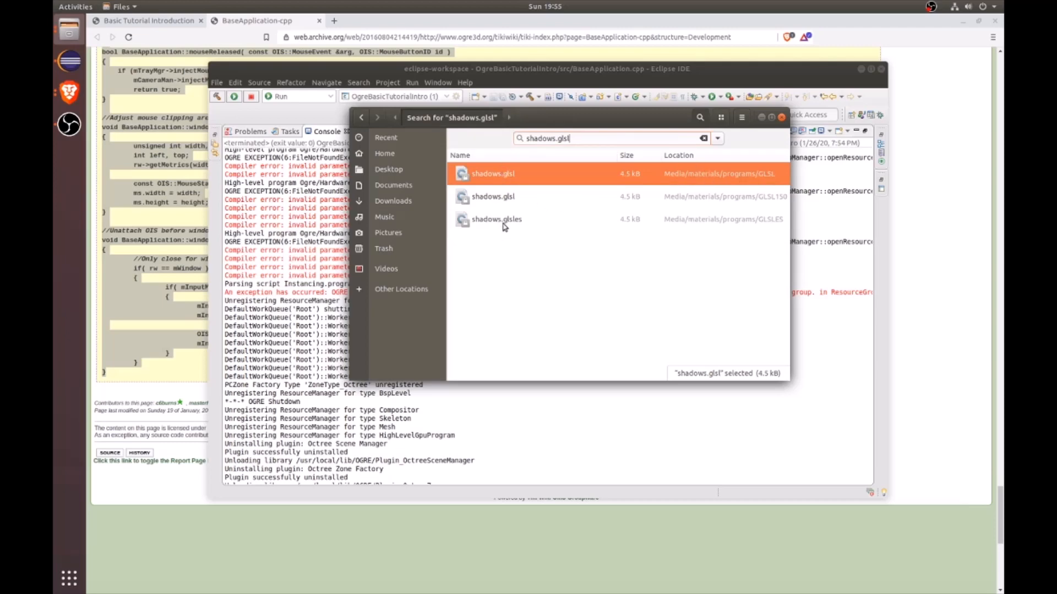
mouse_move(755, 174)
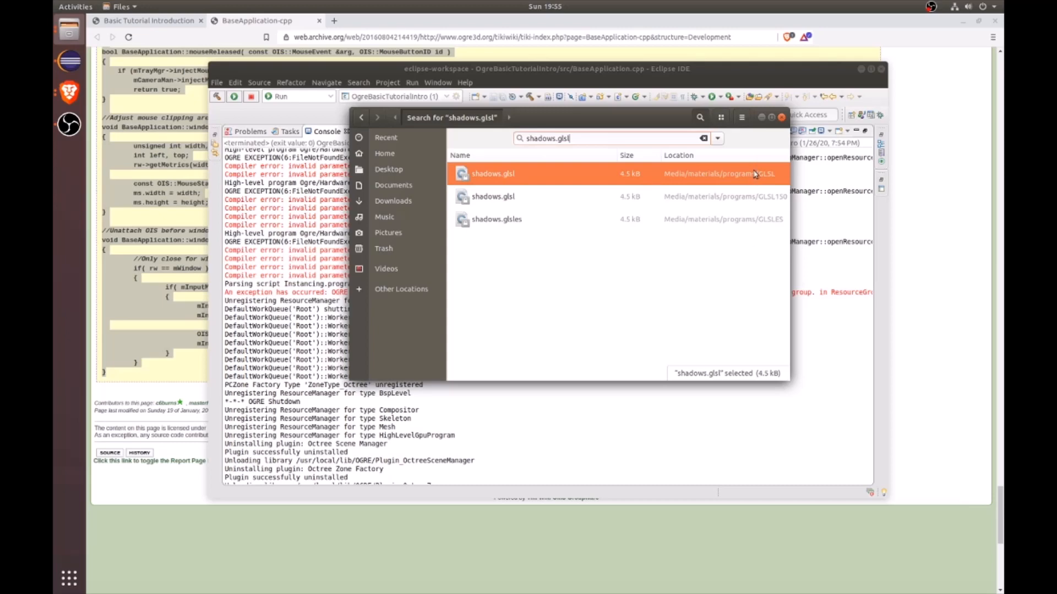
mouse_move(705, 177)
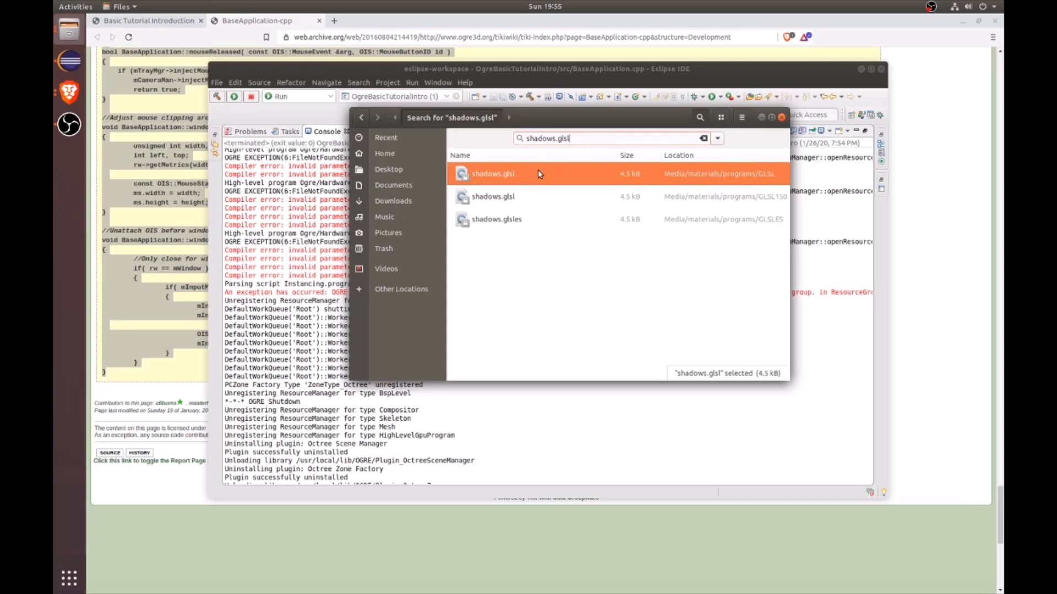
Copy the GLSL shadows.glsl parent folder path from Properties, then return to Eclipse.
right_click(493, 173)
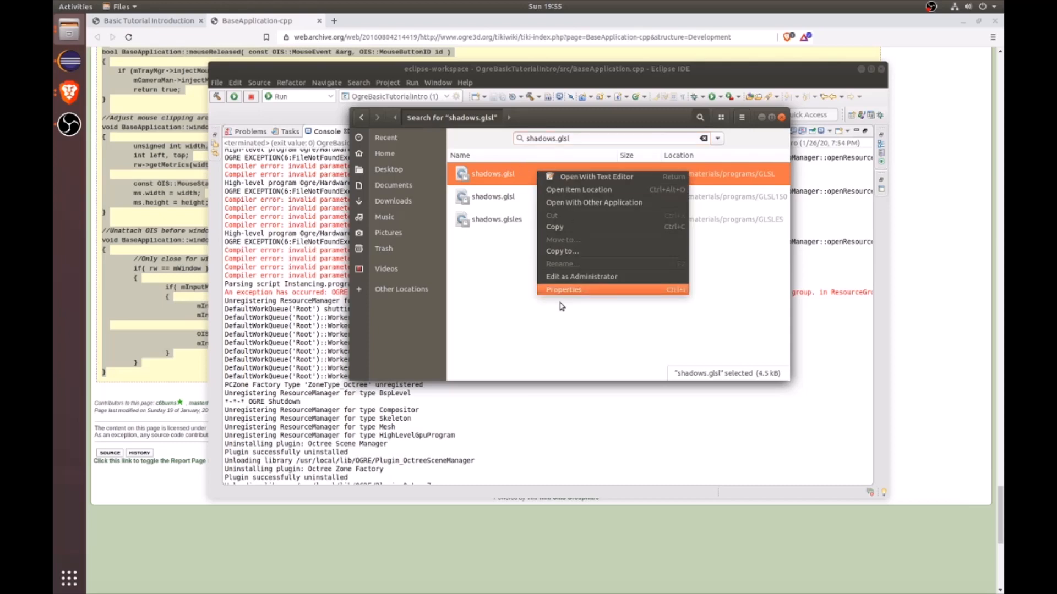
click(563, 289)
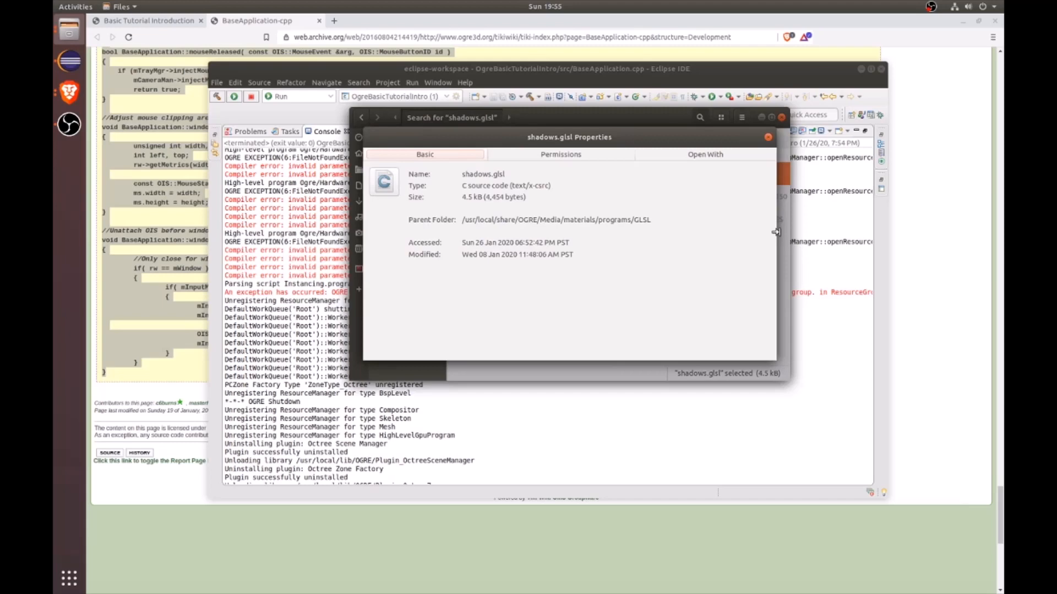
double_click(556, 220)
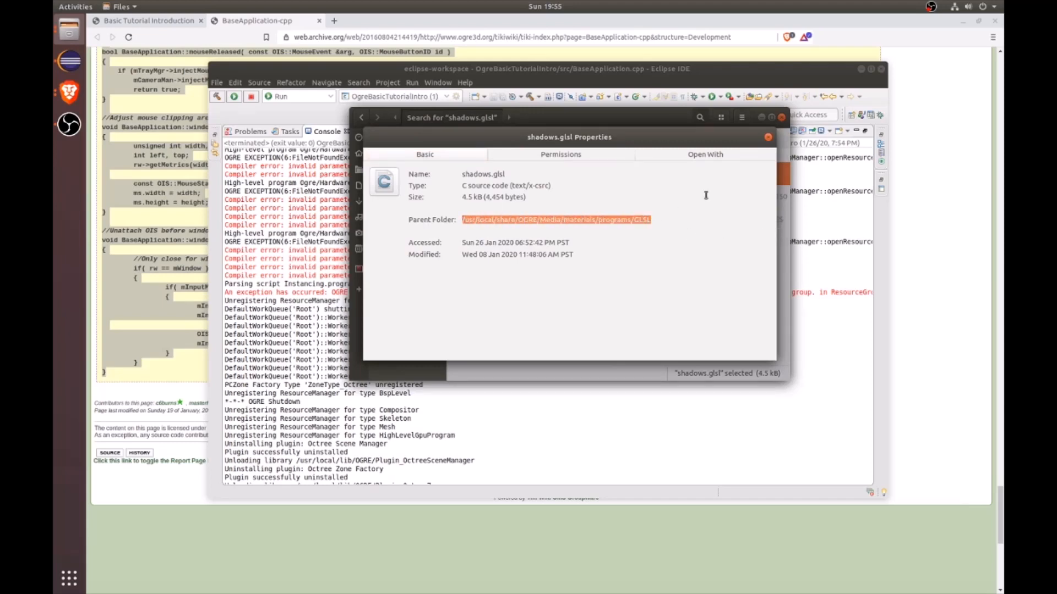
click(767, 137)
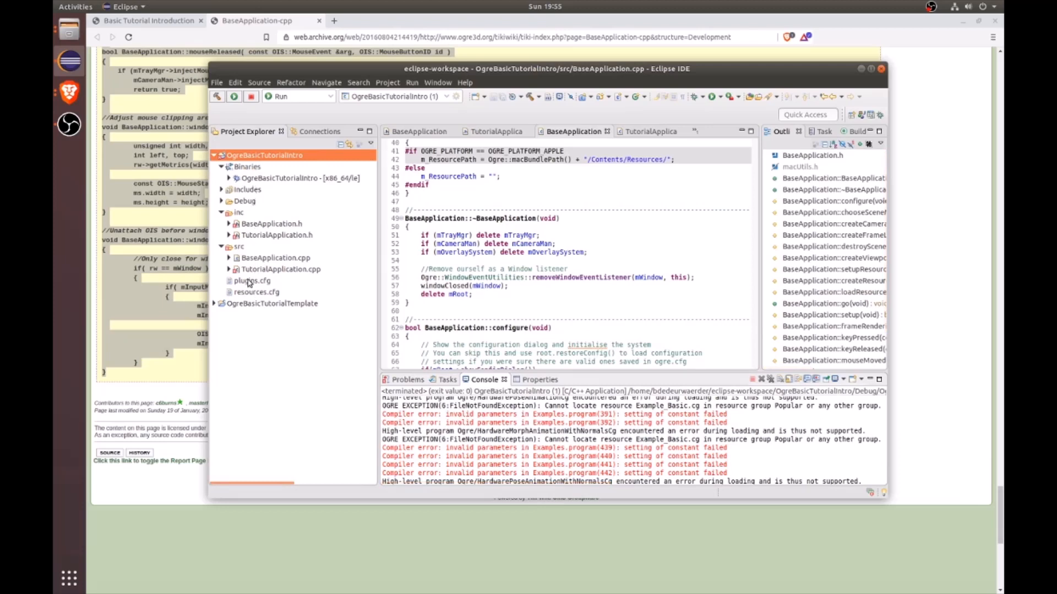
Append FileSystem=/usr/local/share/OGRE/Media/materials/programs/GLSL to resources.cfg.
double_click(256, 292)
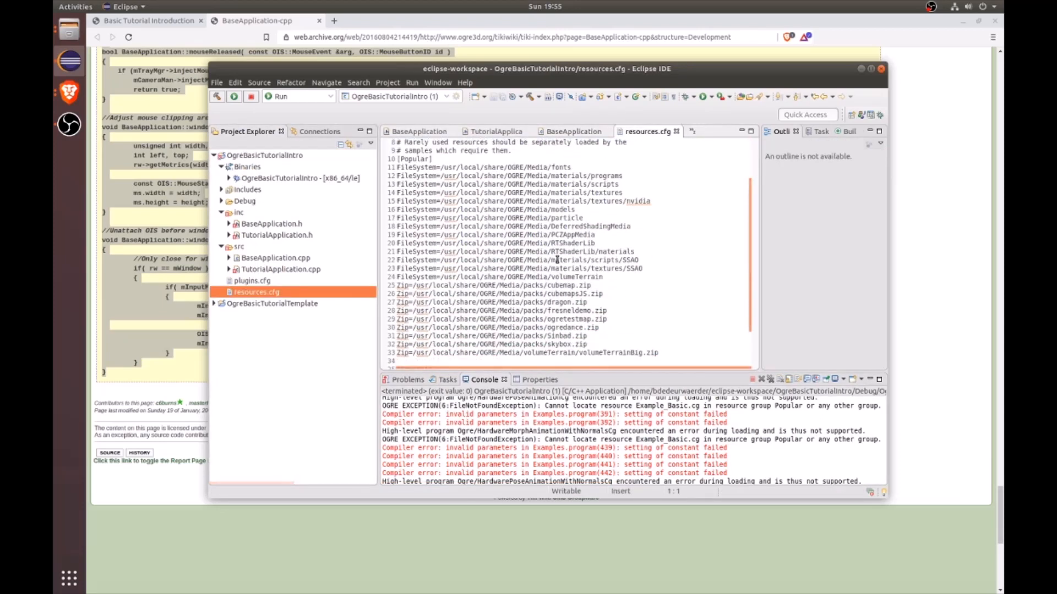
scroll(up, 3)
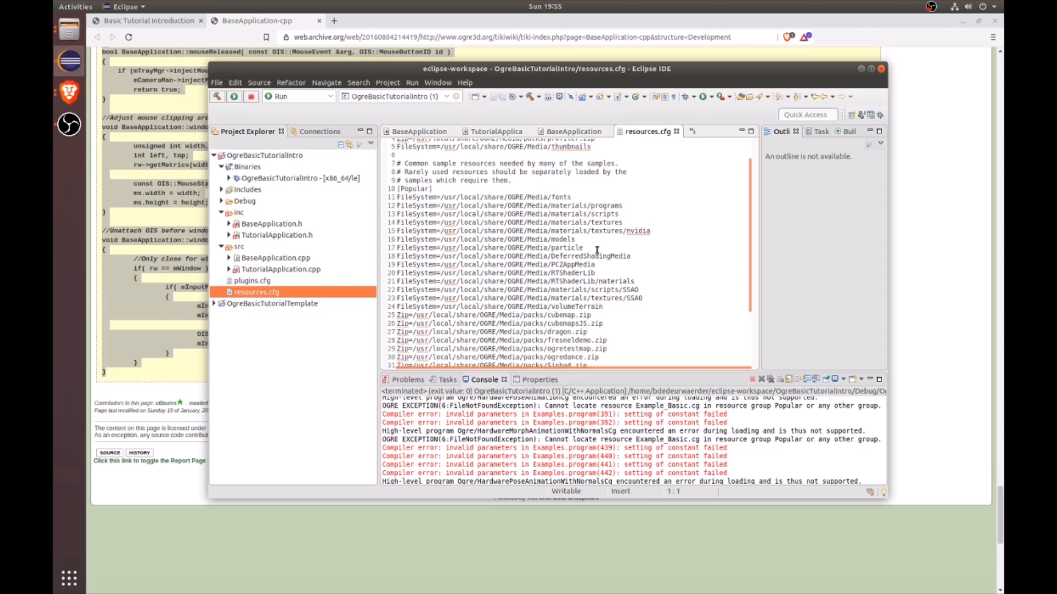
click(609, 247)
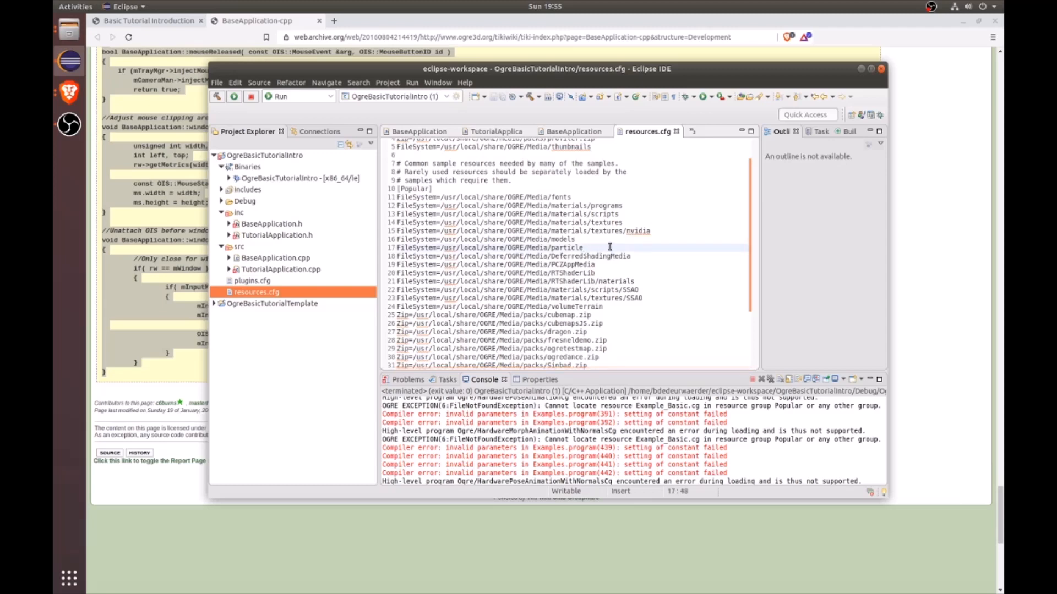
scroll(down, 3)
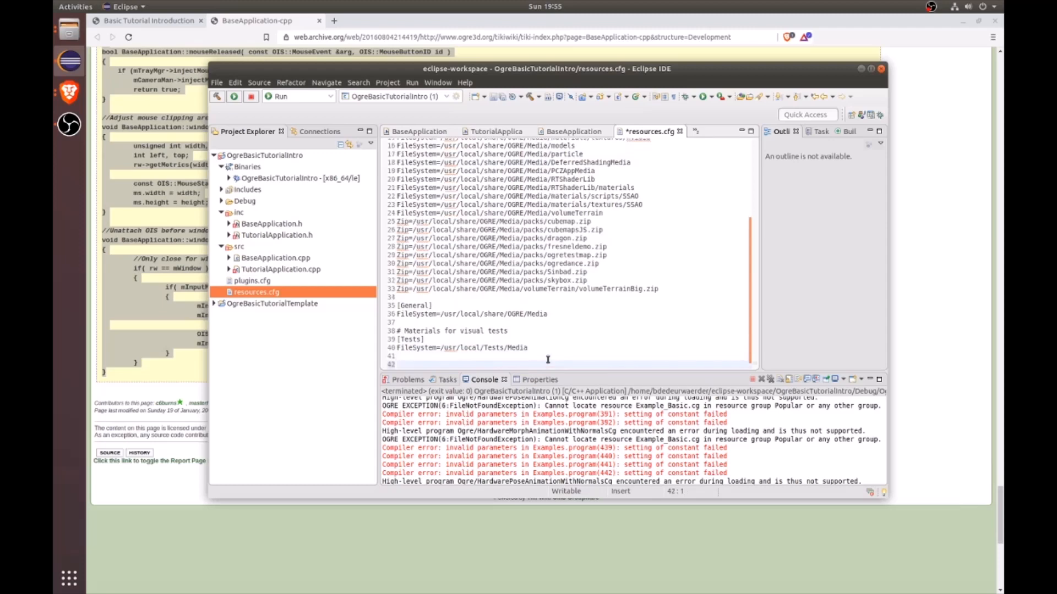
click(397, 364)
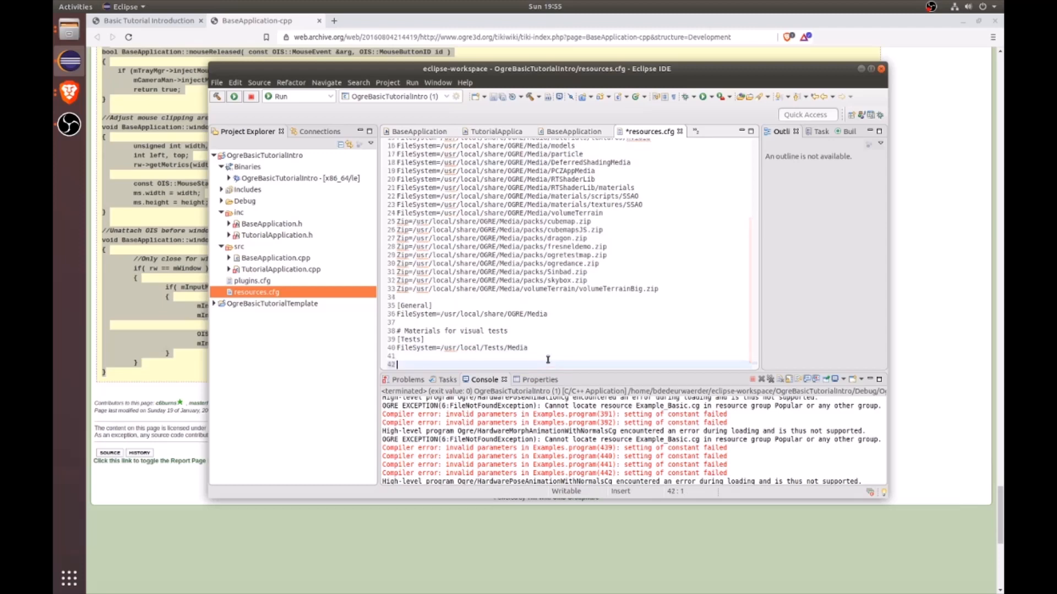
text(FileSystem=)
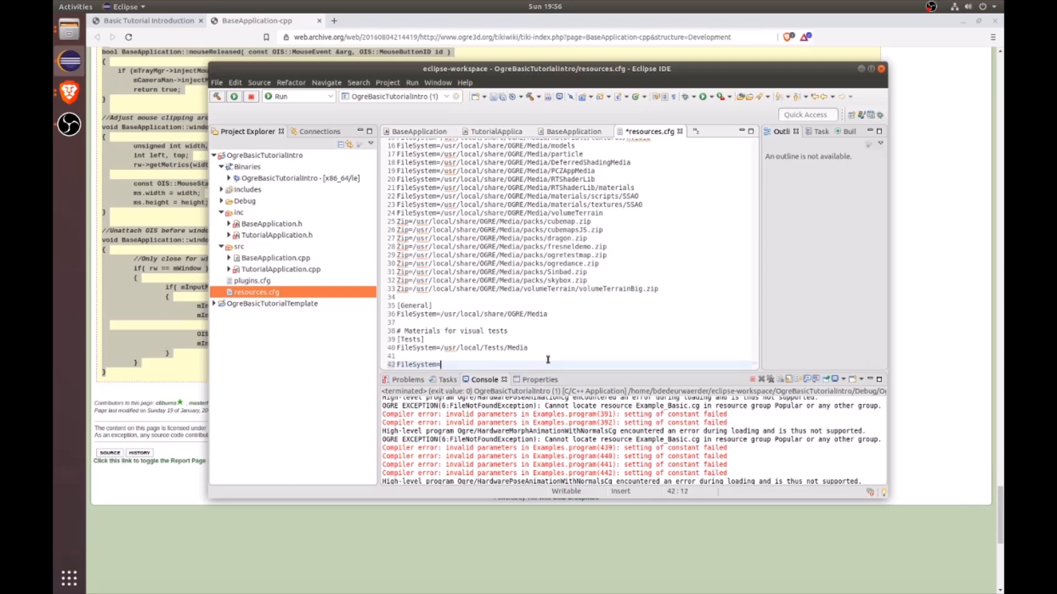
text(/usr/local/share/OGRE/Media/materials/programs/GLSL)
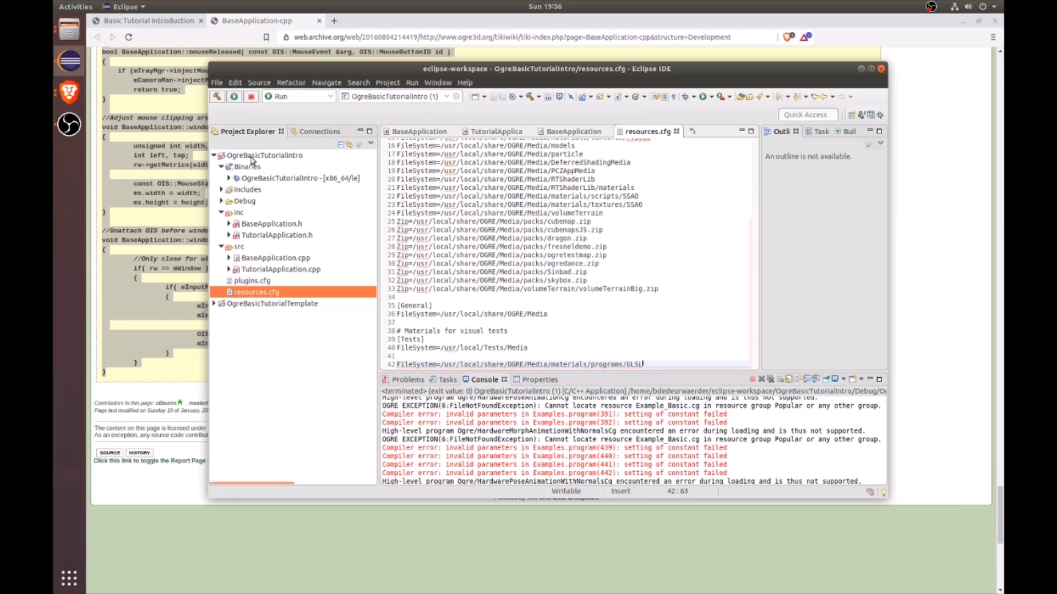
Rerun OgreBasicTutorialIntro from the project's context menu.
right_click(264, 155)
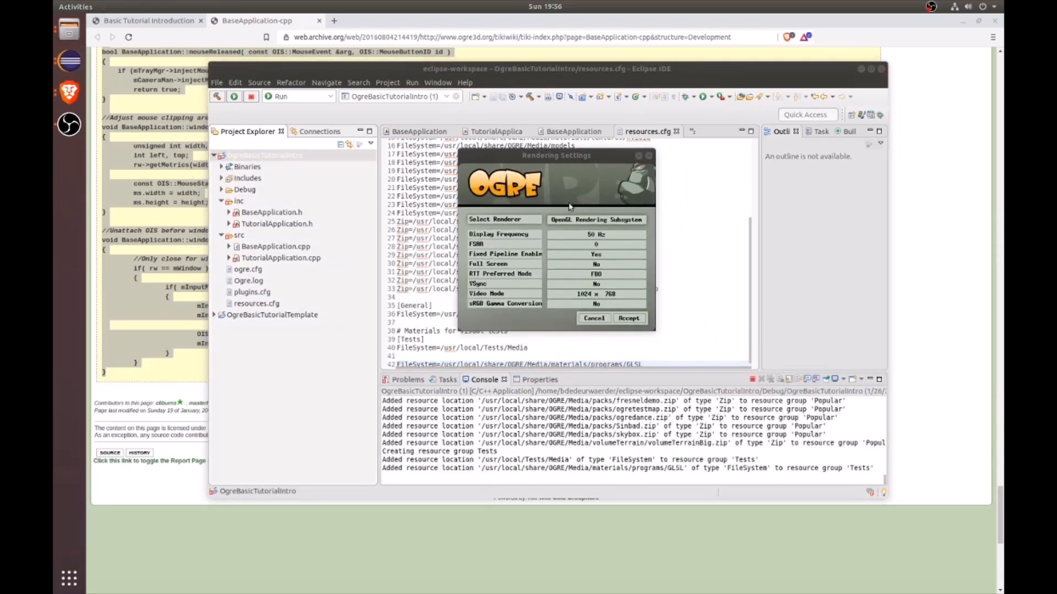
click(628, 318)
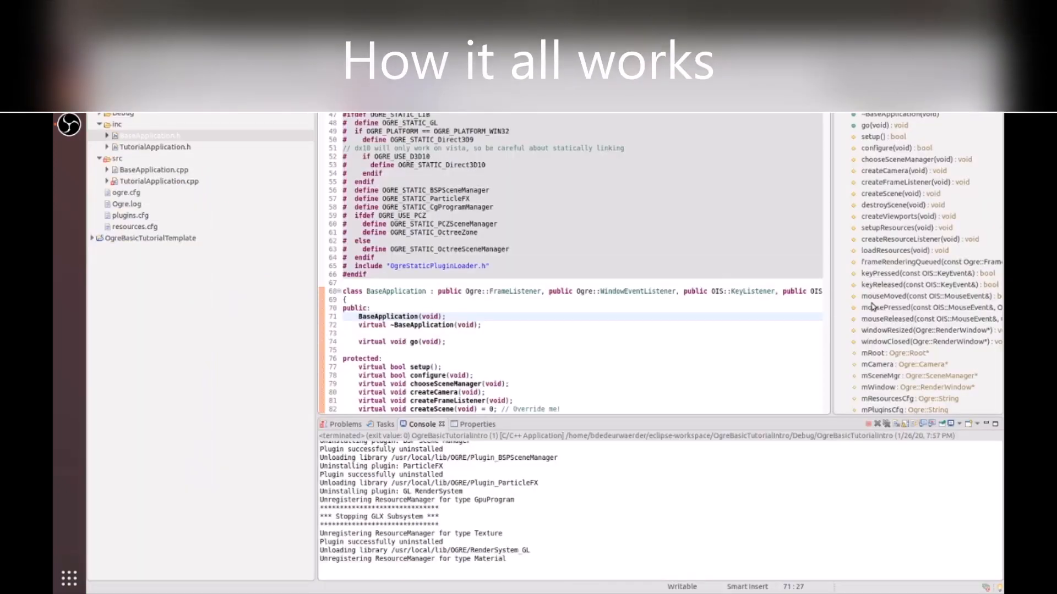
Open BaseApplication.h and highlight the pure virtual createScene() 'Override me!' declaration.
scroll(up, 3)
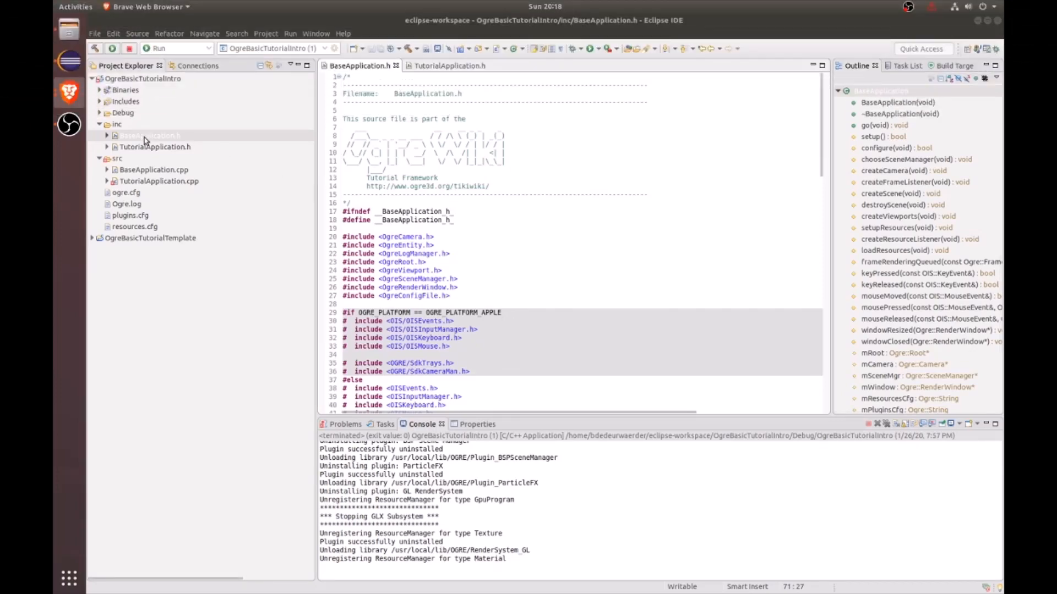
click(149, 135)
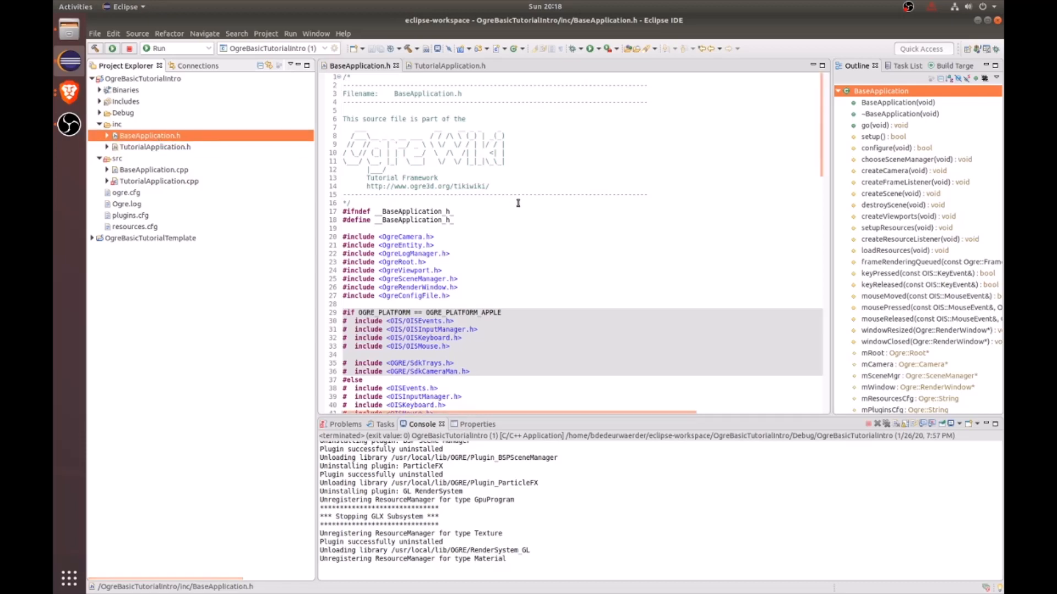
scroll(down, 3)
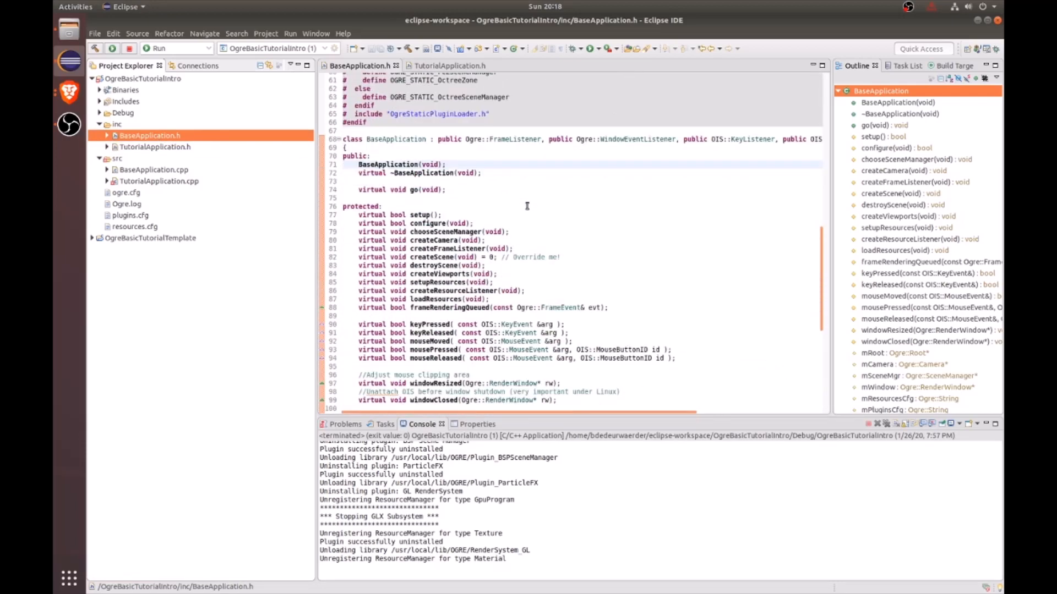
scroll(down, 3)
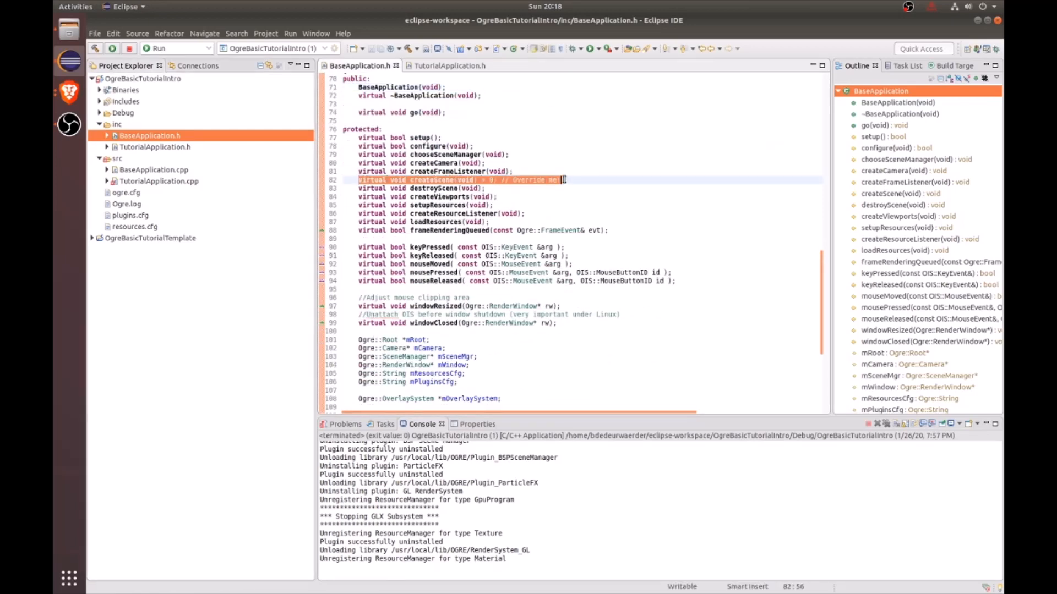
click(900, 193)
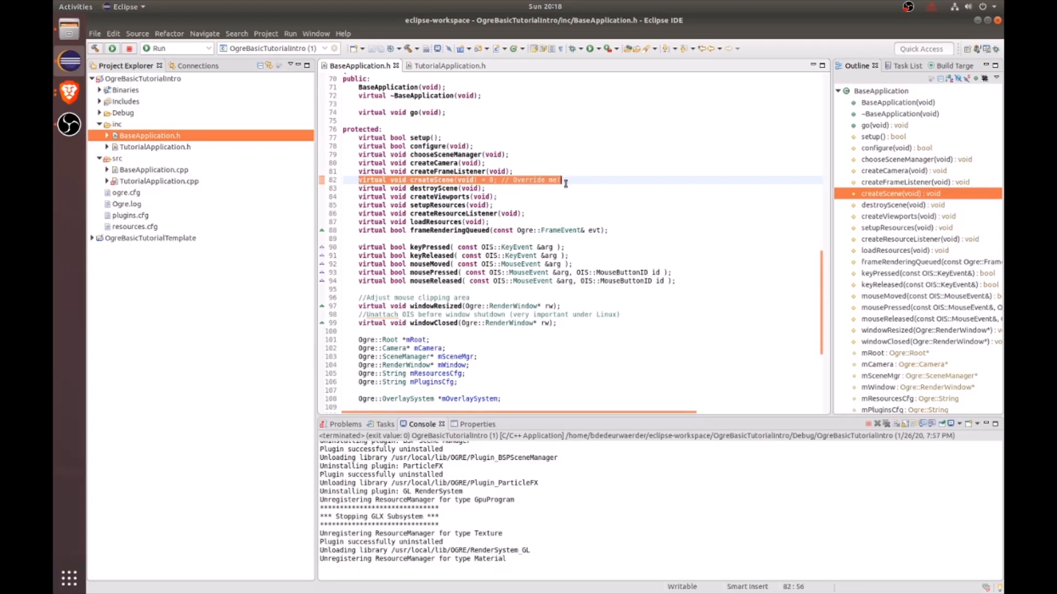
scroll(up, 3)
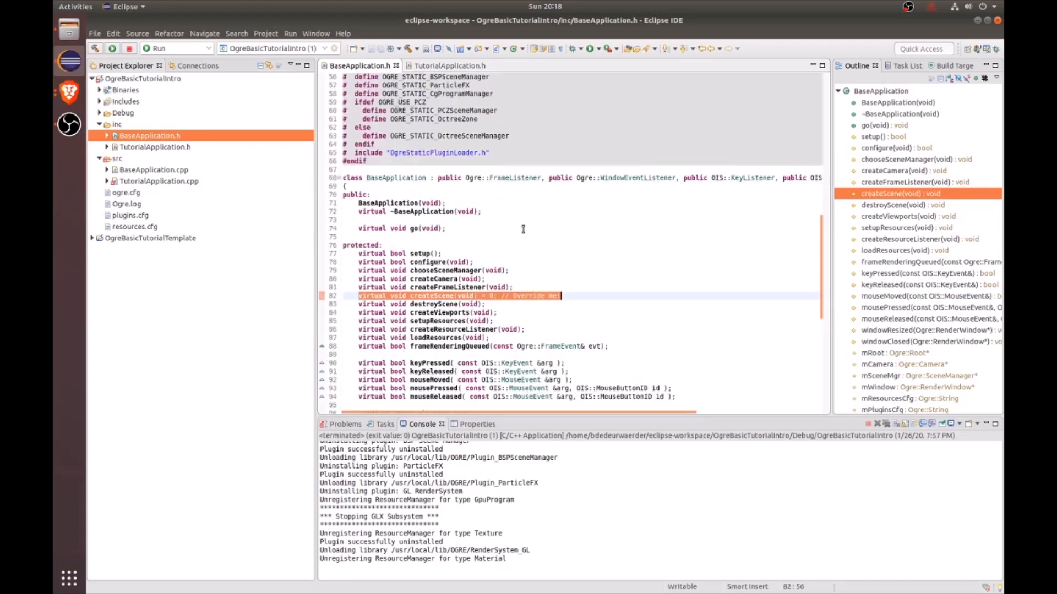
scroll(down, 3)
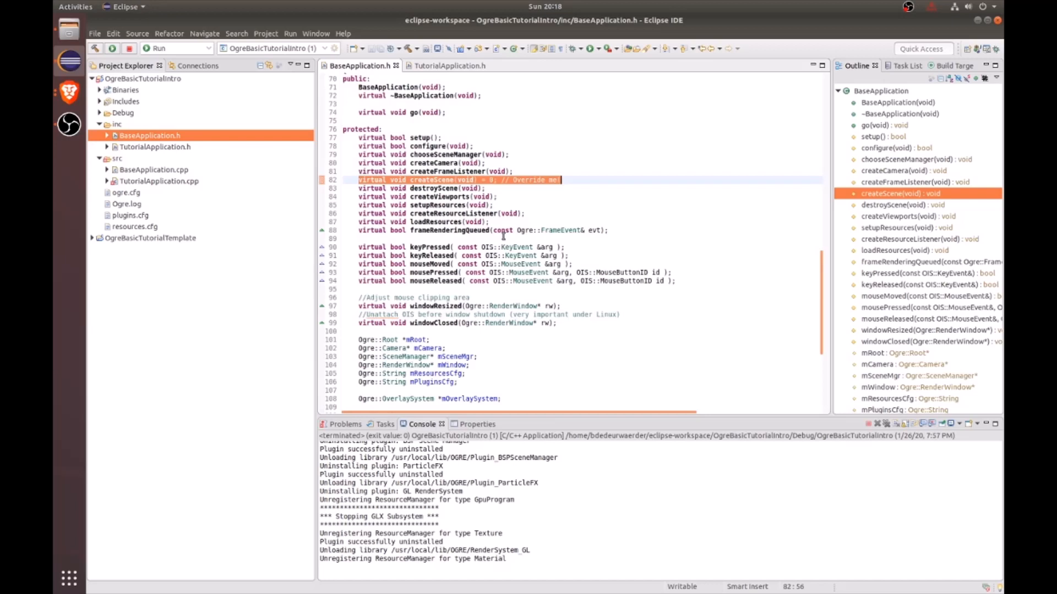
scroll(up, 3)
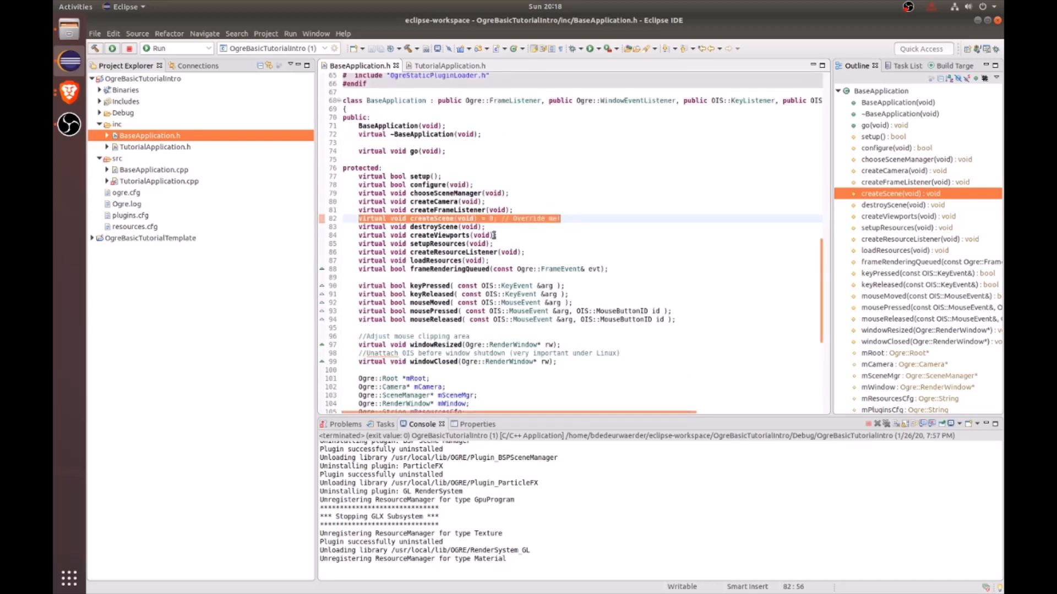
scroll(up, 3)
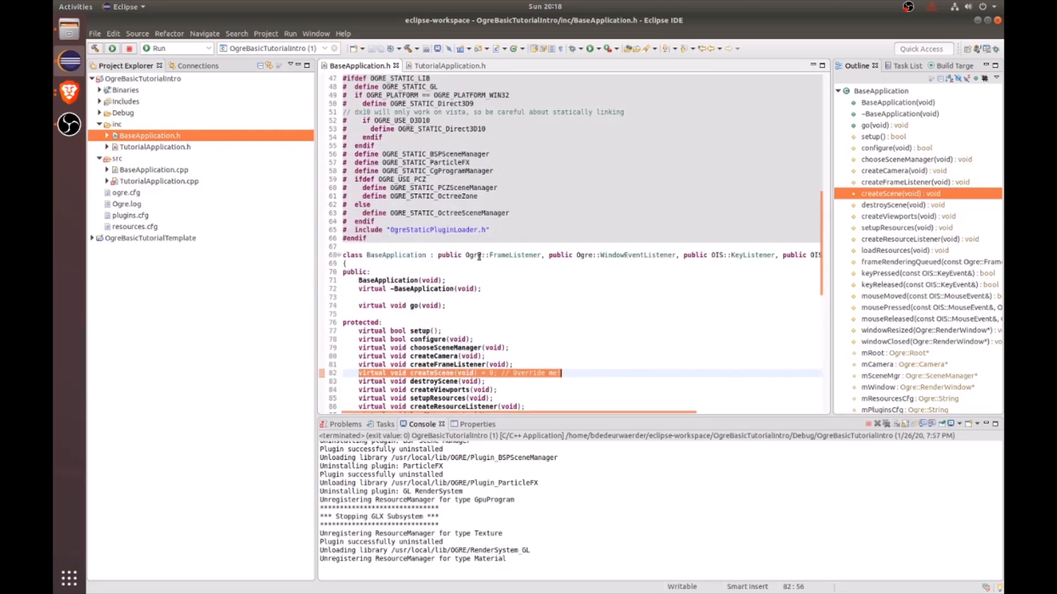
scroll(down, 3)
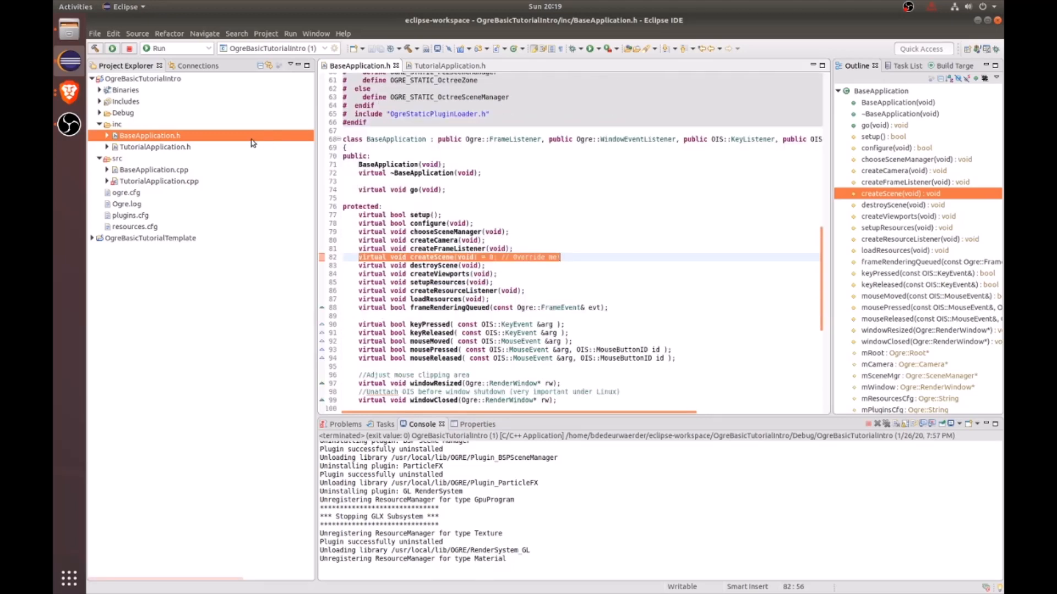
View TutorialApplication.h's createScene override, then switch back to BaseApplication.h.
click(155, 147)
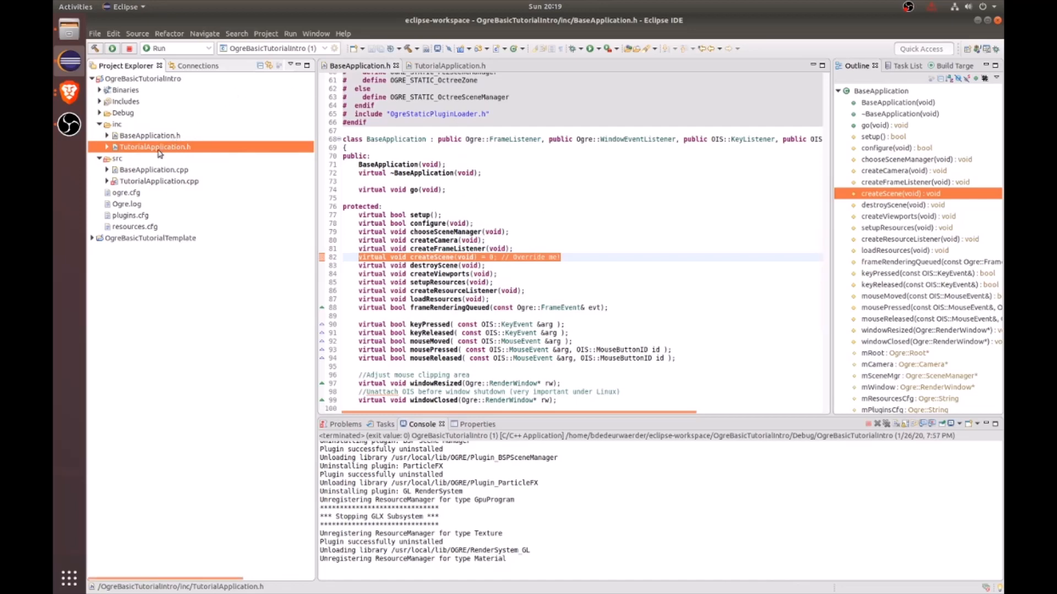
click(450, 65)
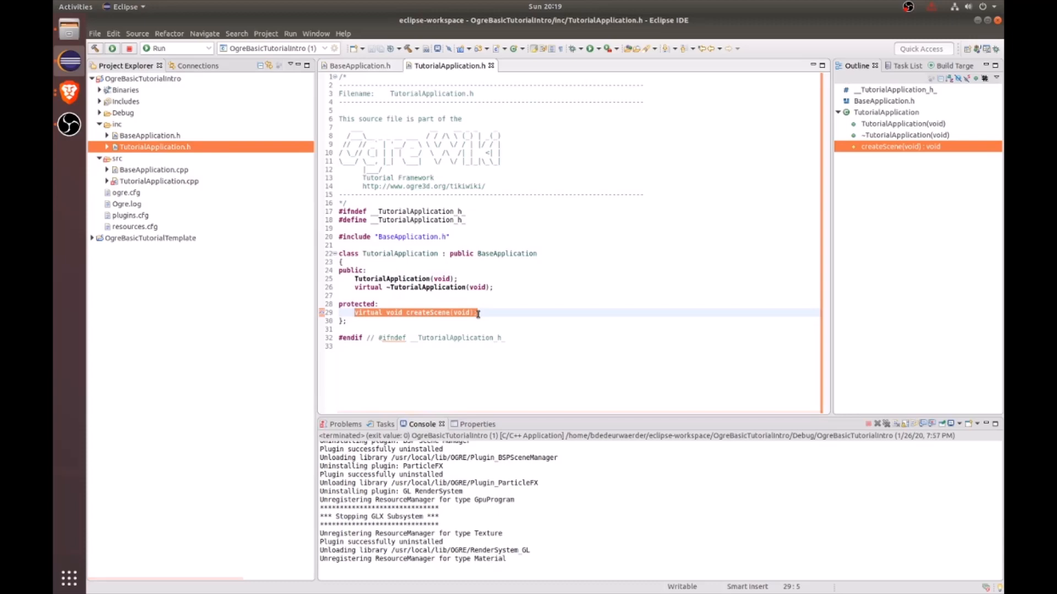
click(362, 66)
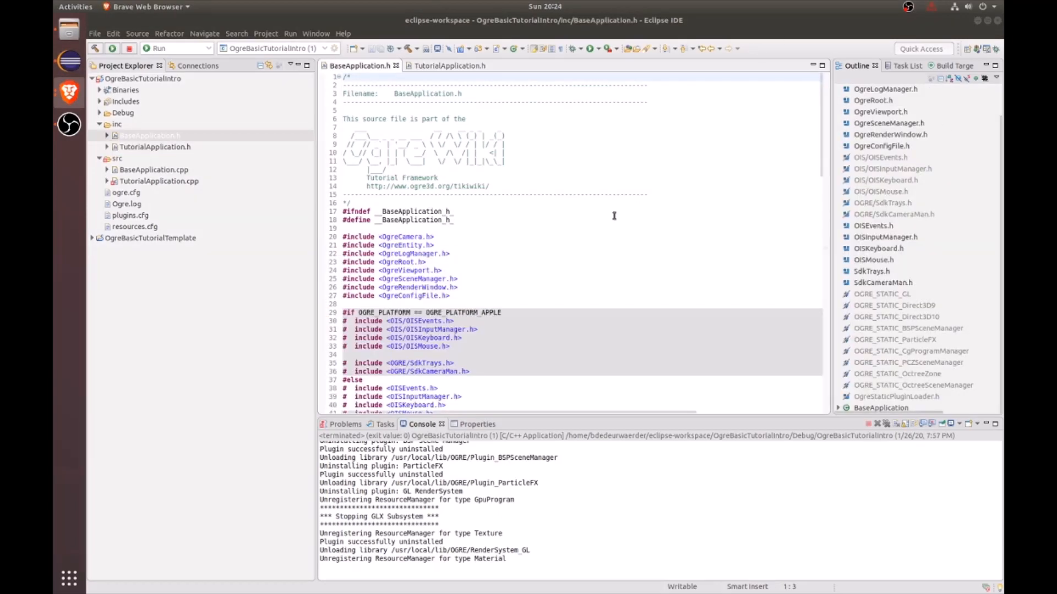
Scroll to BaseApplication's class declaration and select the FrameListener base class.
scroll(down, 3)
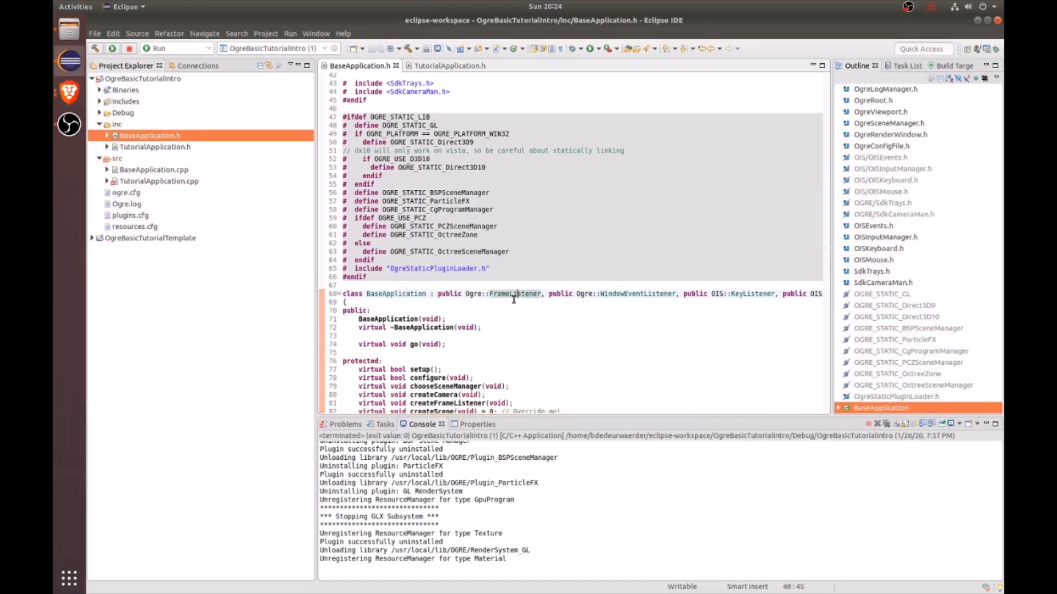
double_click(514, 294)
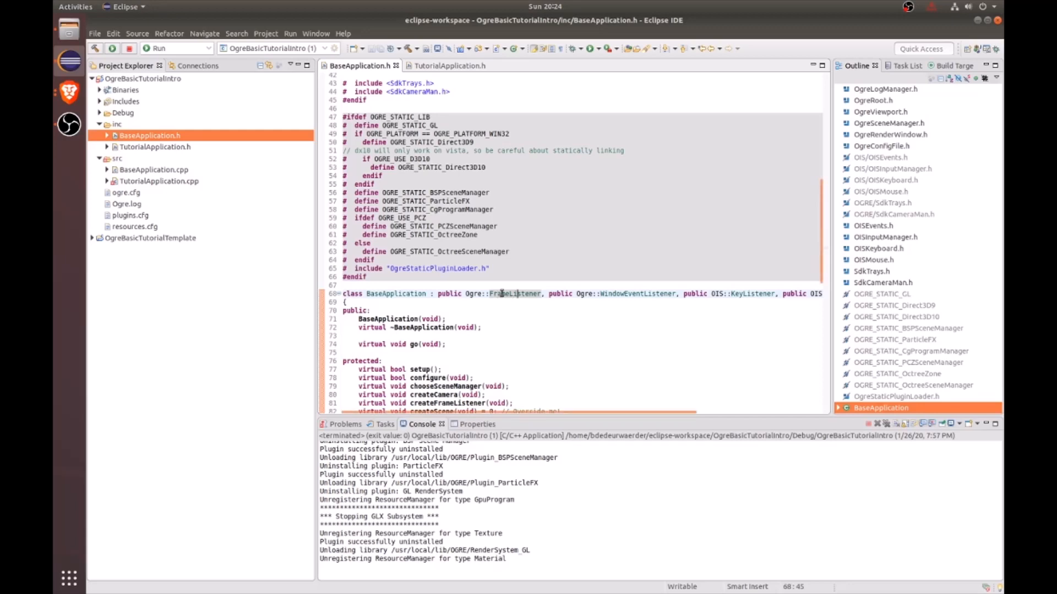
mouse_move(516, 294)
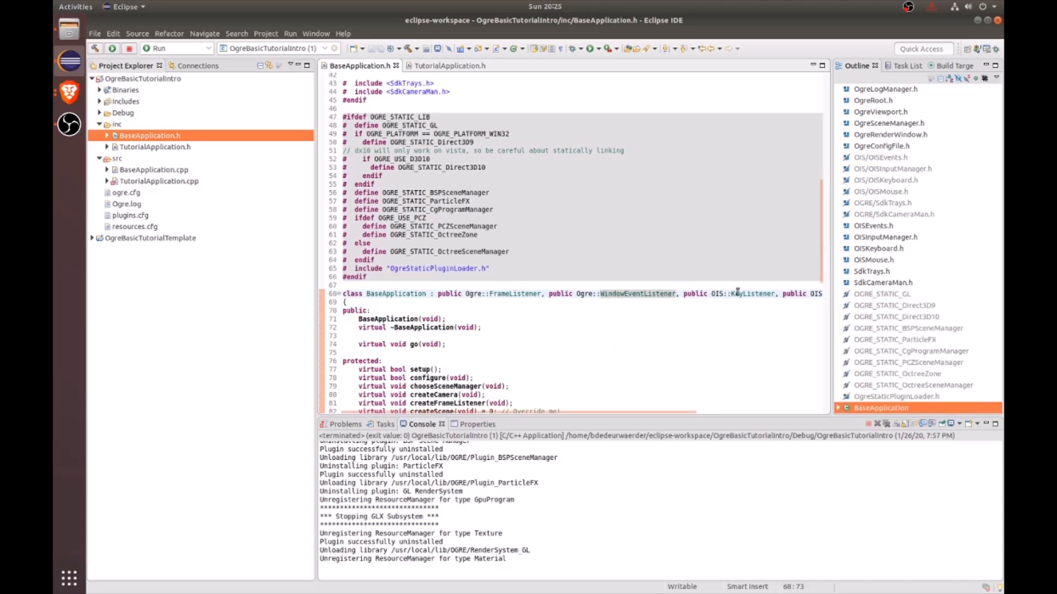
mouse_move(735, 293)
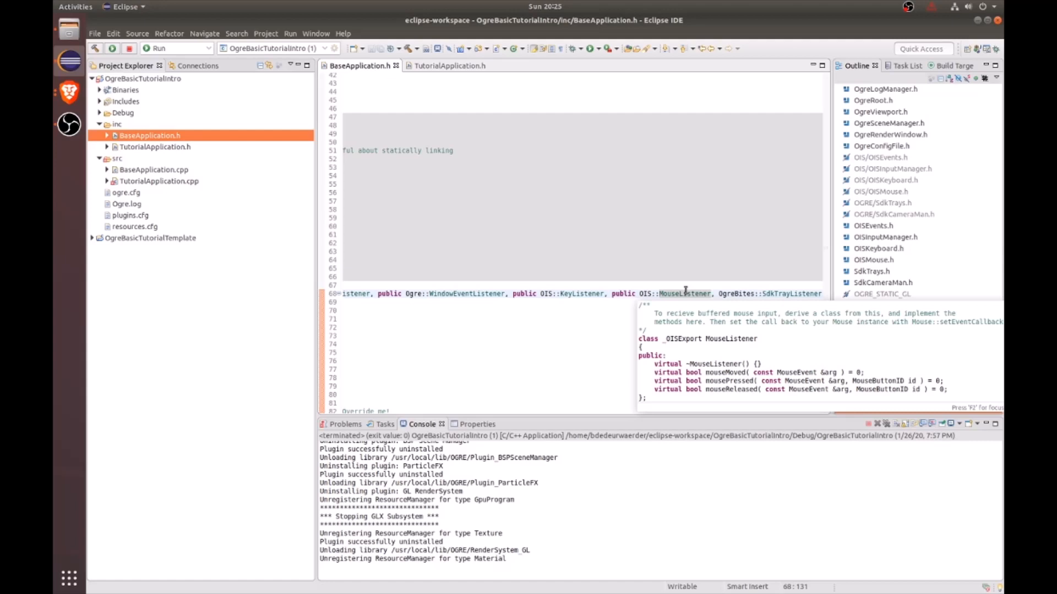
mouse_move(775, 294)
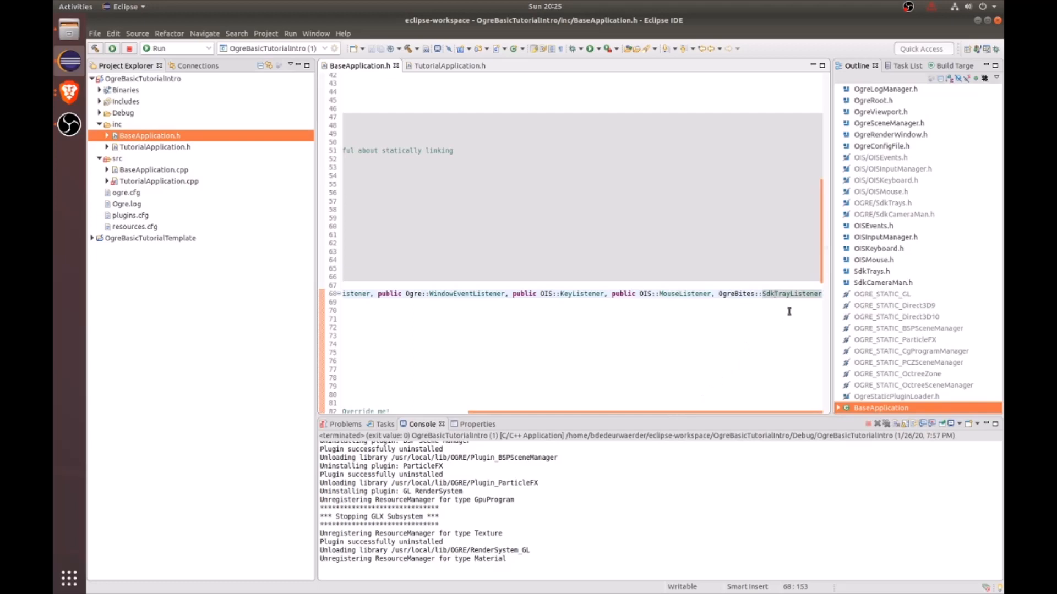
mouse_move(790, 294)
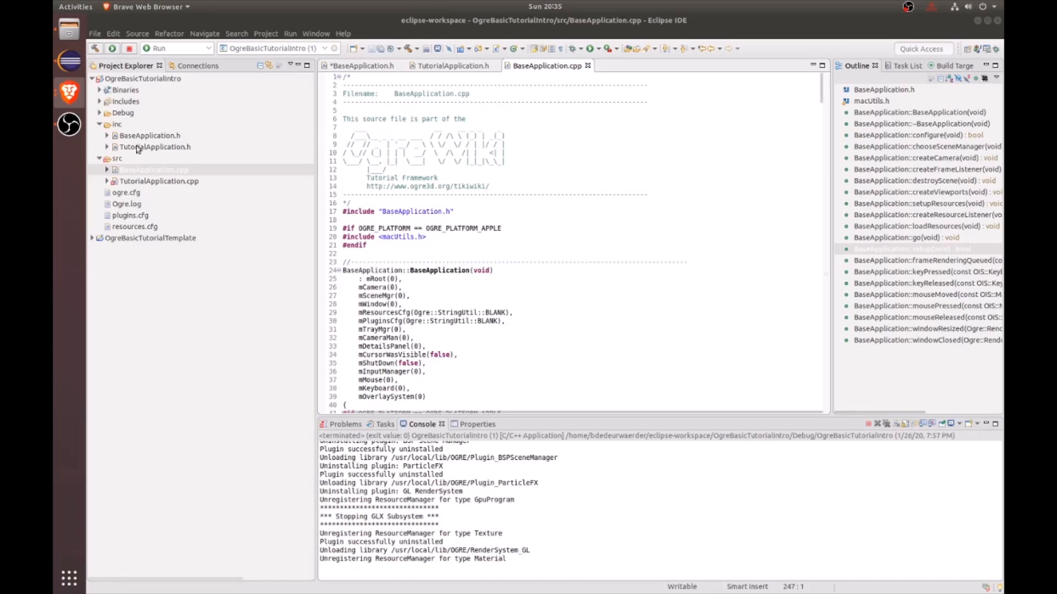
Open BaseApplication.cpp, scroll to go() and follow its setup() call to the definition.
click(154, 169)
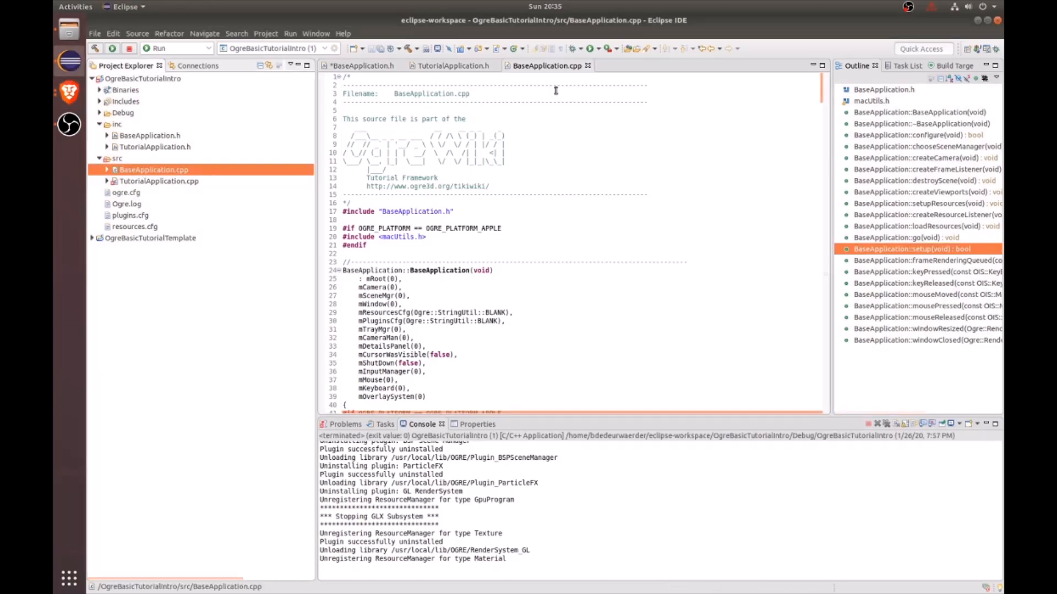
scroll(down, 3)
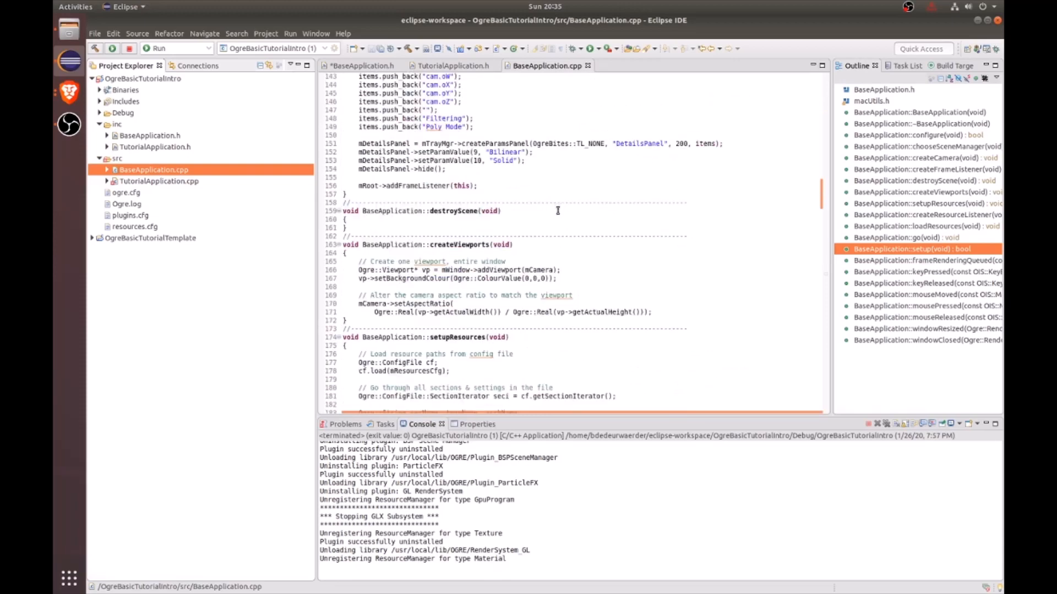
scroll(down, 3)
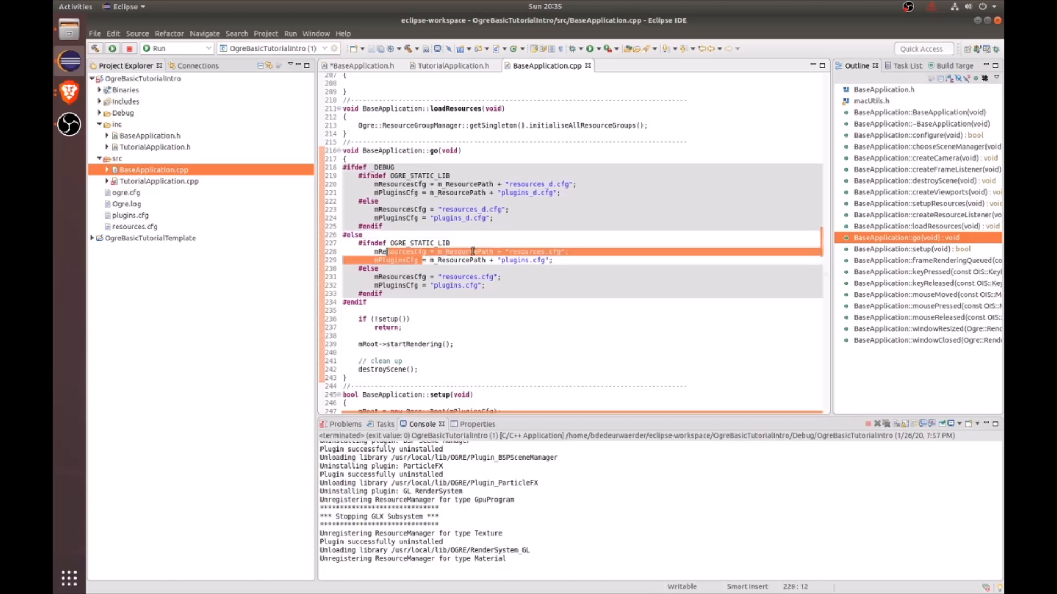
scroll(down, 3)
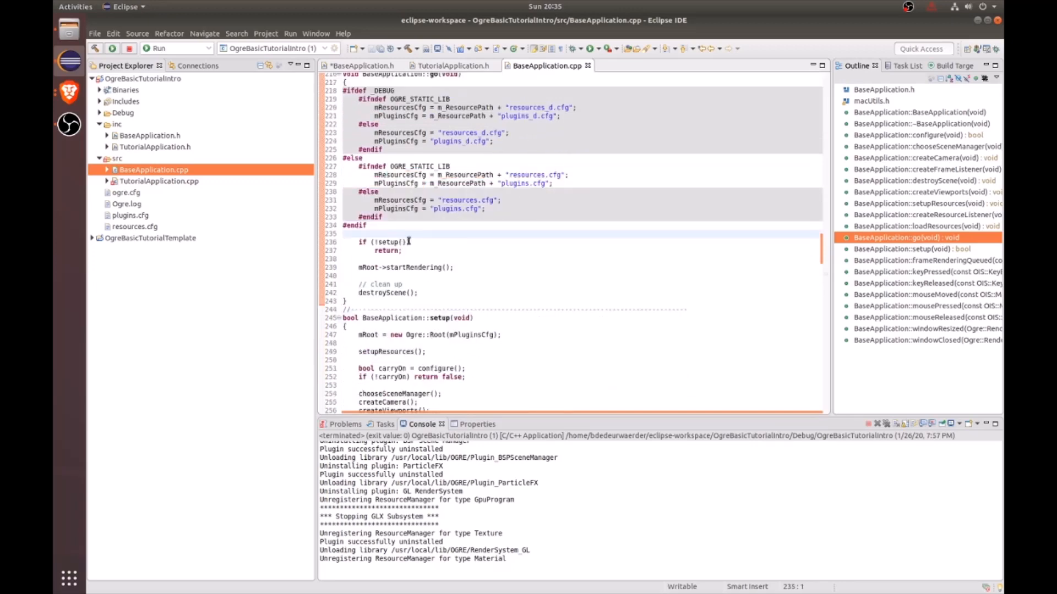
double_click(386, 241)
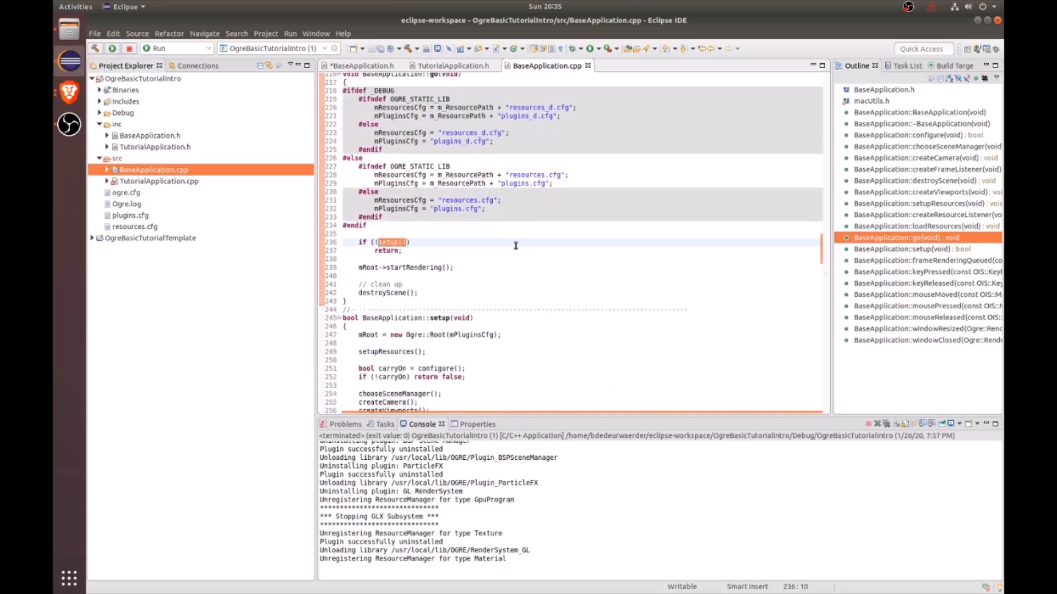
scroll(down, 3)
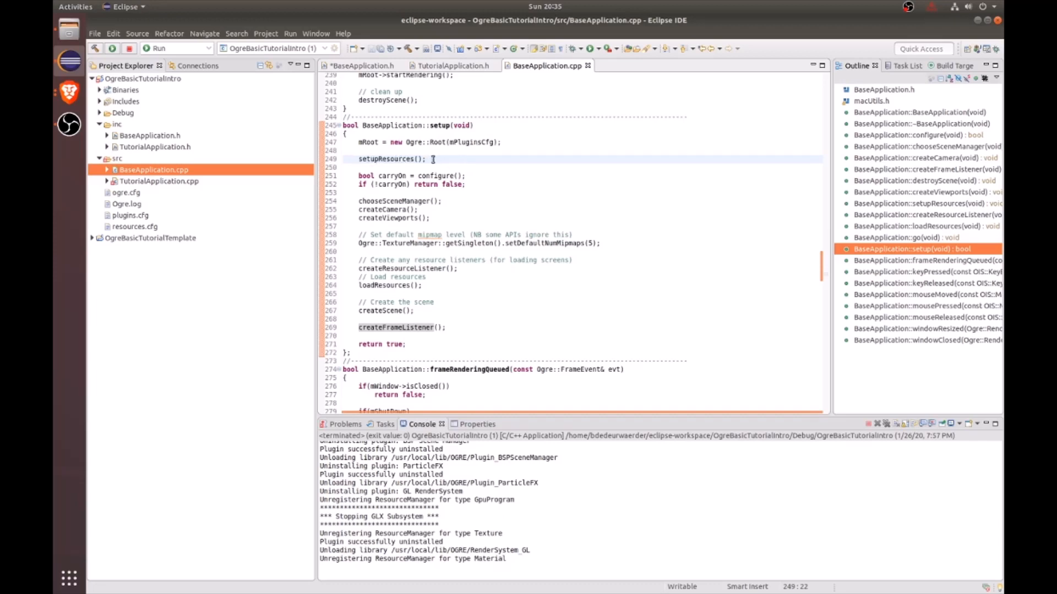
click(439, 176)
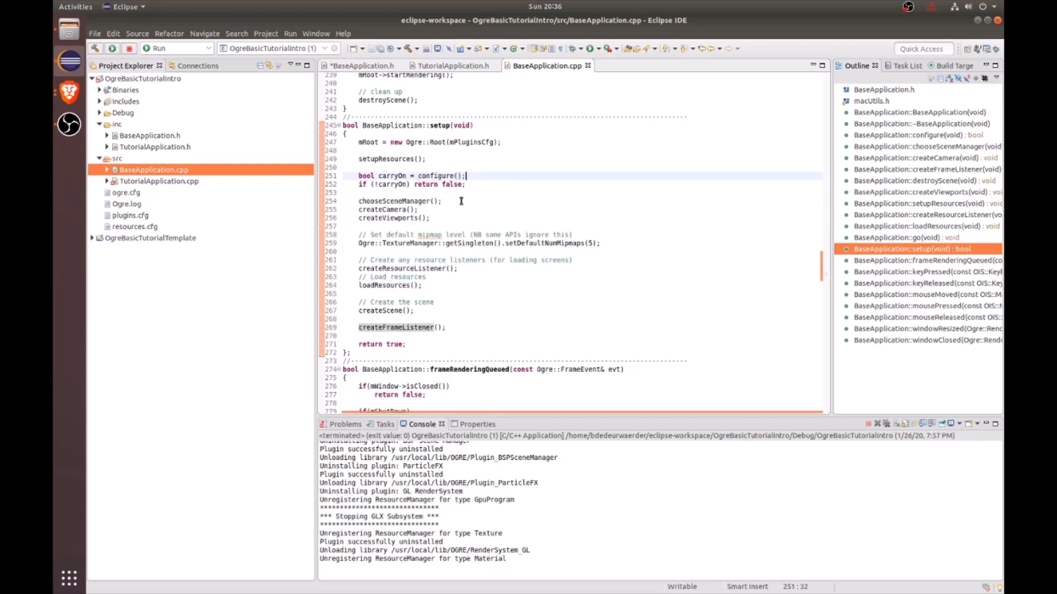
mouse_move(448, 218)
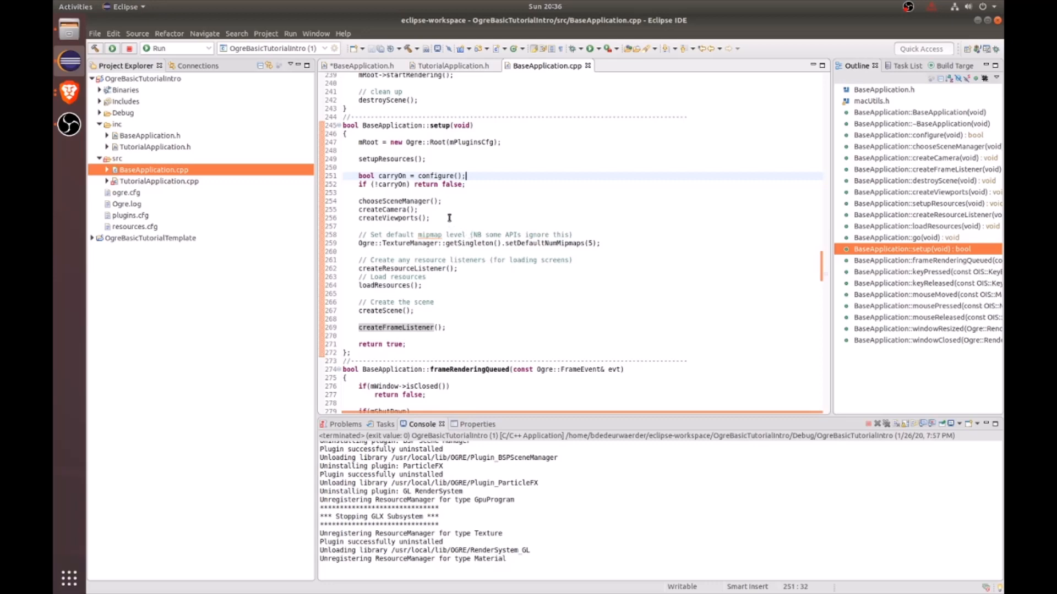
double_click(397, 201)
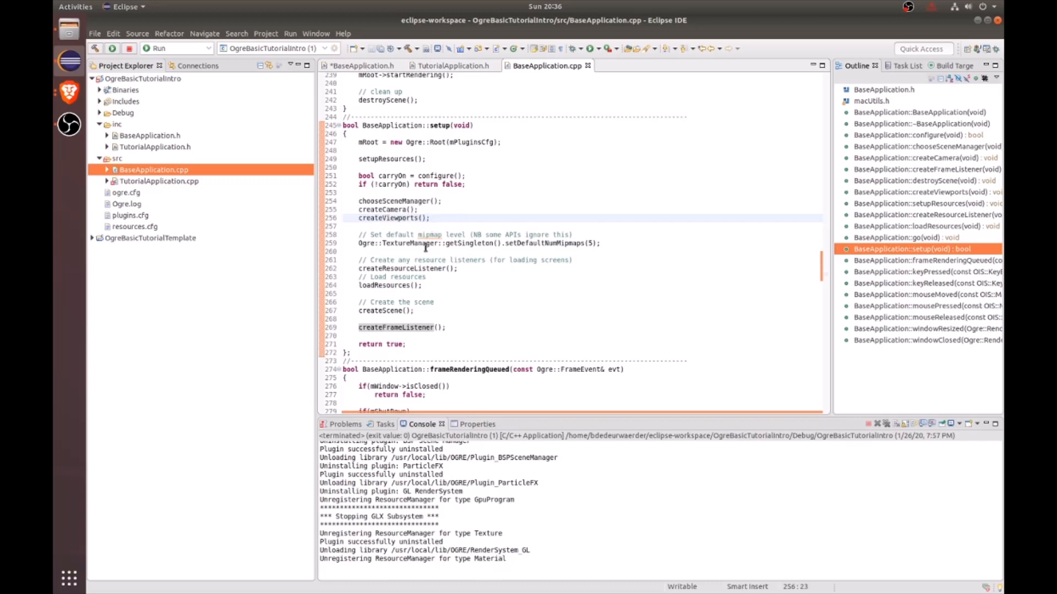
double_click(408, 269)
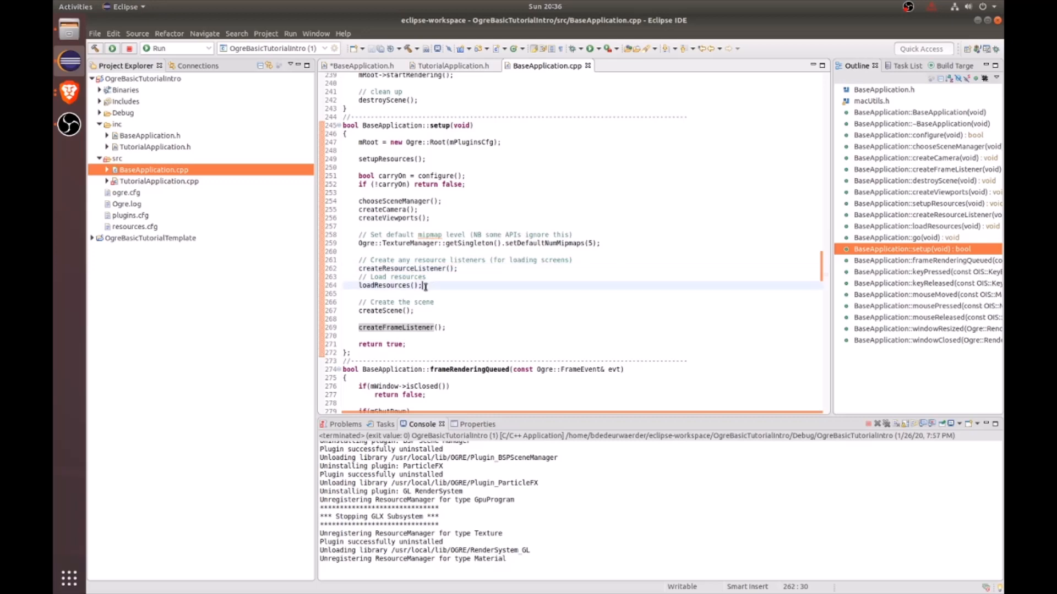
click(420, 311)
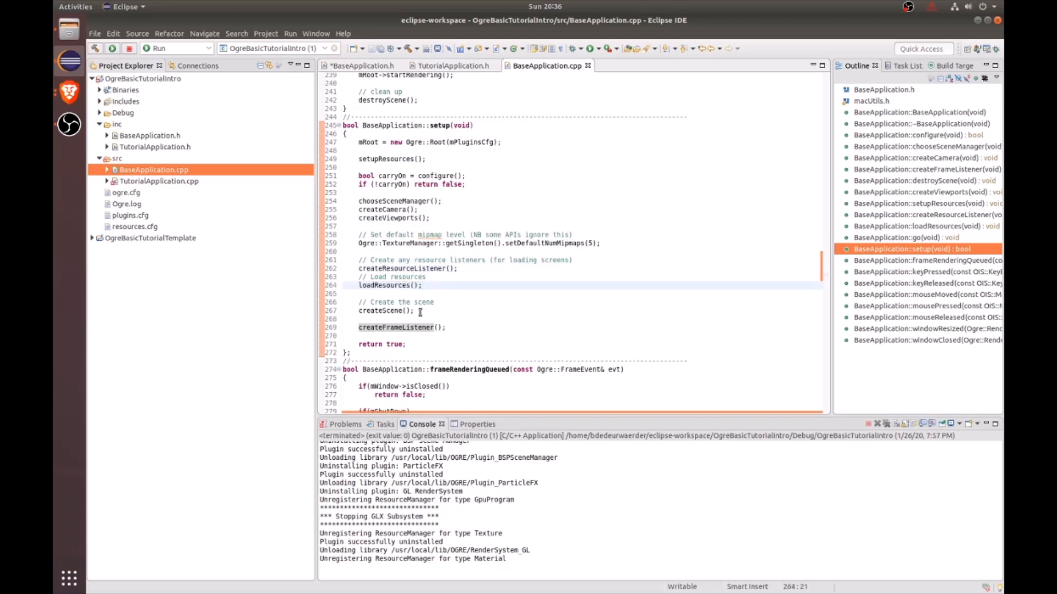
click(471, 310)
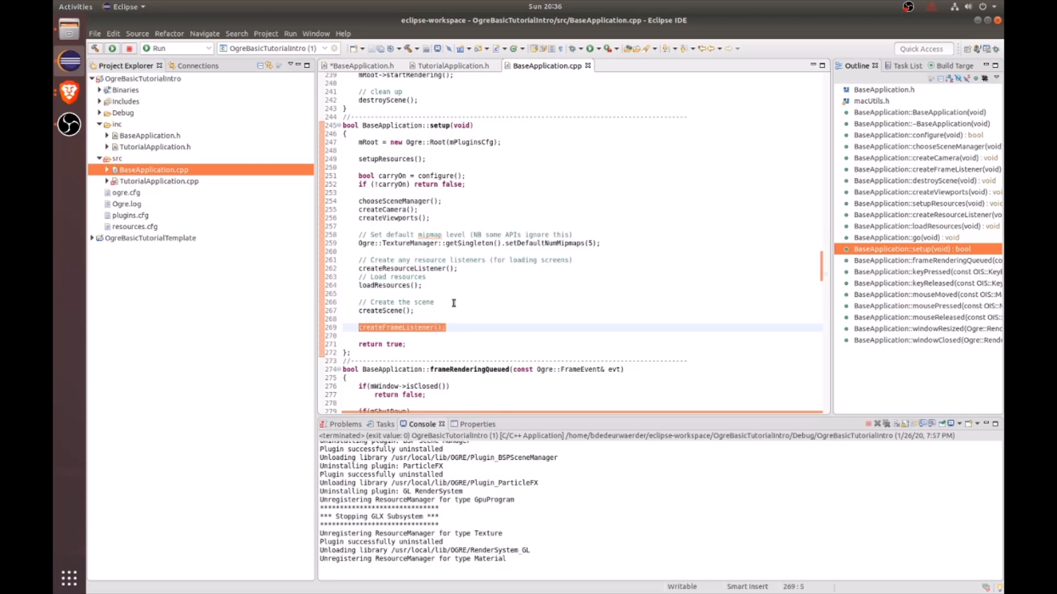
scroll(up, 3)
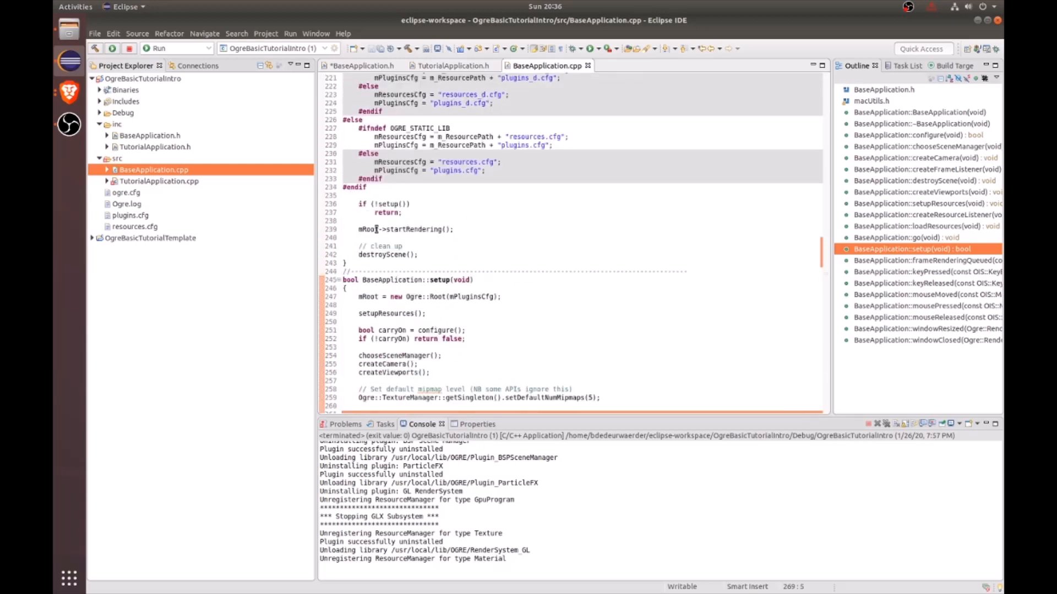
double_click(412, 229)
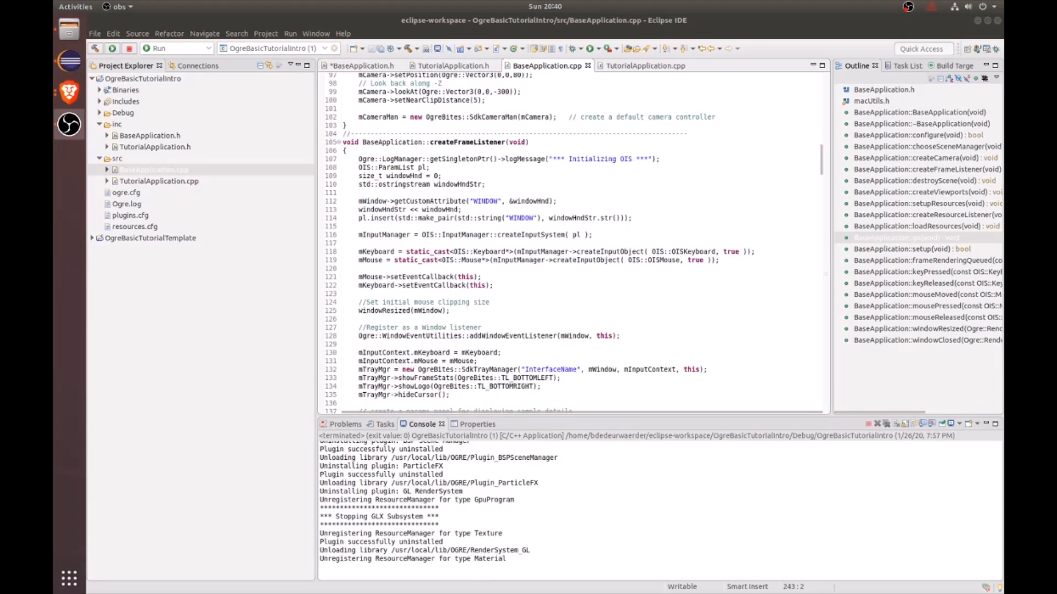
Skim configure, createCamera and createFrameListener, then switch to TutorialApplication.cpp.
scroll(up, 3)
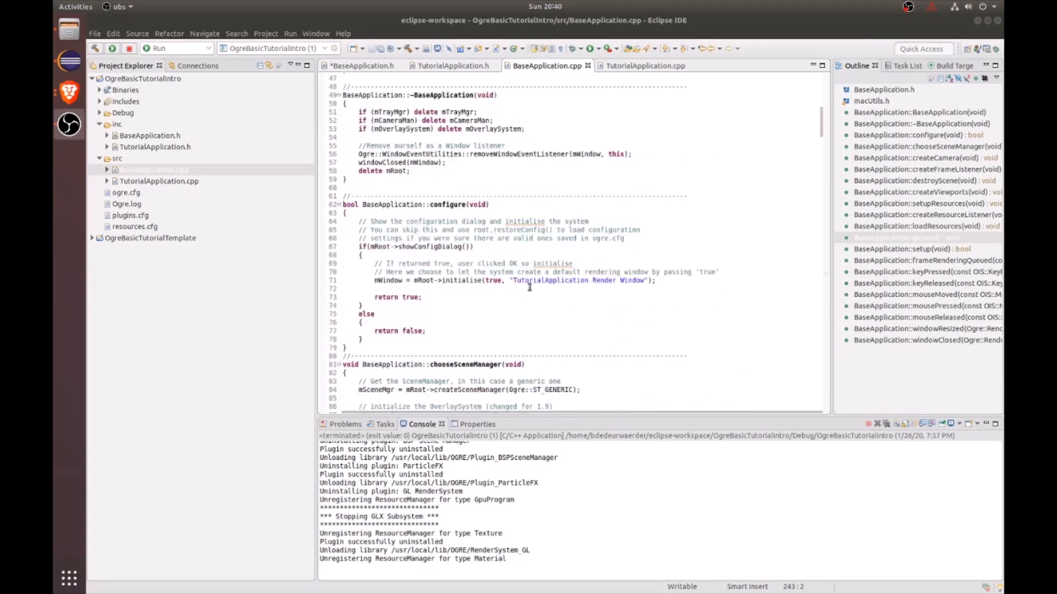
scroll(down, 3)
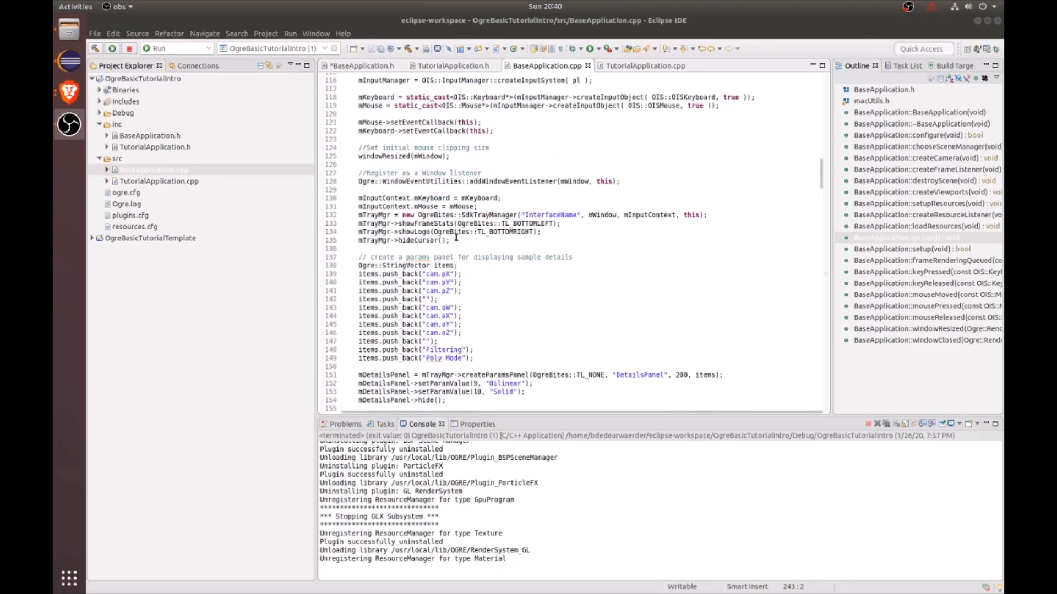
scroll(up, 3)
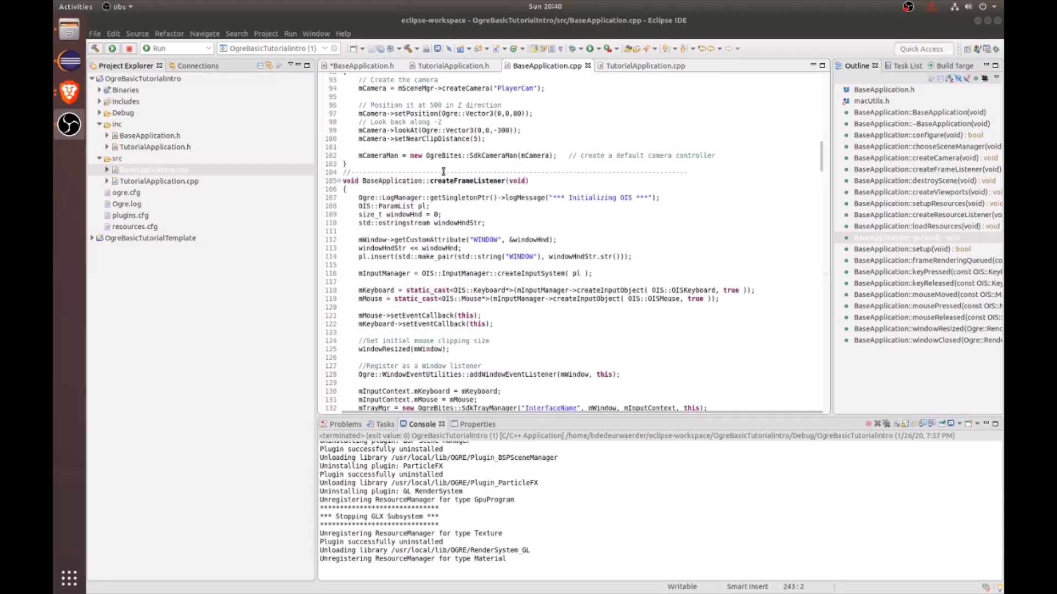
scroll(down, 3)
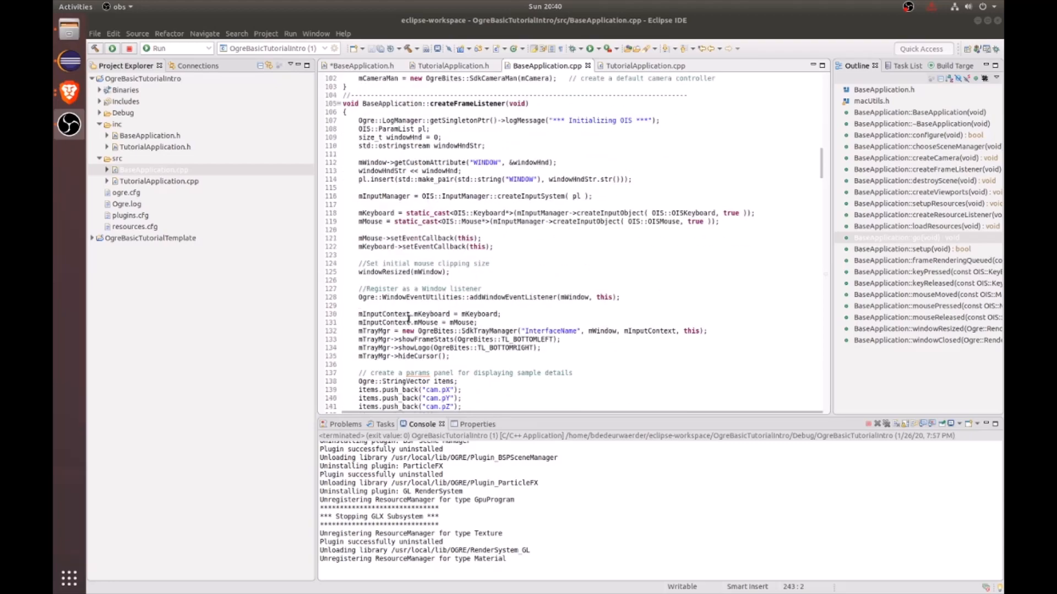
scroll(up, 3)
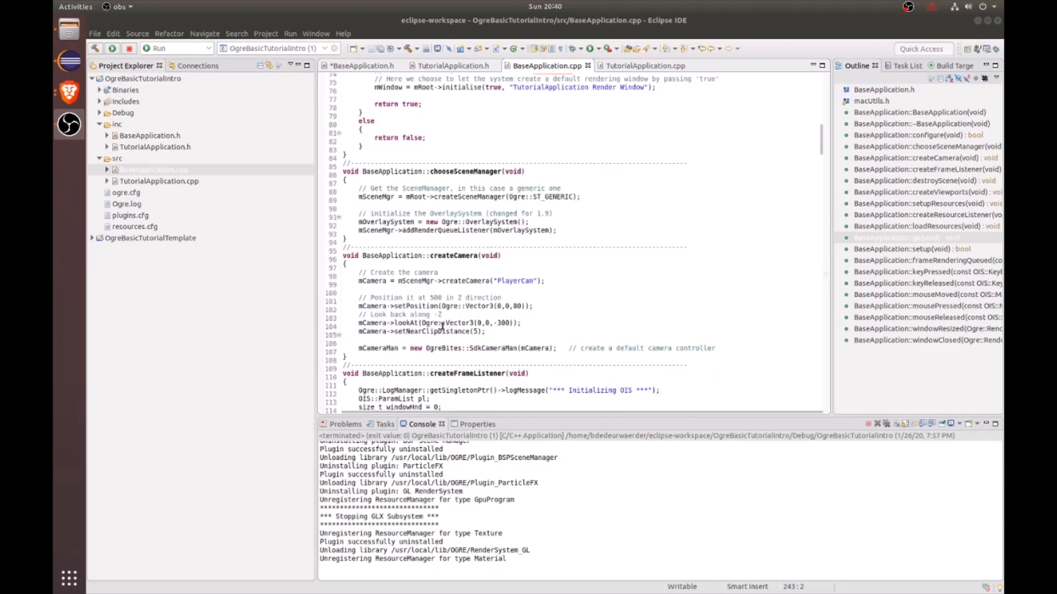
scroll(up, 3)
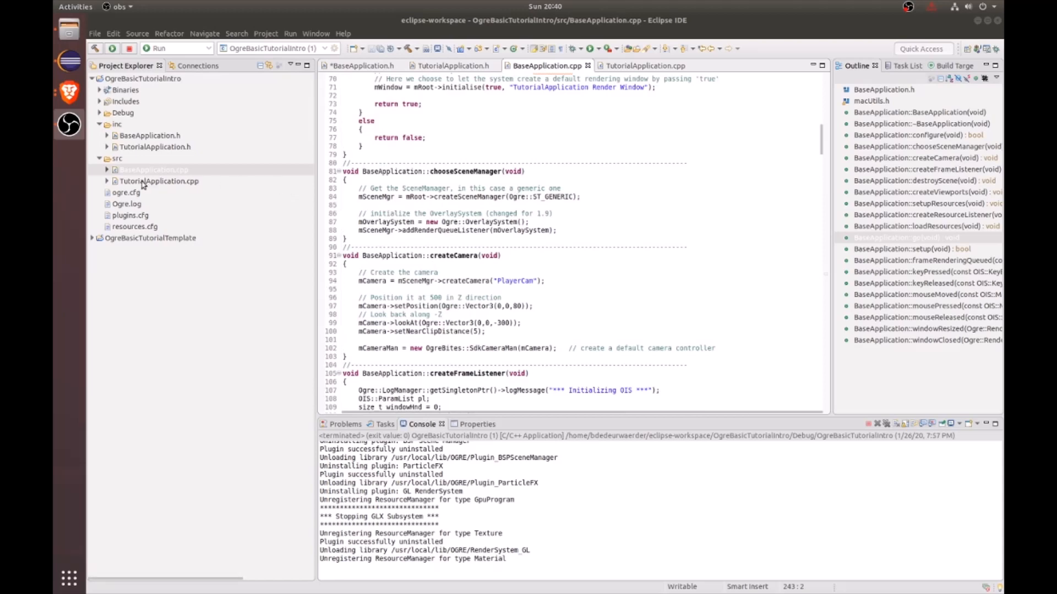
click(641, 65)
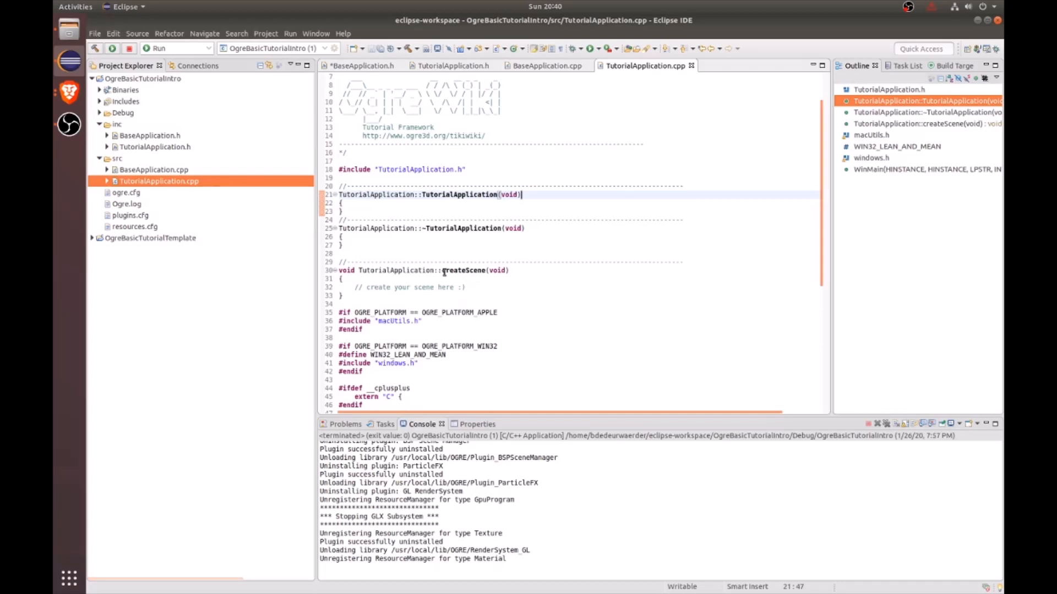
Place the caret in TutorialApplication's empty createScene(void) function.
click(379, 287)
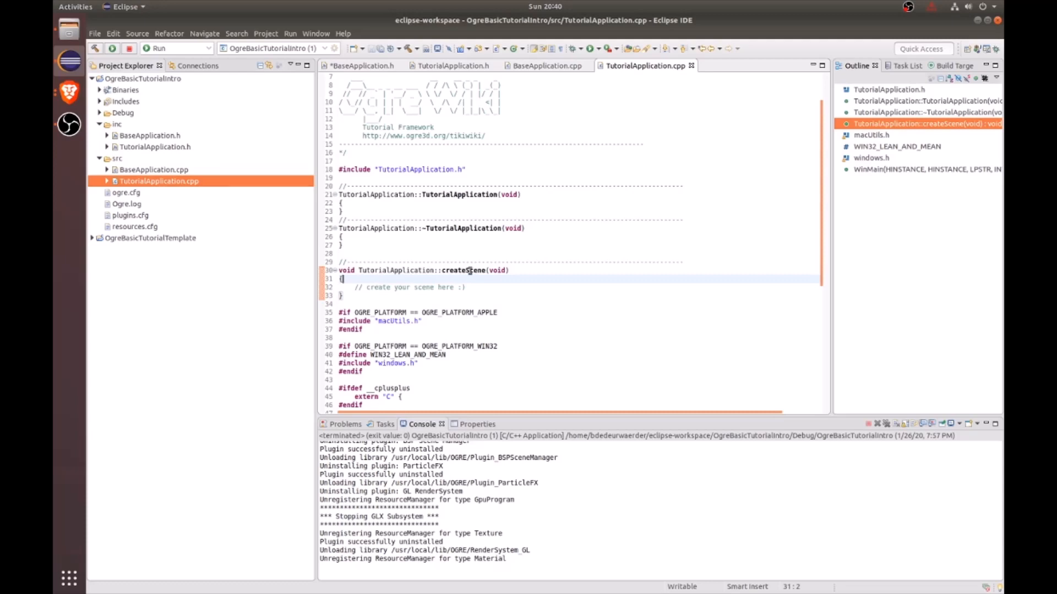
mouse_move(391, 281)
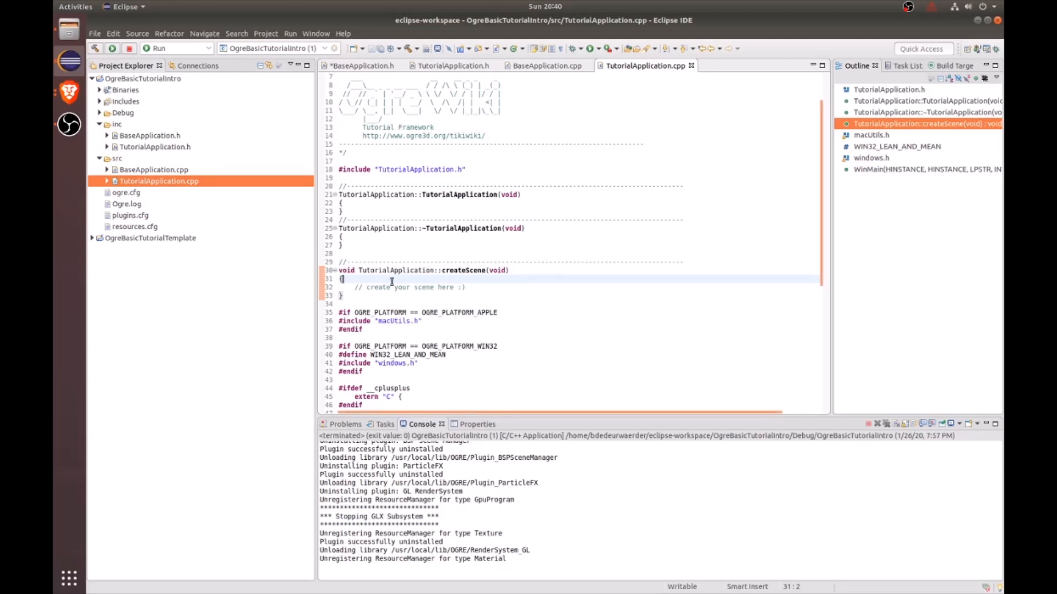